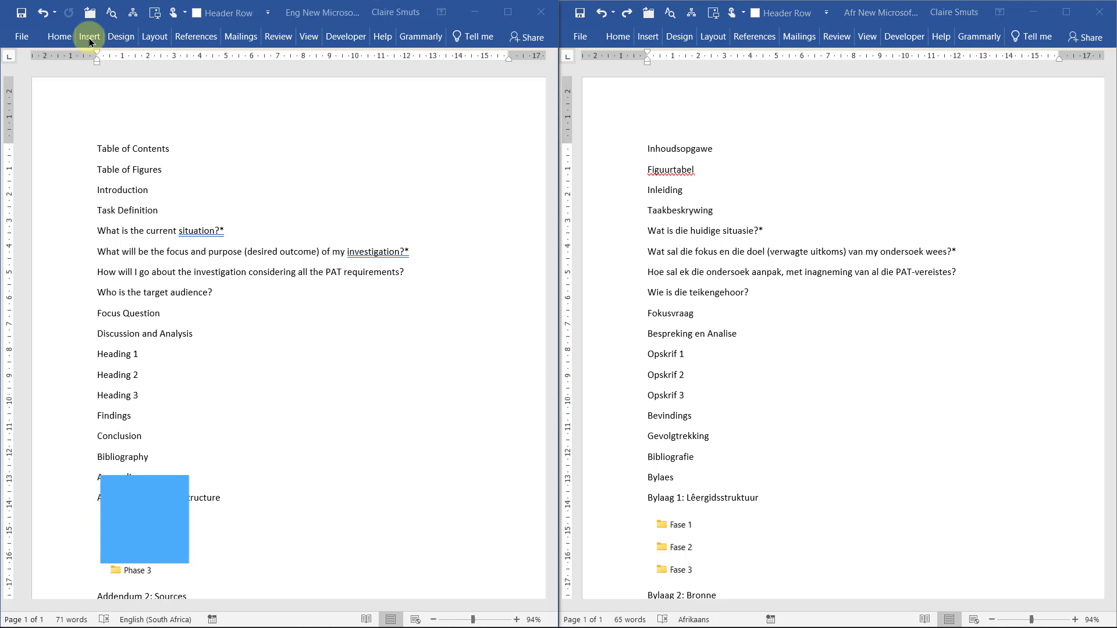
Step: Switch both reports to the Insert ribbon and browse the Pages options in the Afrikaans report
{"action": "left_click", "coordinate": [88, 36]}
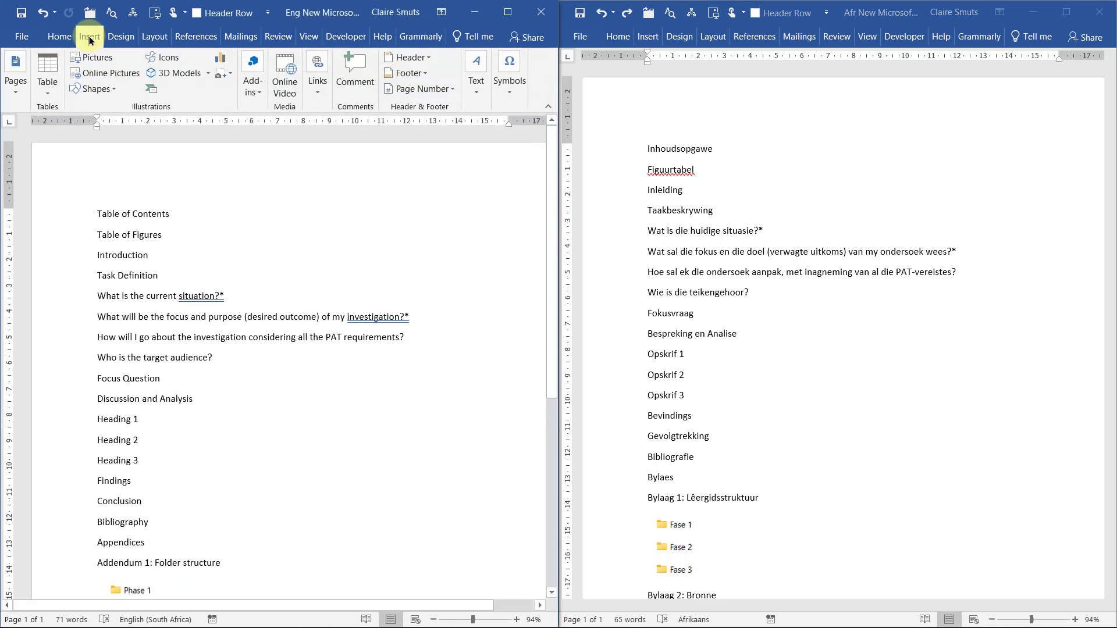
{"action": "left_click", "coordinate": [647, 36]}
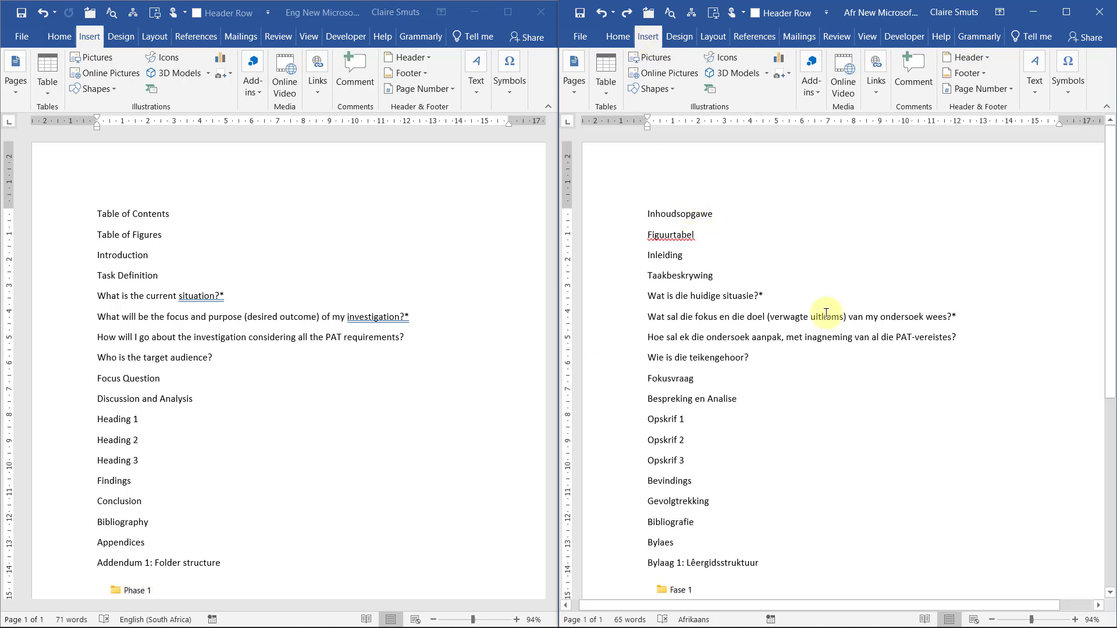
{"action": "left_click", "coordinate": [574, 73]}
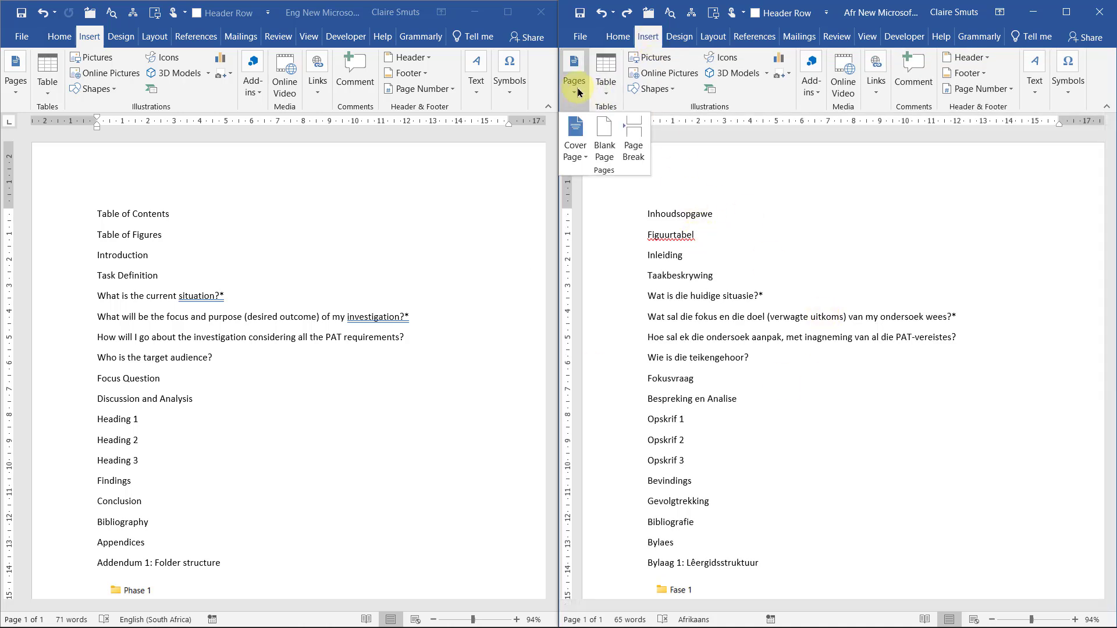
{"action": "mouse_move", "coordinate": [575, 139]}
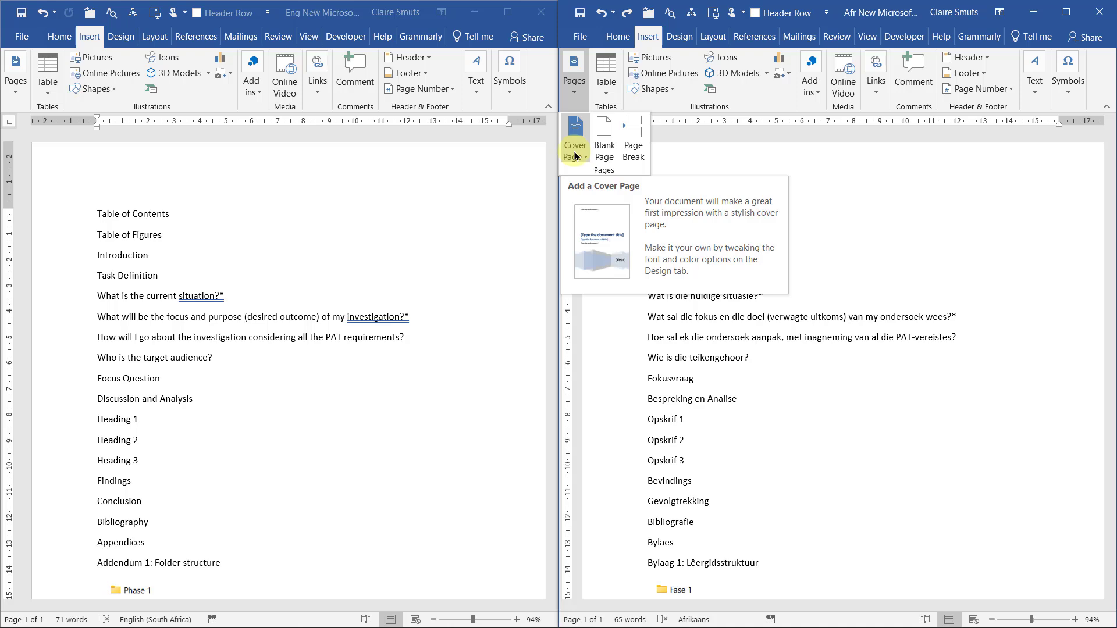
{"action": "left_click", "coordinate": [575, 135]}
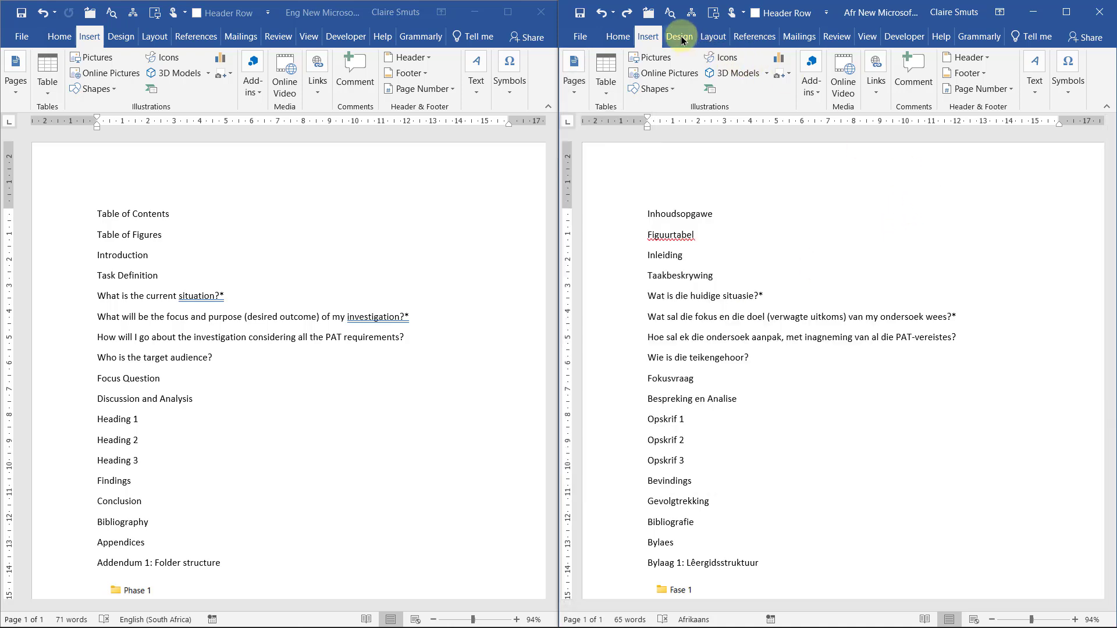
{"action": "left_click", "coordinate": [679, 37]}
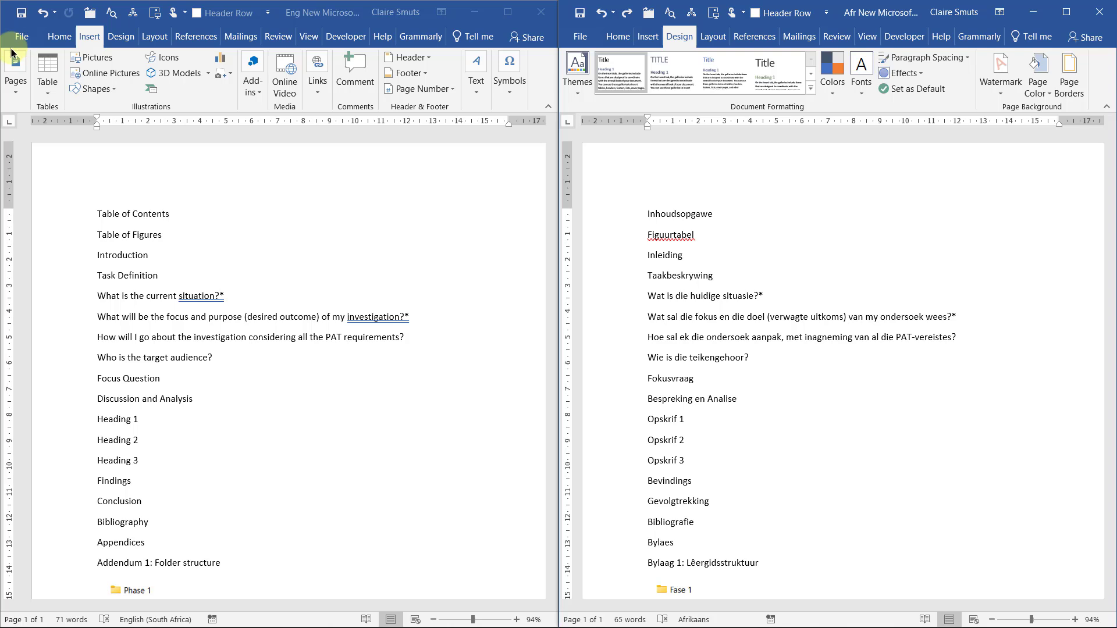
Step: Show the built-in cover page gallery for the English report
{"action": "left_click", "coordinate": [15, 78]}
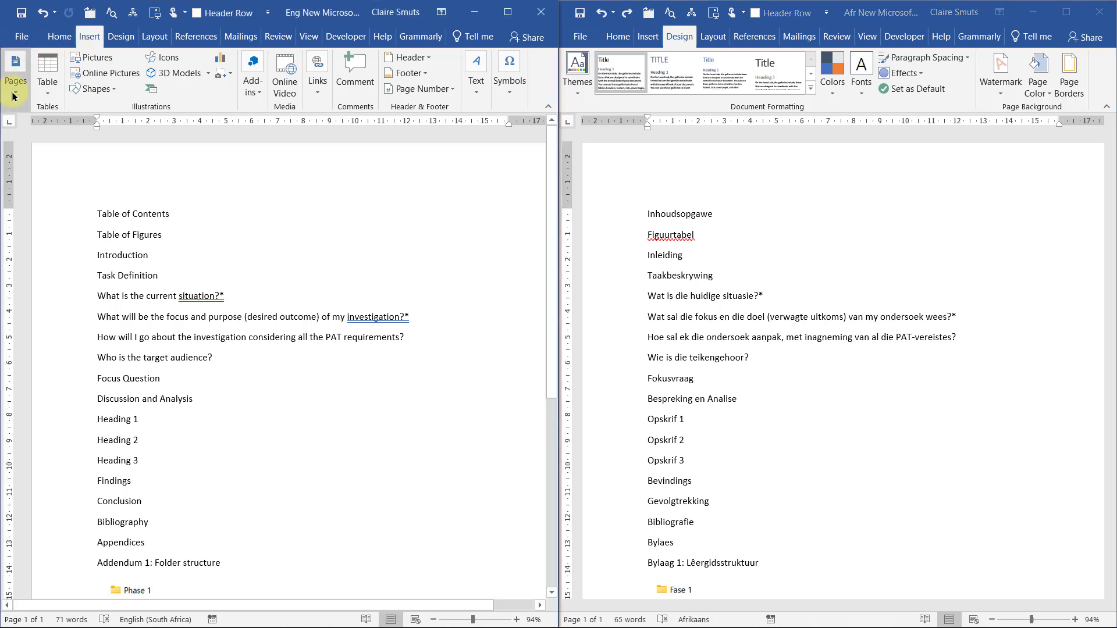
{"action": "left_click", "coordinate": [16, 73]}
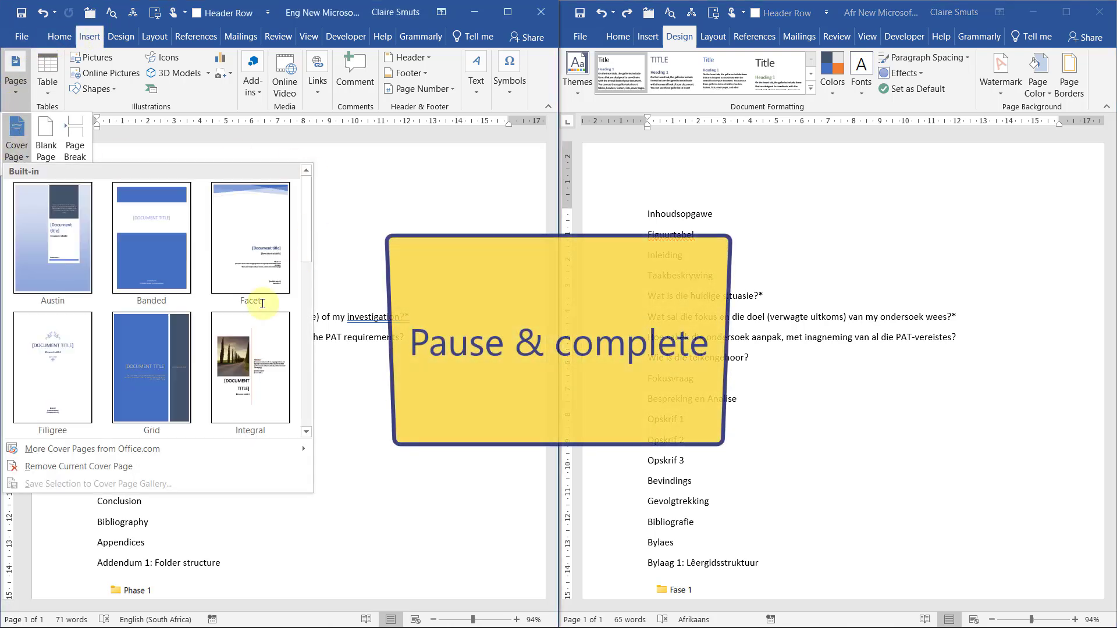
{"action": "mouse_move", "coordinate": [292, 409]}
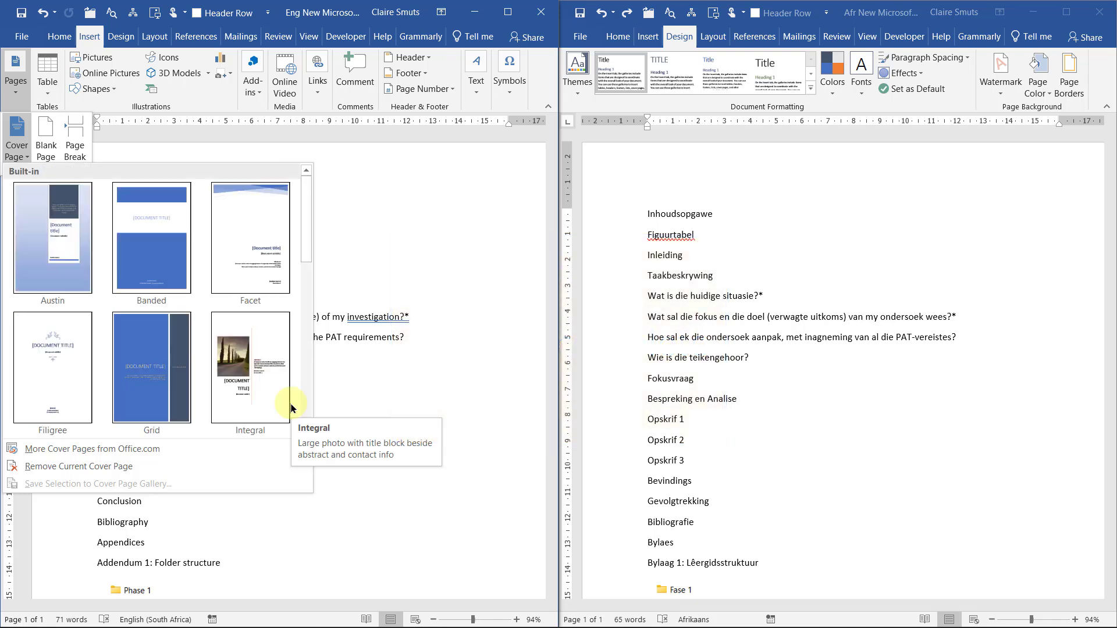
{"action": "mouse_move", "coordinate": [399, 253]}
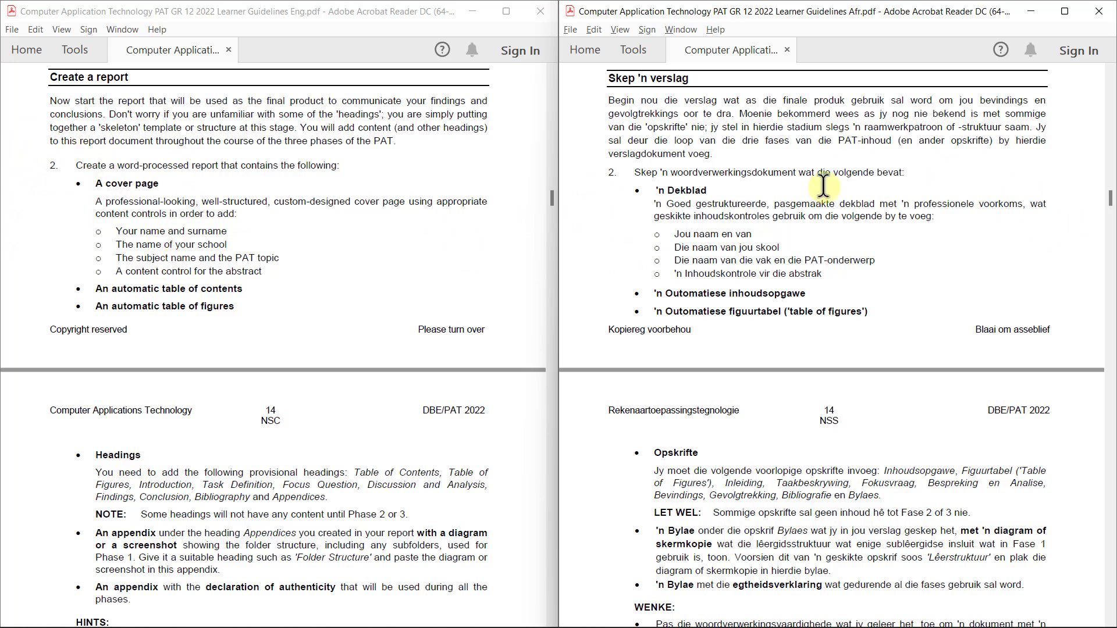
{"action": "mouse_move", "coordinate": [207, 257]}
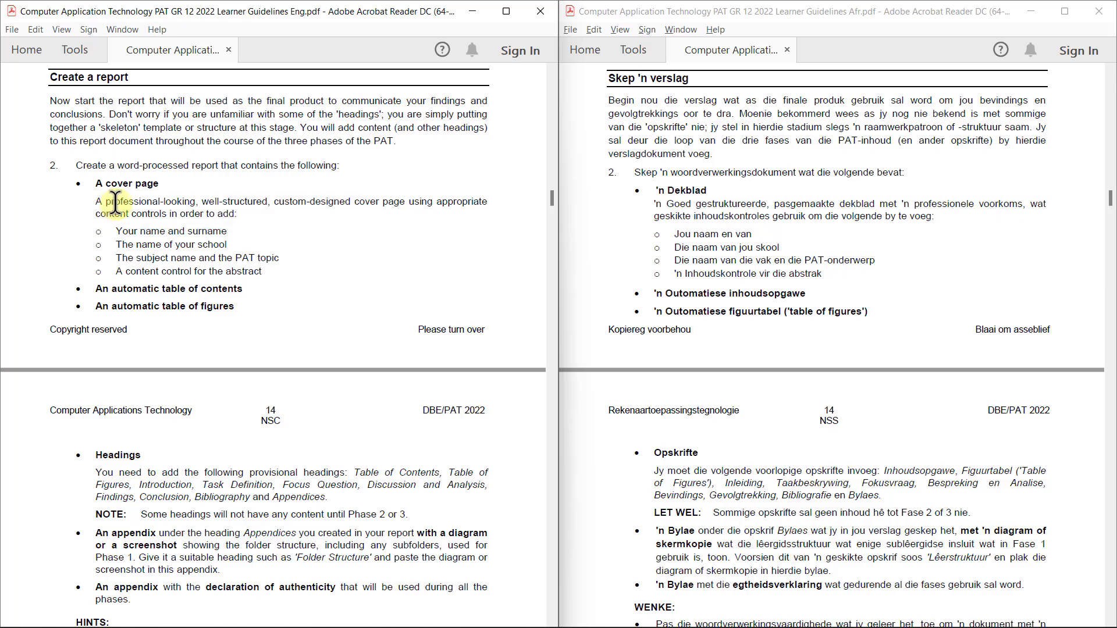
Step: Highlight the word 'professional' in the guideline's cover-page requirement
{"action": "double_click", "coordinate": [117, 213]}
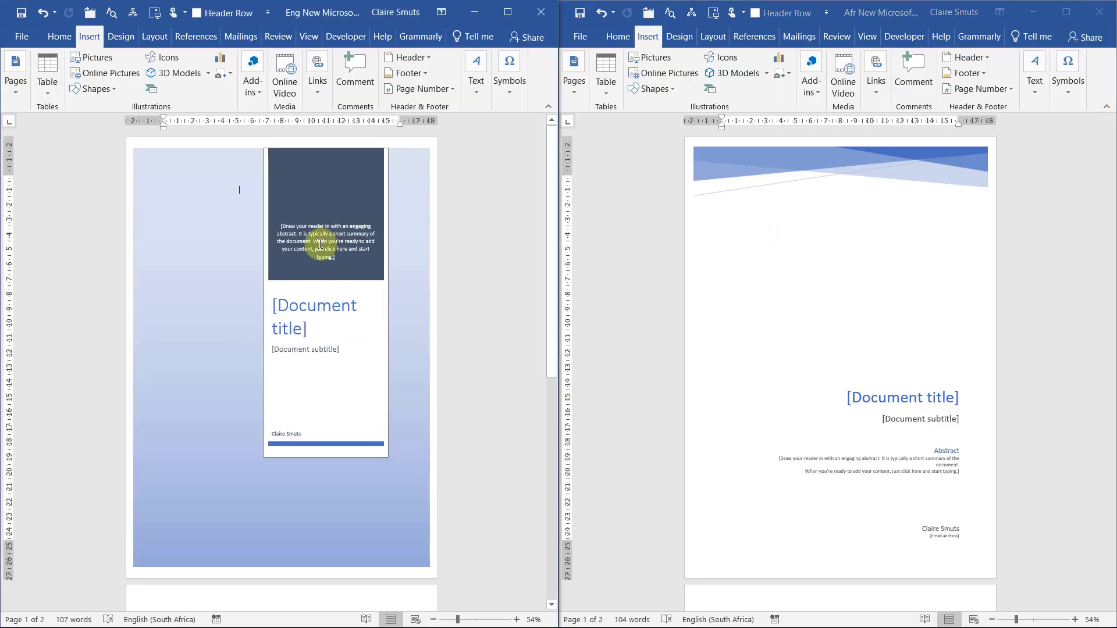
Step: Return to Word and select the Afrikaans cover's document title and subtitle placeholders
{"action": "left_click", "coordinate": [288, 317]}
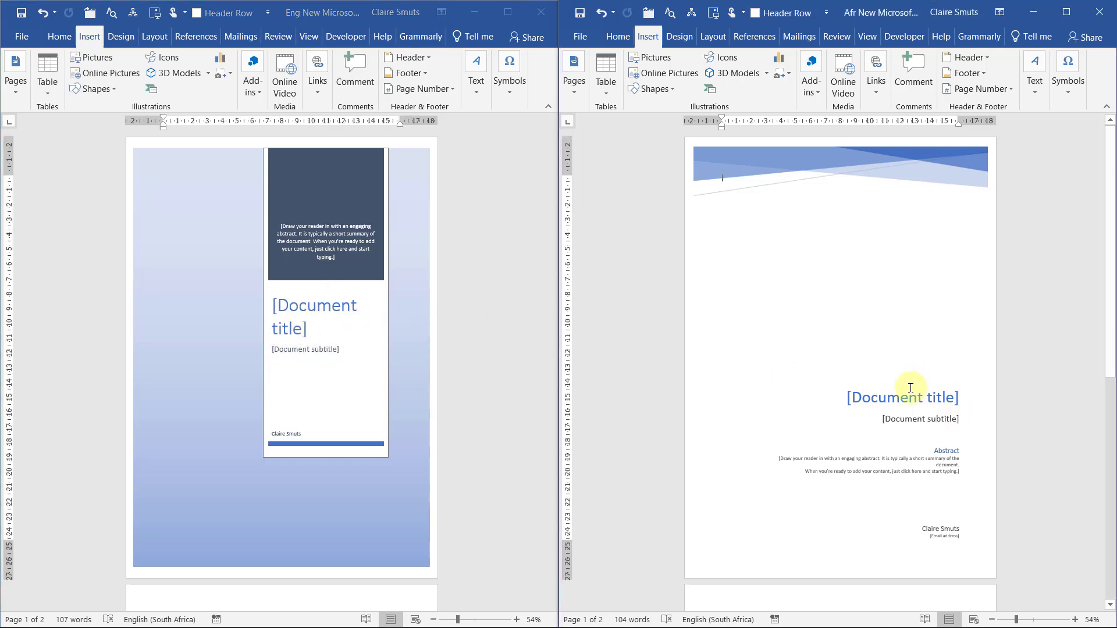
{"action": "left_click", "coordinate": [902, 397]}
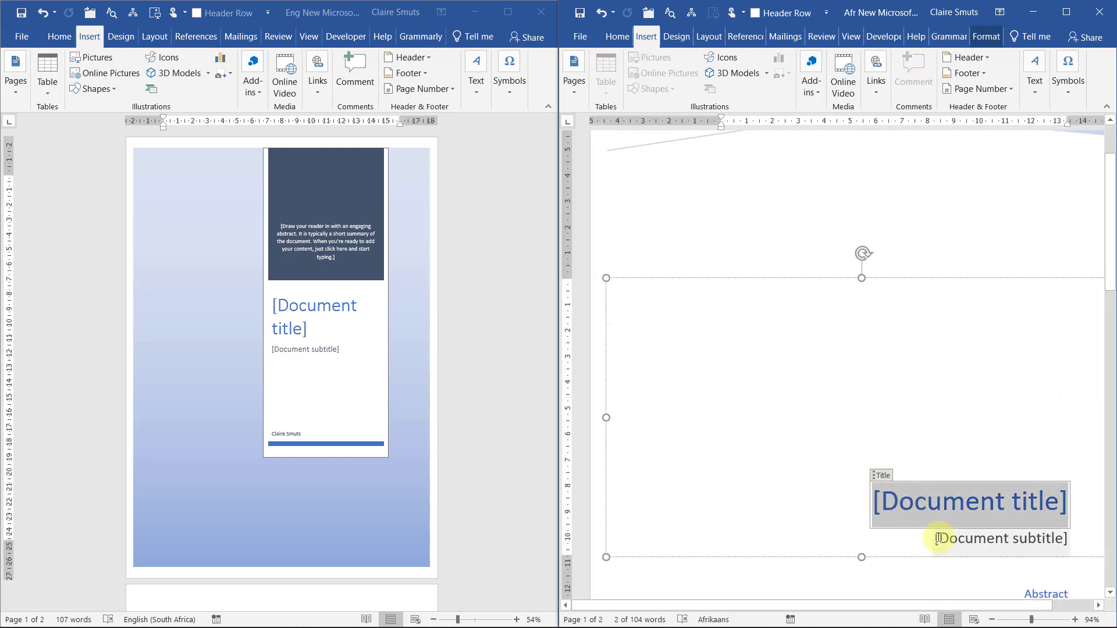
{"action": "left_click", "coordinate": [1000, 537]}
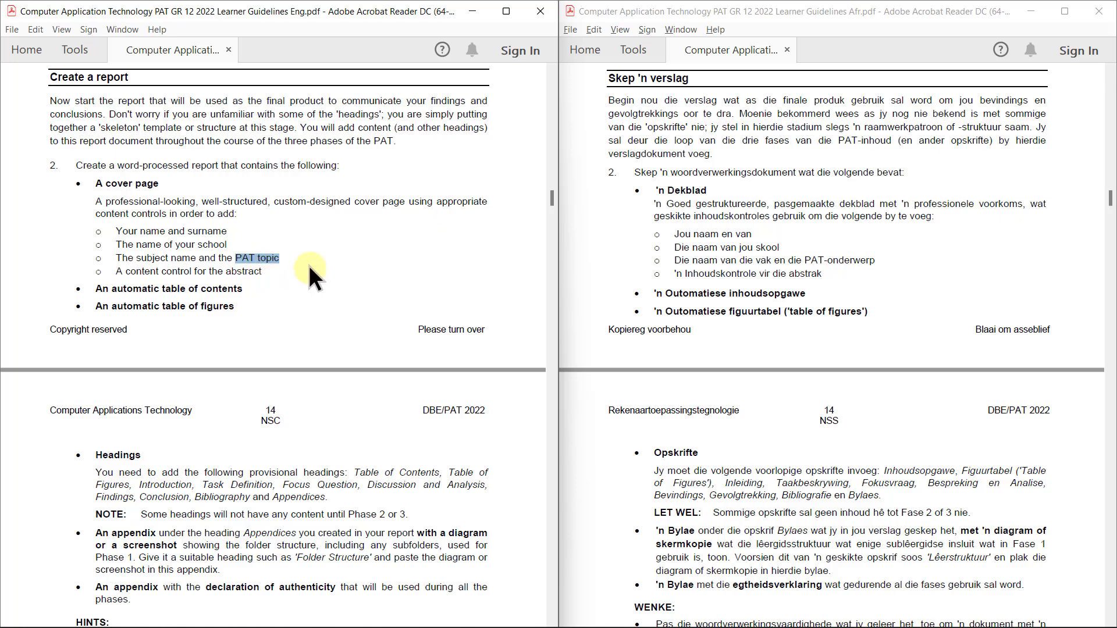
{"action": "mouse_move", "coordinate": [307, 267]}
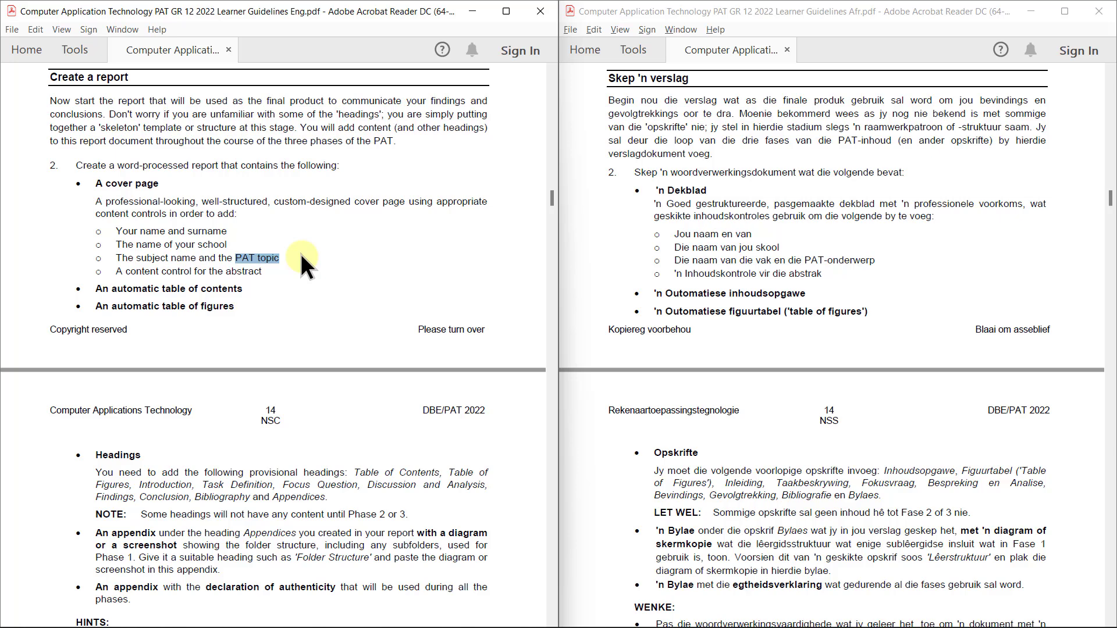
{"action": "mouse_move", "coordinate": [126, 269]}
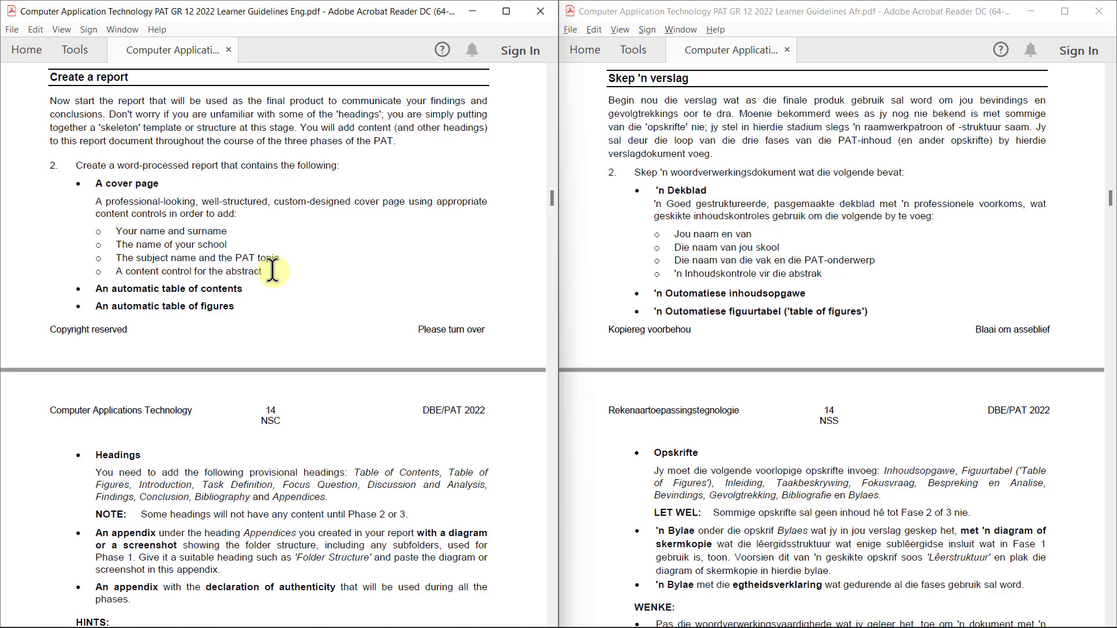
{"action": "mouse_move", "coordinate": [270, 272]}
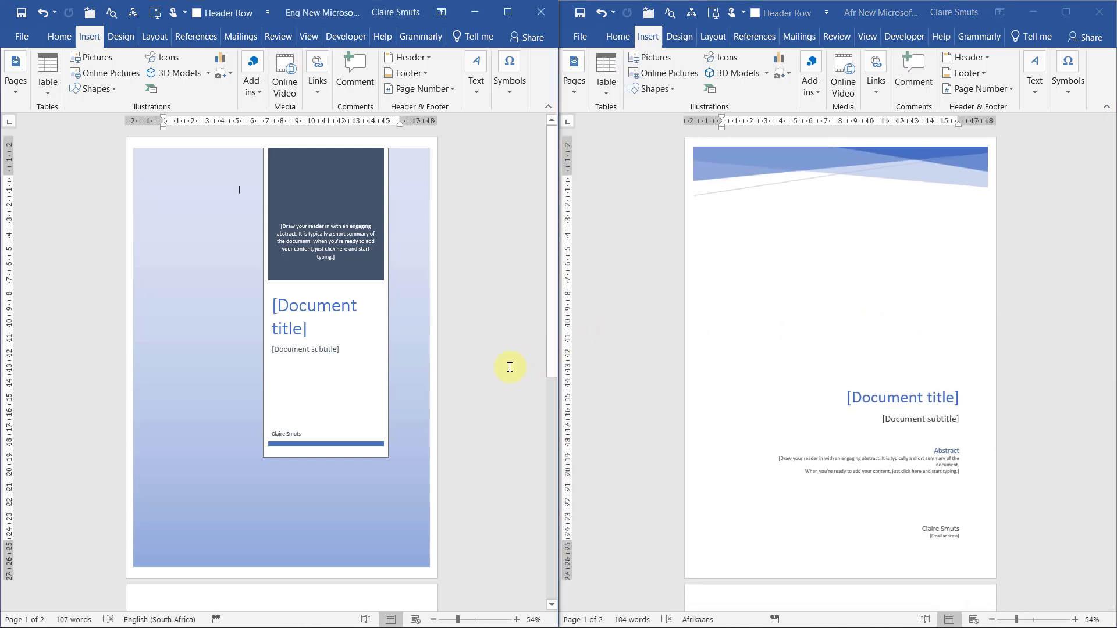
Step: Draw a text box at the English cover's lower left and set it to No Fill
{"action": "left_click", "coordinate": [313, 317]}
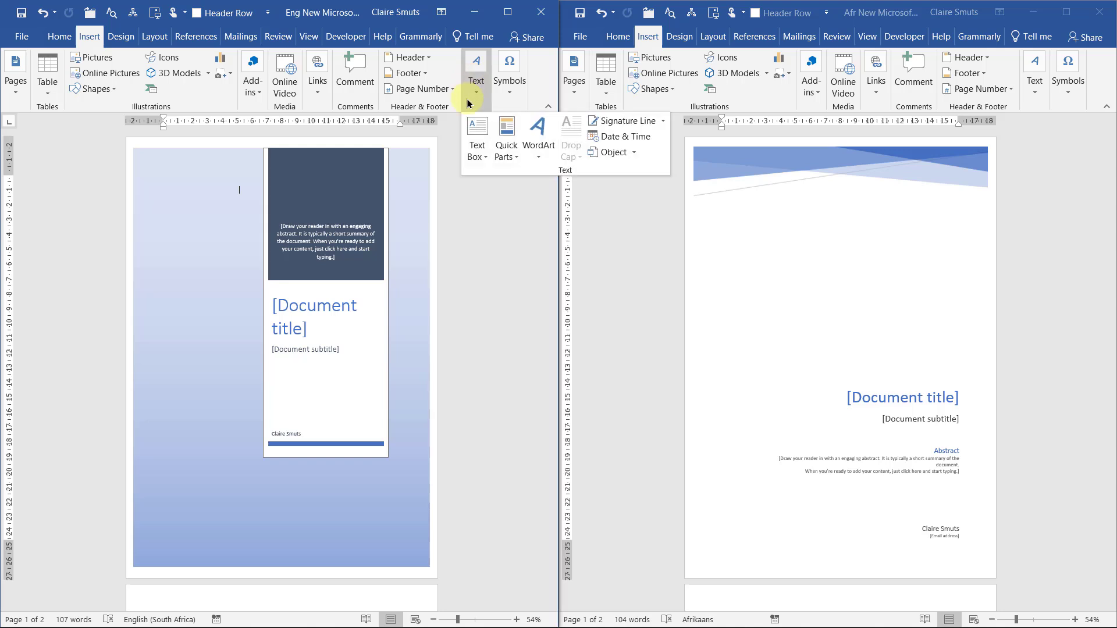
{"action": "left_click", "coordinate": [476, 74]}
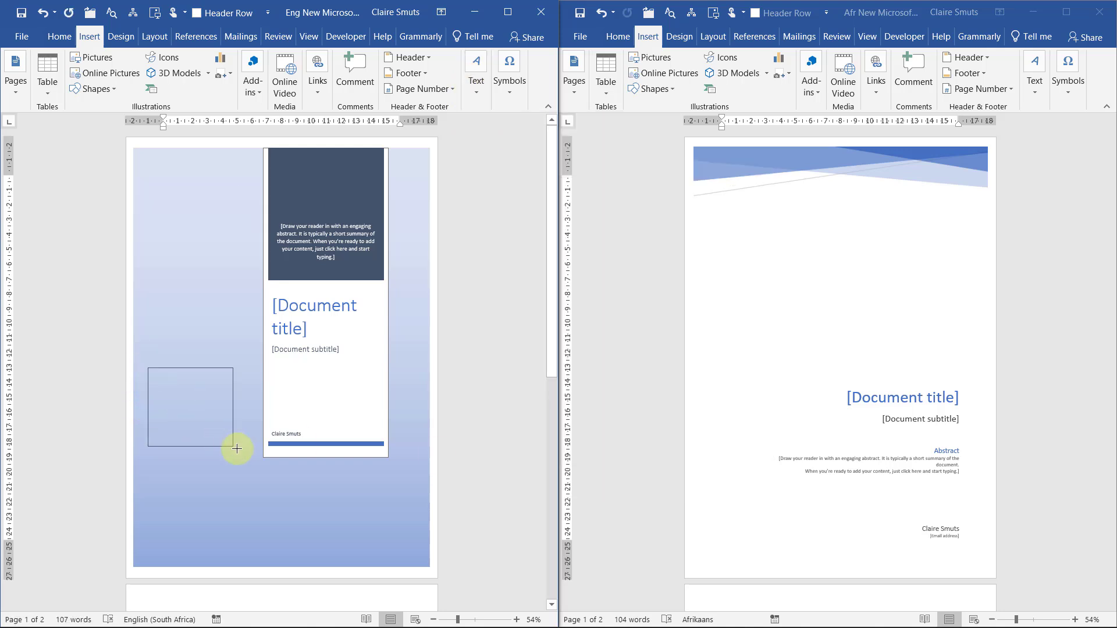
{"action": "left_click_drag", "start_coordinate": [146, 366], "coordinate": [250, 455]}
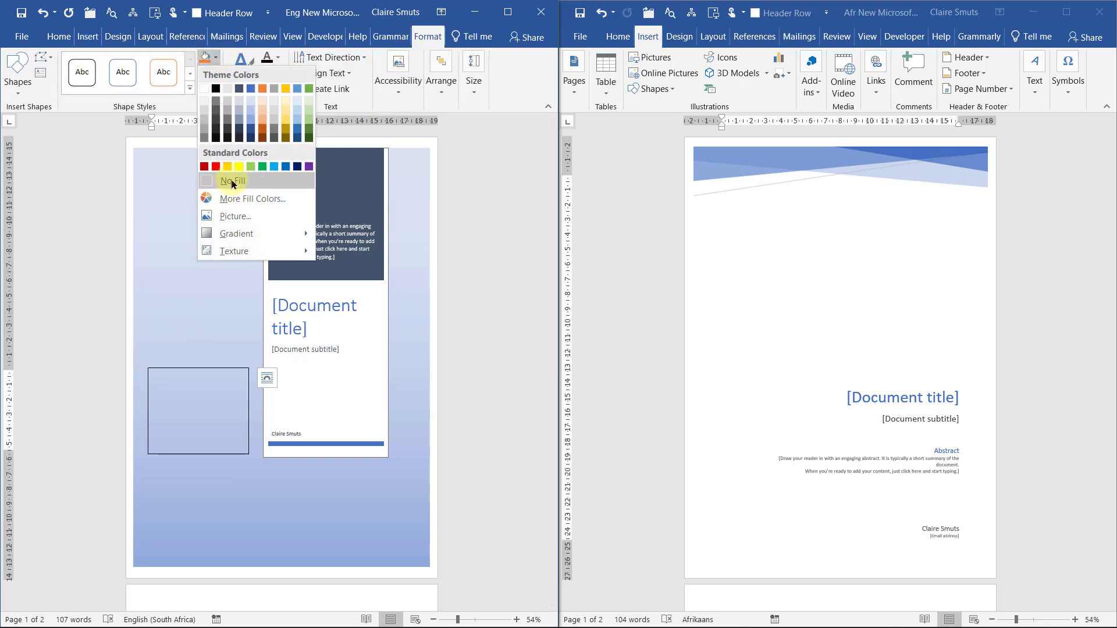
{"action": "left_click", "coordinate": [205, 73]}
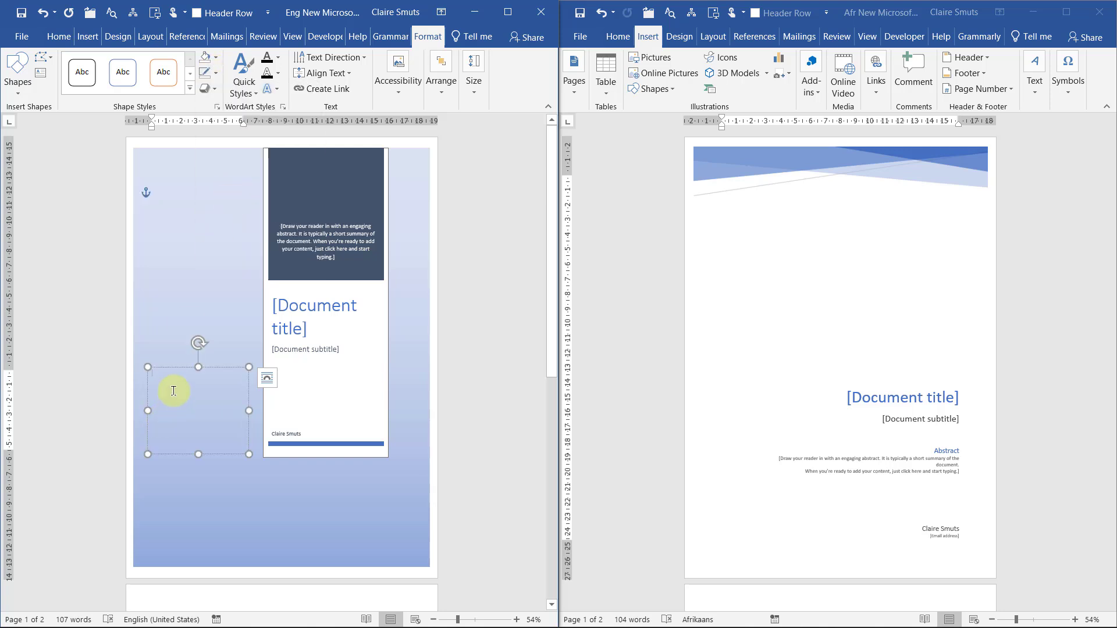
{"action": "mouse_move", "coordinate": [176, 380]}
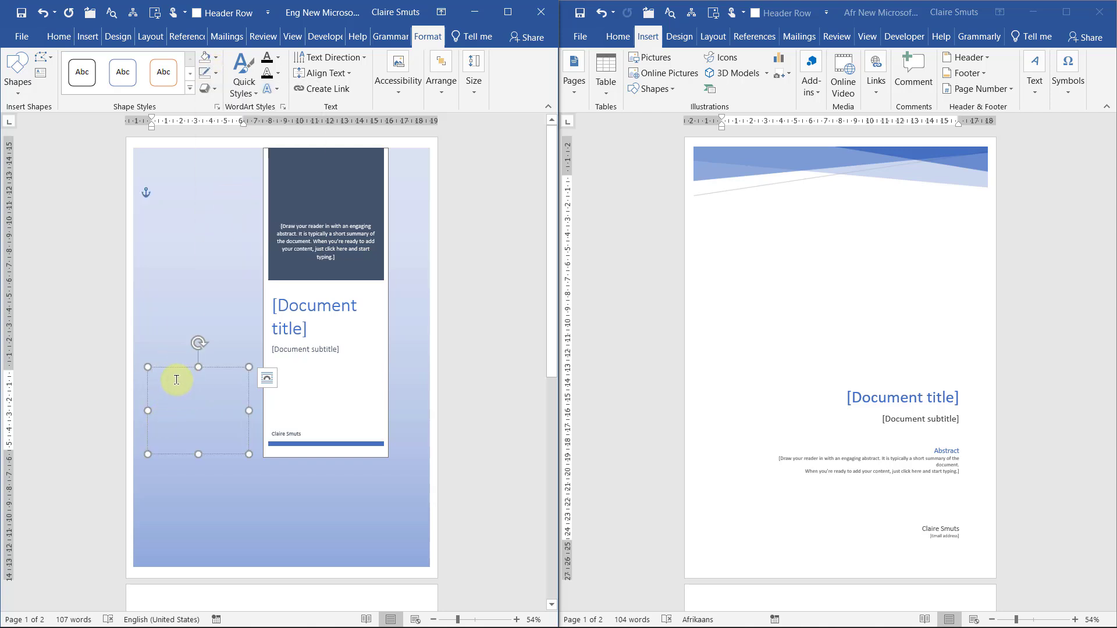
{"action": "mouse_move", "coordinate": [166, 384]}
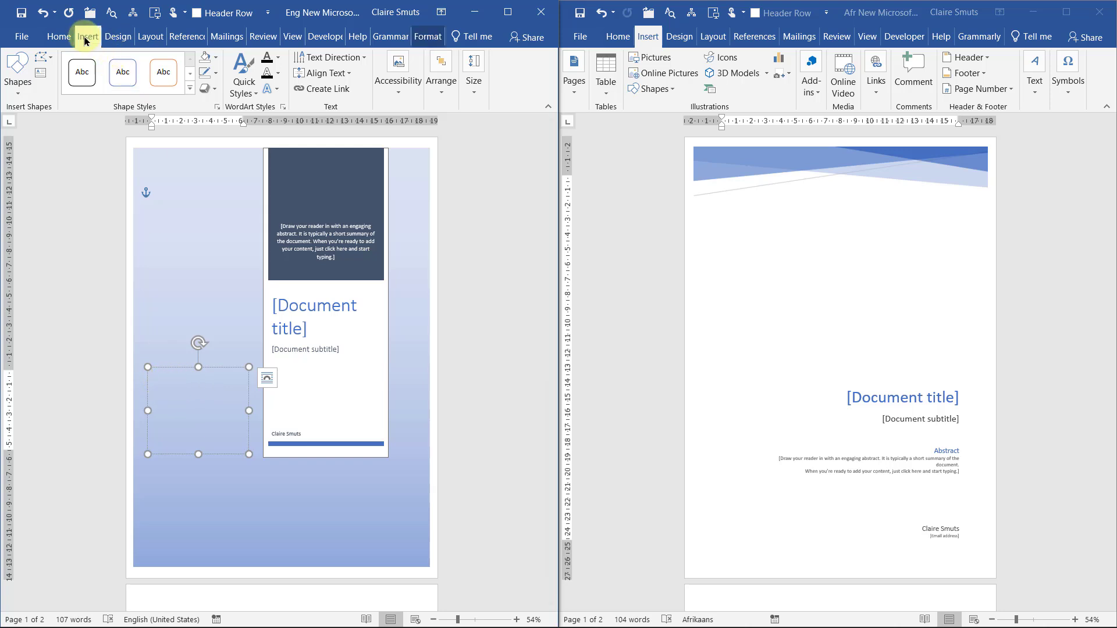
Step: Insert the Abstract document property via Quick Parts into the empty text box
{"action": "left_click", "coordinate": [86, 35]}
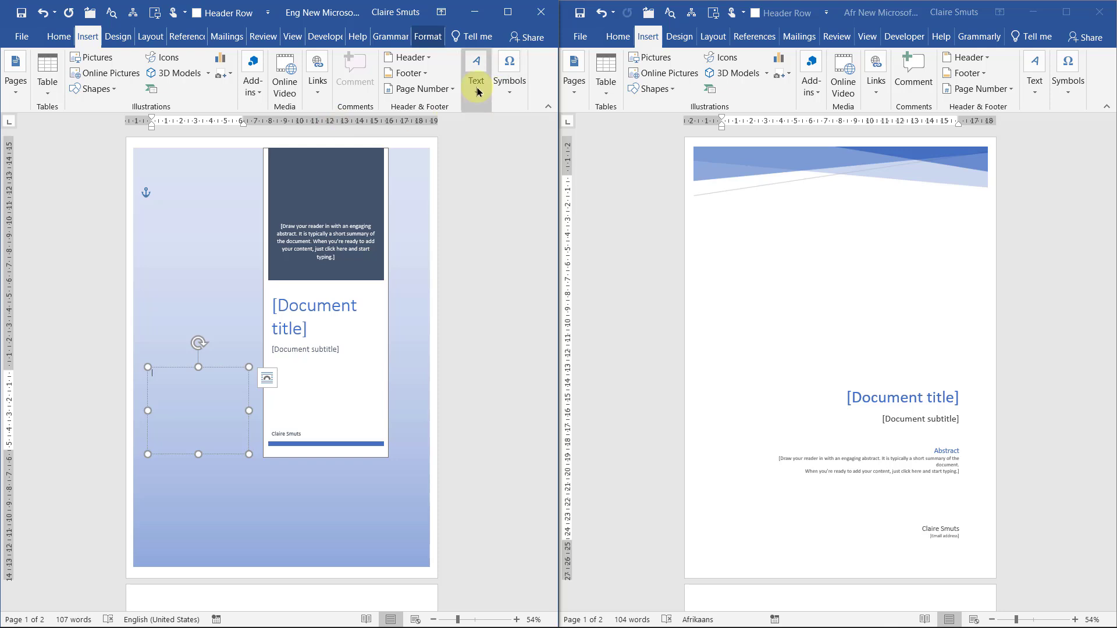
{"action": "left_click", "coordinate": [475, 71]}
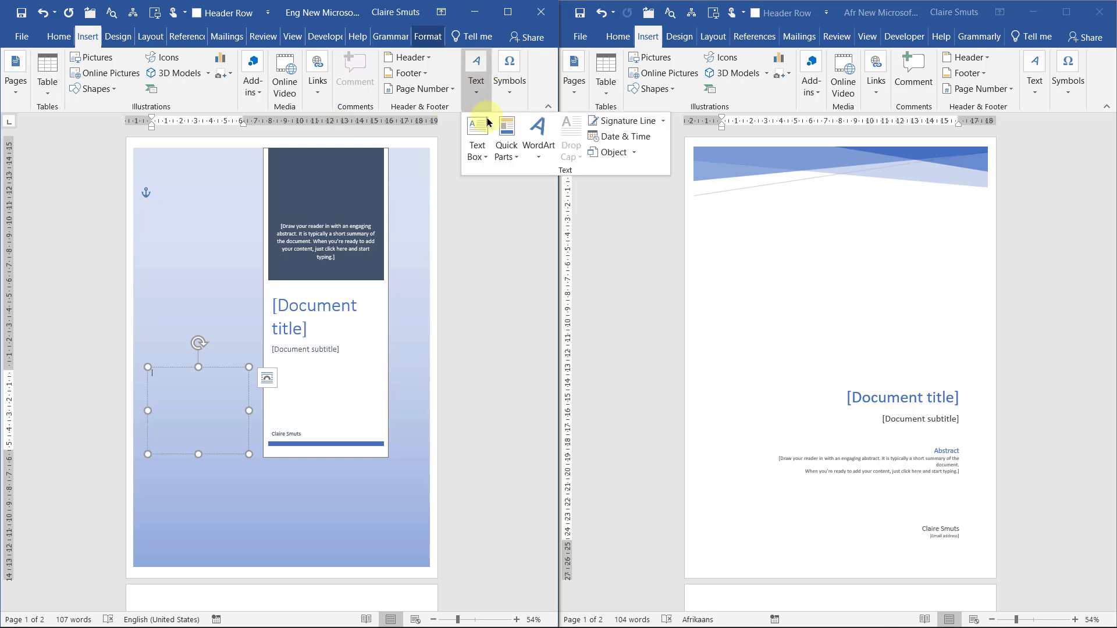
{"action": "left_click", "coordinate": [505, 139]}
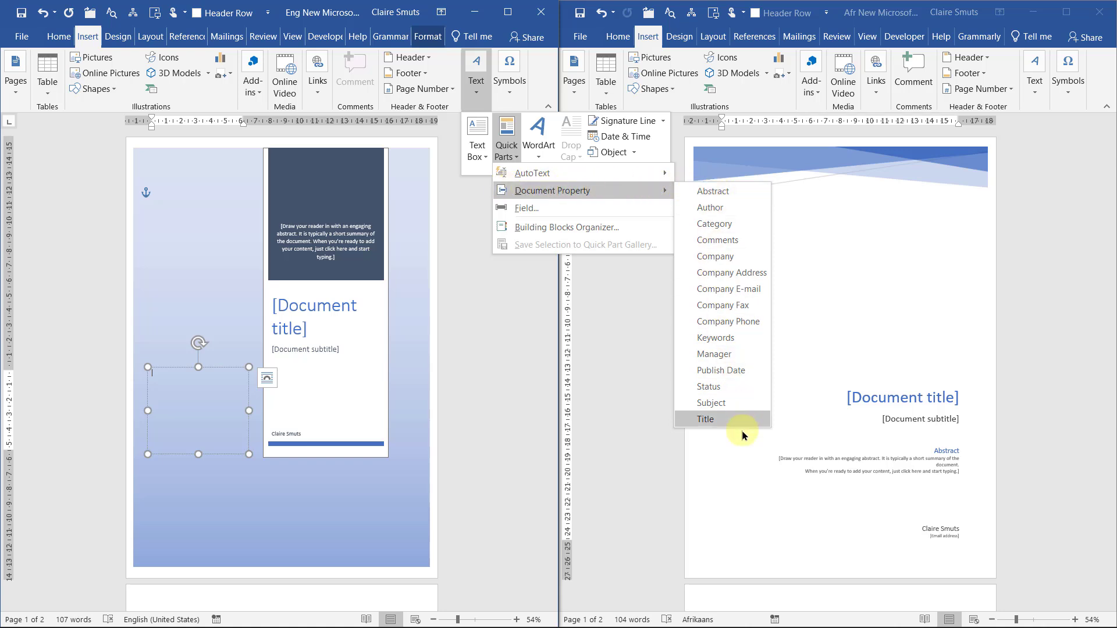
{"action": "mouse_move", "coordinate": [729, 419]}
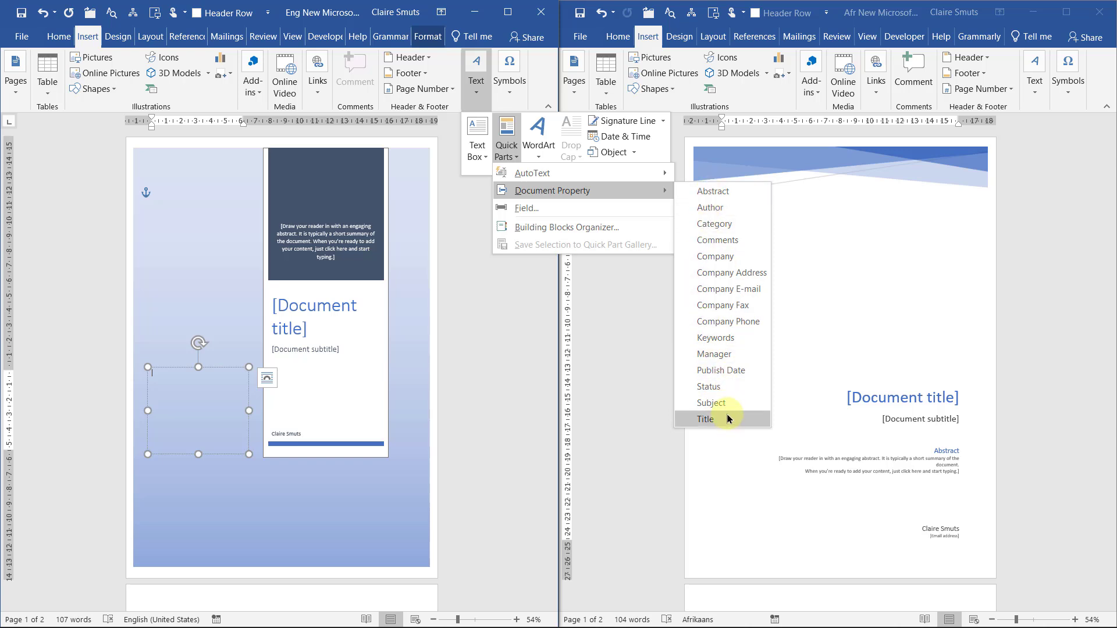
{"action": "mouse_move", "coordinate": [749, 257]}
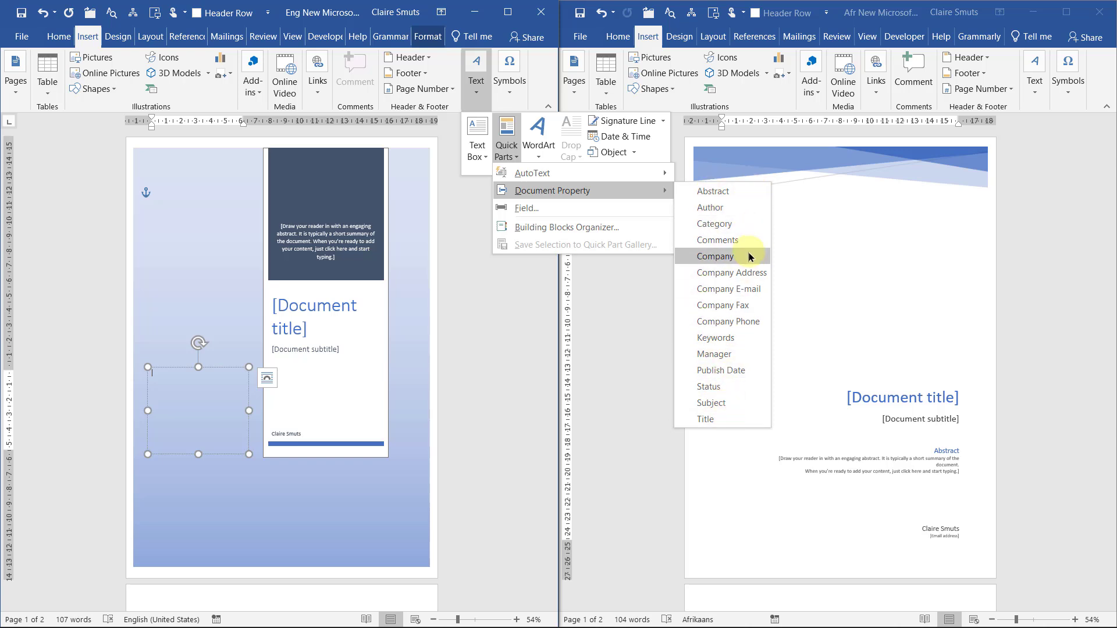
{"action": "mouse_move", "coordinate": [750, 402]}
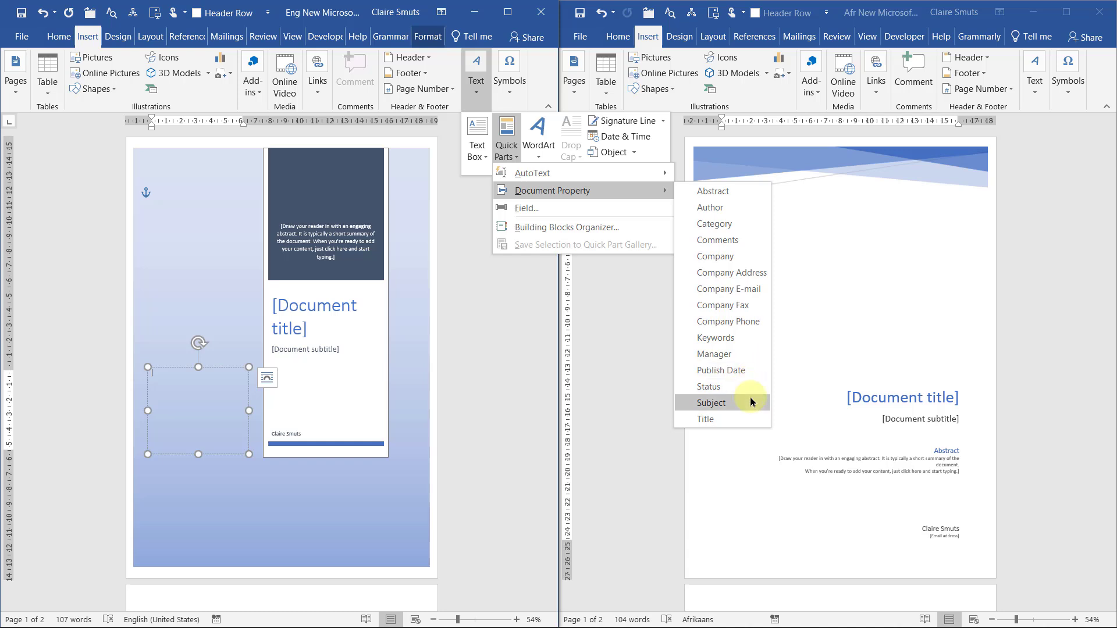
{"action": "mouse_move", "coordinate": [727, 207]}
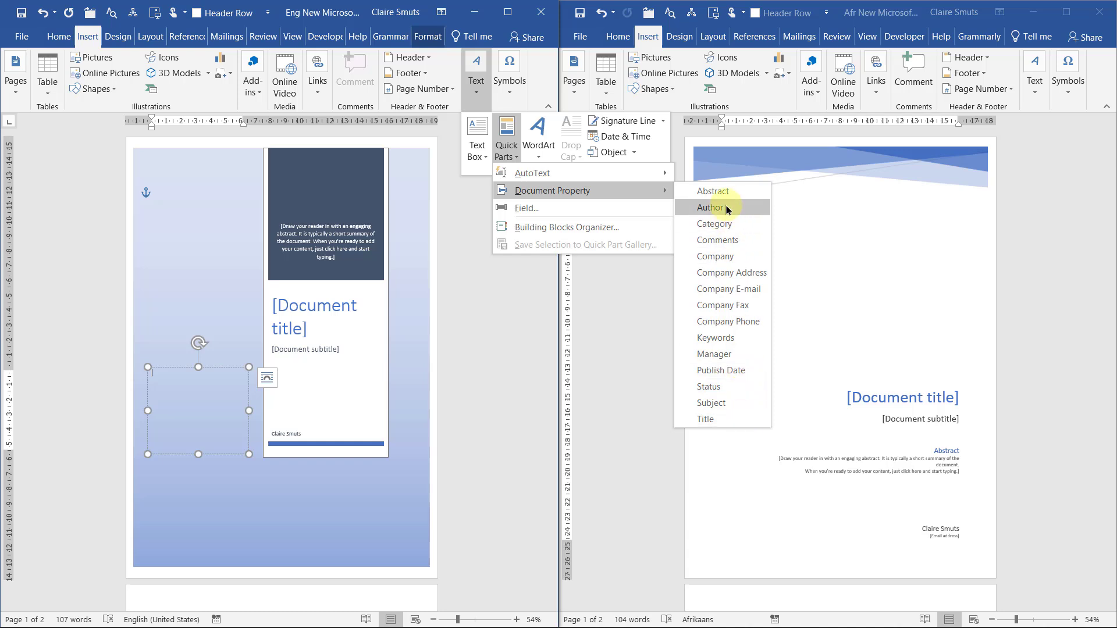
{"action": "left_click", "coordinate": [710, 208]}
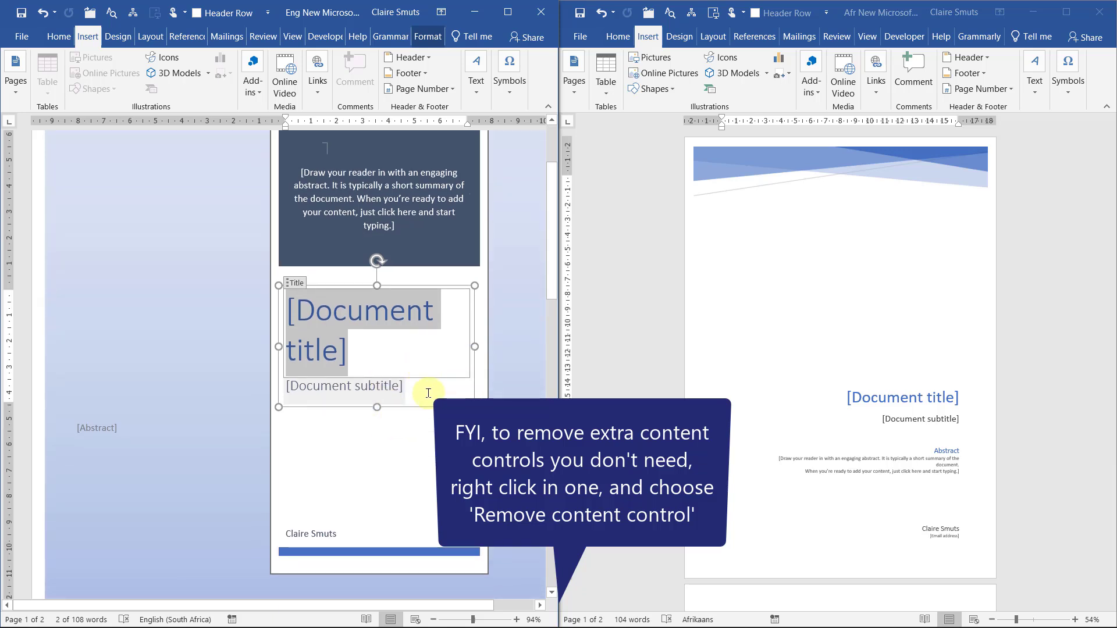
{"action": "left_click", "coordinate": [344, 385]}
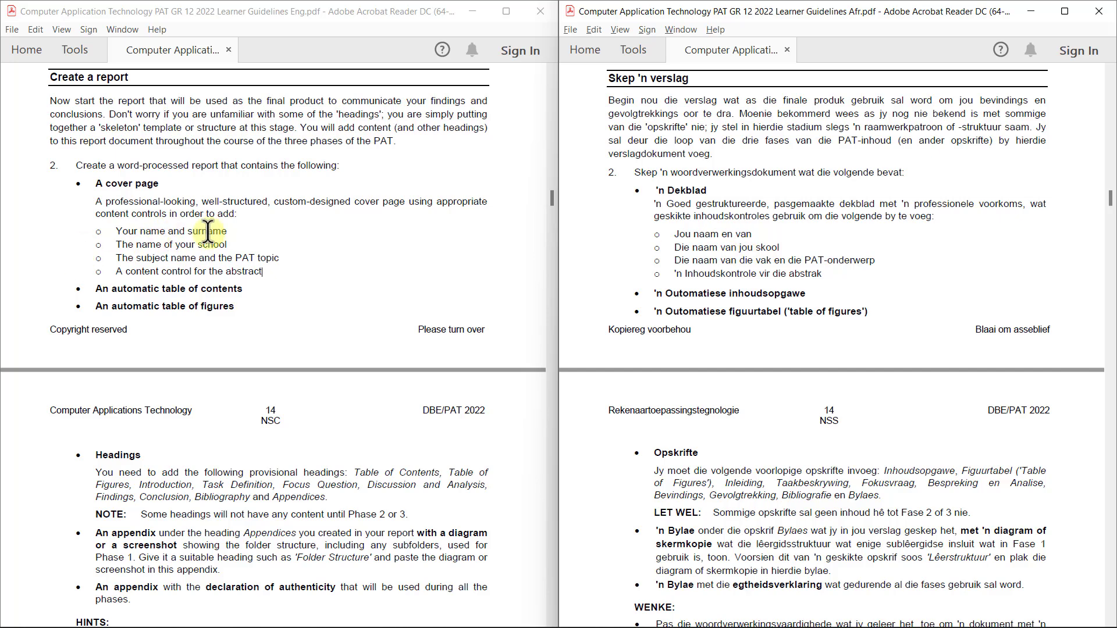
{"action": "mouse_move", "coordinate": [147, 261]}
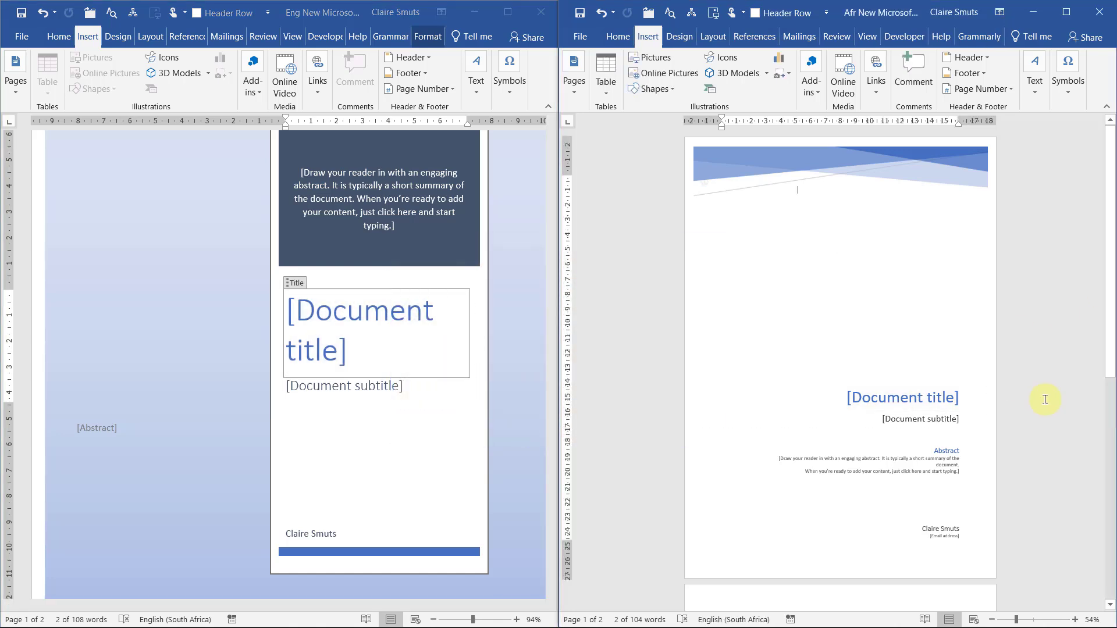
Step: Scroll the English report down to its page-two list of provisional headings
{"action": "scroll", "scroll_direction": "down", "scroll_amount": 3}
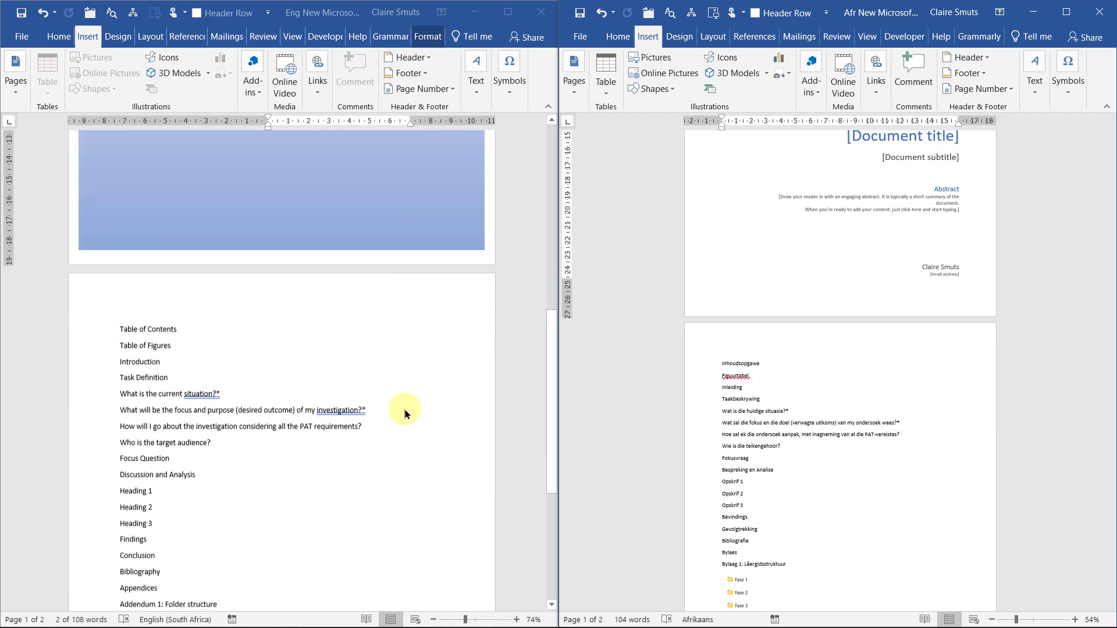
{"action": "mouse_move", "coordinate": [355, 478]}
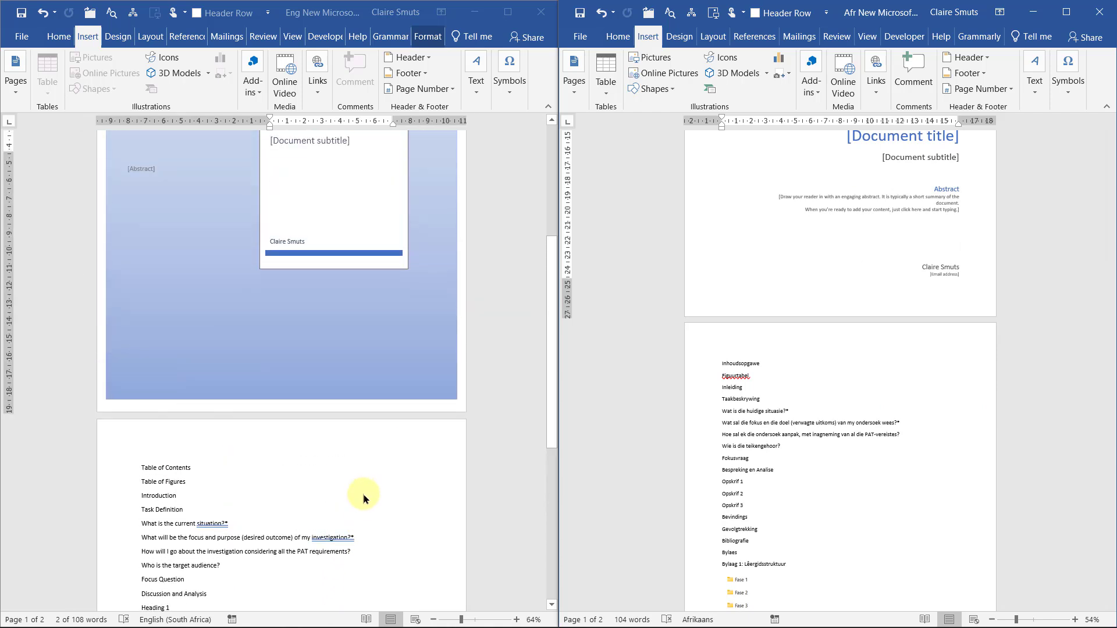
{"action": "scroll", "scroll_direction": "down", "scroll_amount": 3}
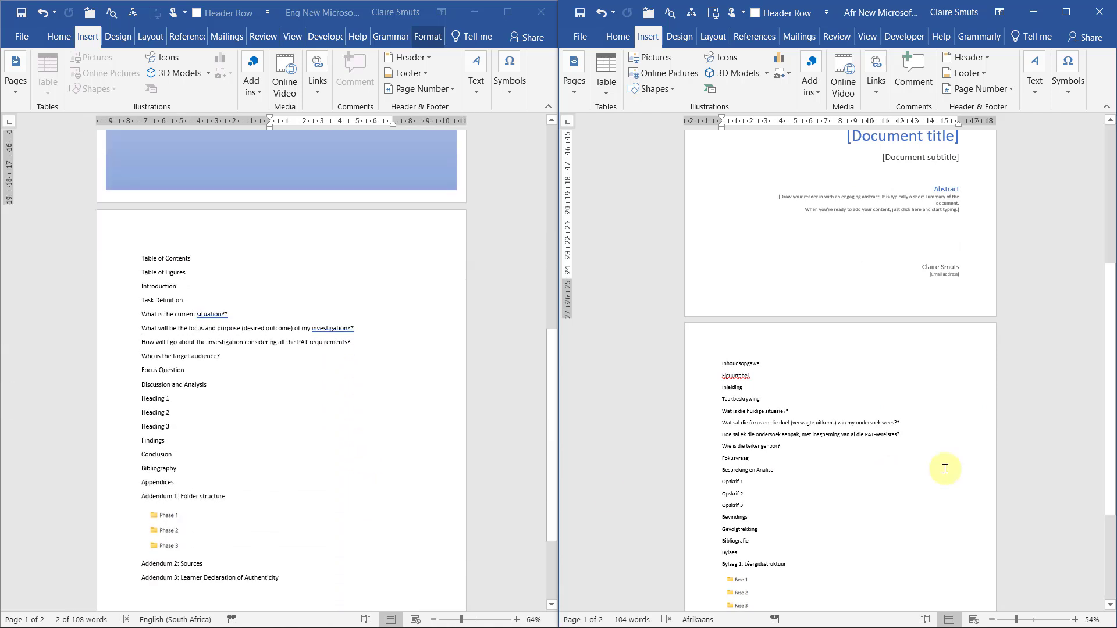
{"action": "scroll", "scroll_direction": "down", "scroll_amount": 3}
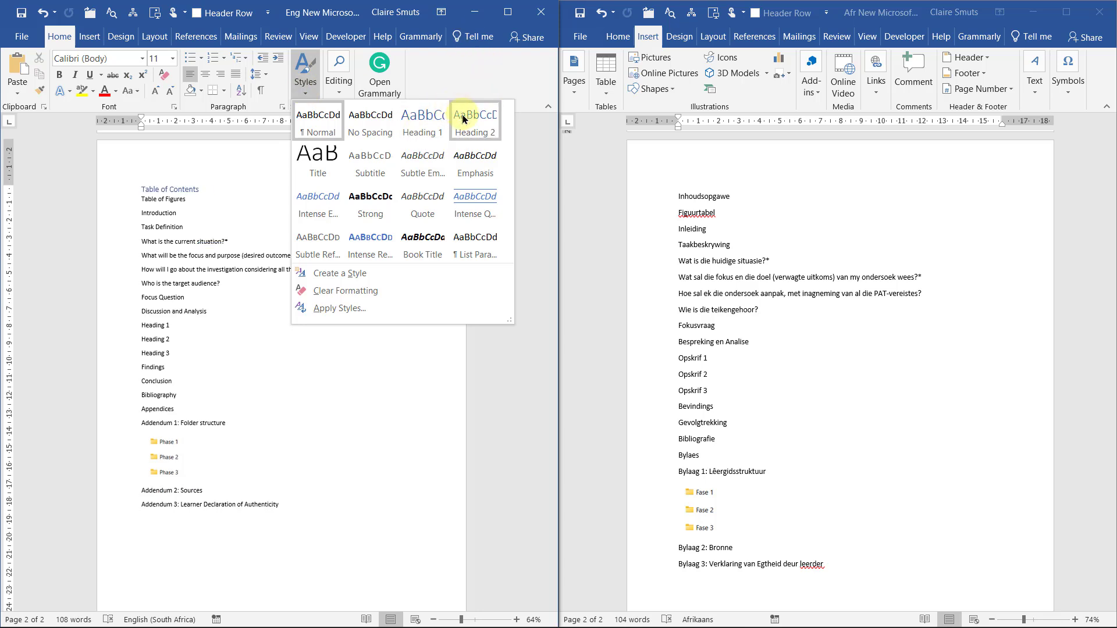
{"action": "mouse_move", "coordinate": [473, 116]}
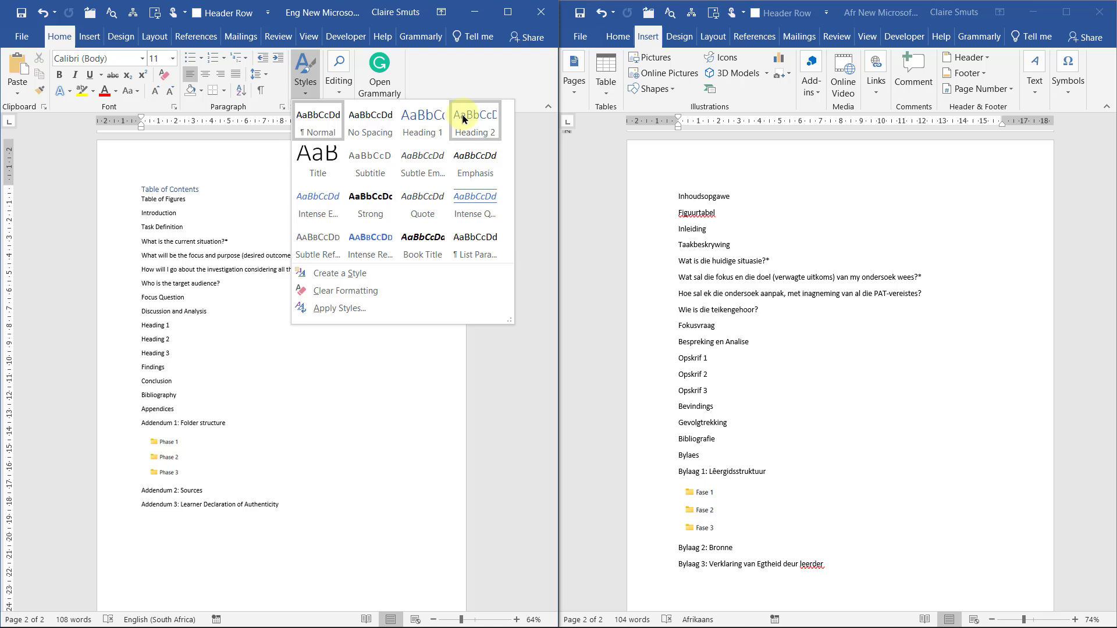
{"action": "right_click", "coordinate": [474, 118]}
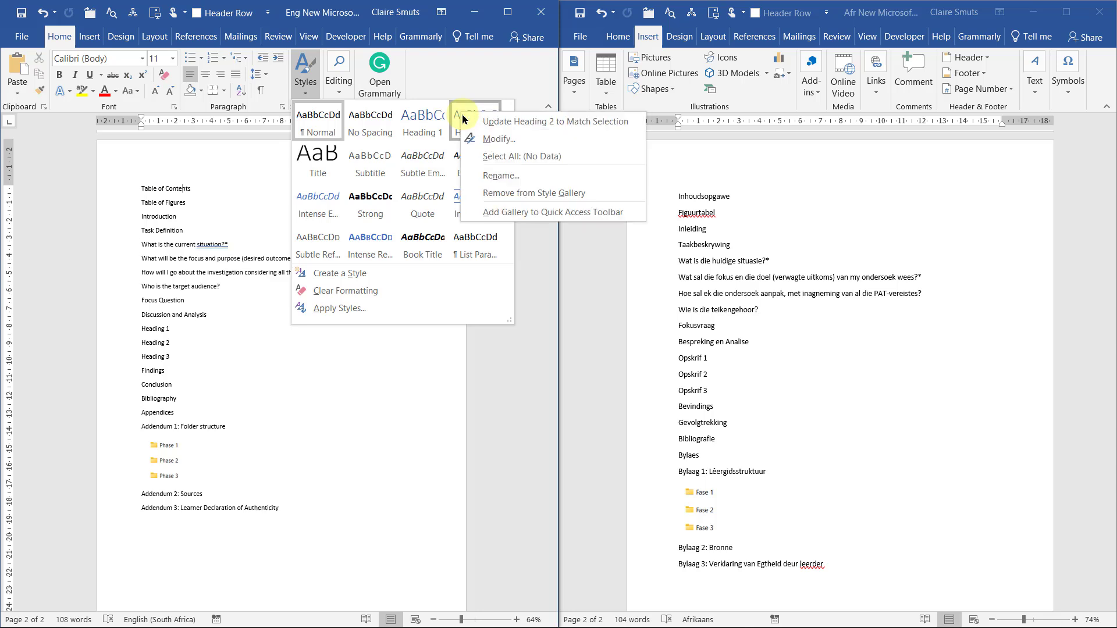
{"action": "left_click", "coordinate": [499, 139]}
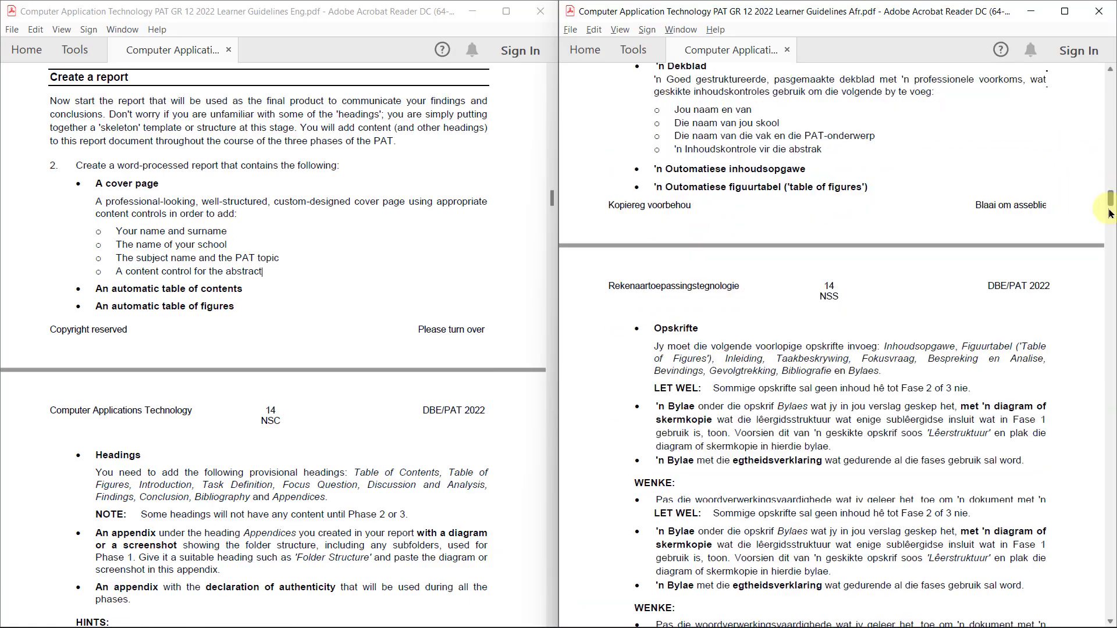
Step: Scroll the Afrikaans PDF down to Bylae B, the style guide for word-processed documents
{"action": "scroll", "scroll_direction": "down", "scroll_amount": 3}
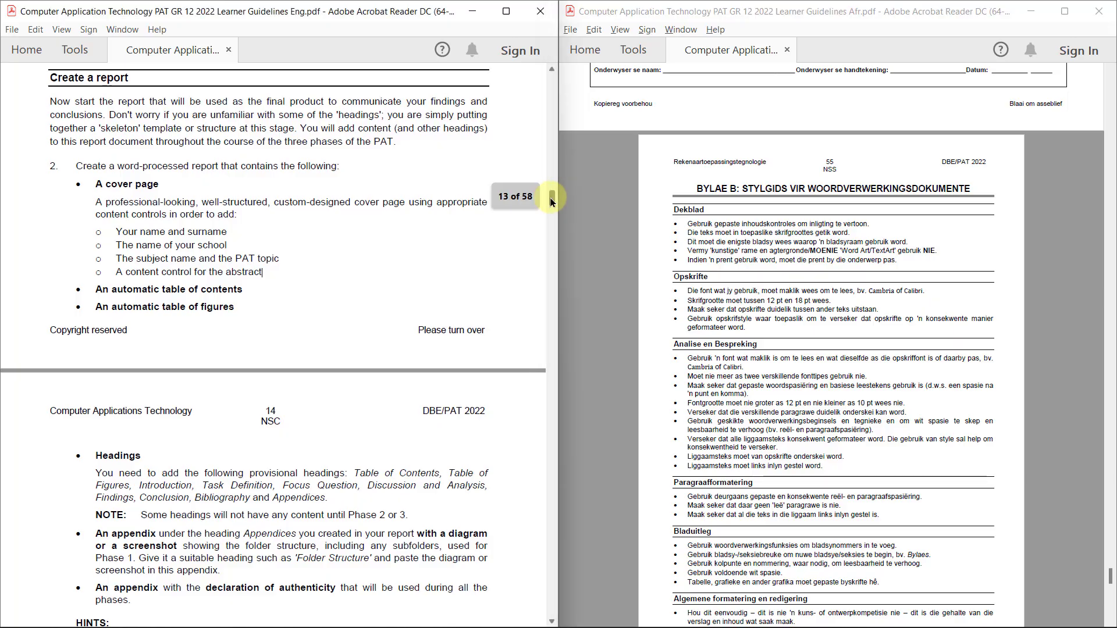
{"action": "left_click_drag", "start_coordinate": [551, 198], "coordinate": [548, 545]}
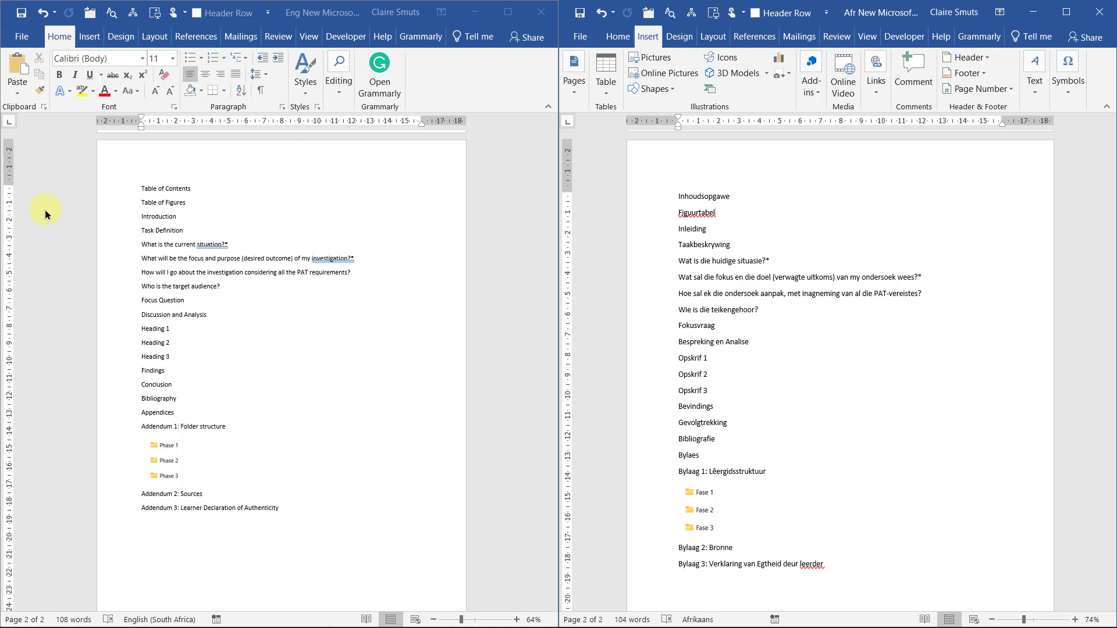
{"action": "mouse_move", "coordinate": [971, 309]}
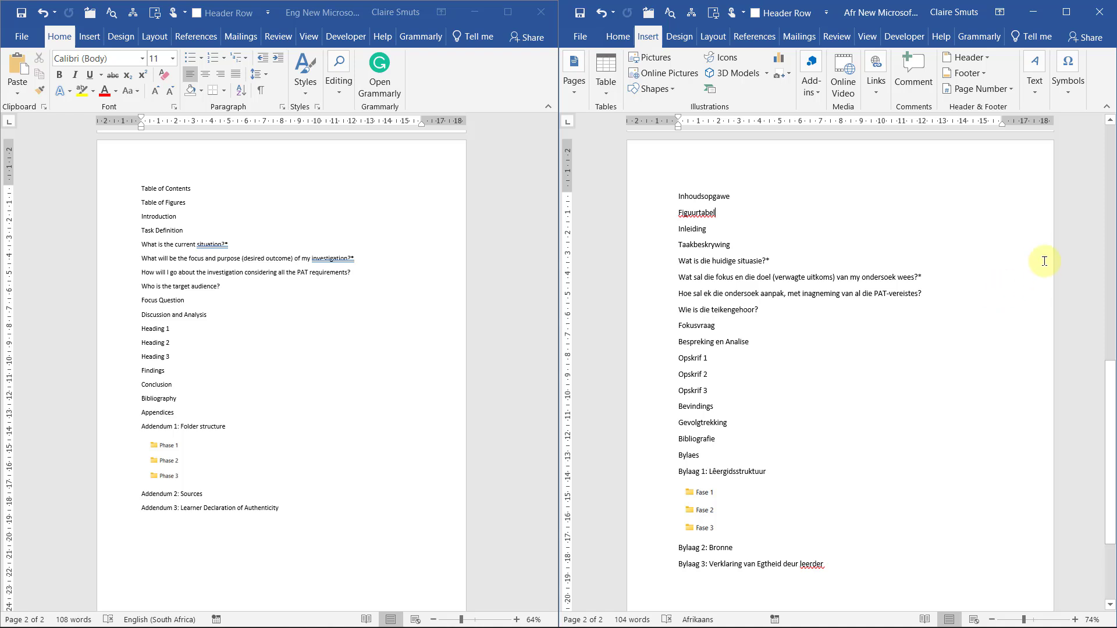
{"action": "mouse_move", "coordinate": [1019, 208]}
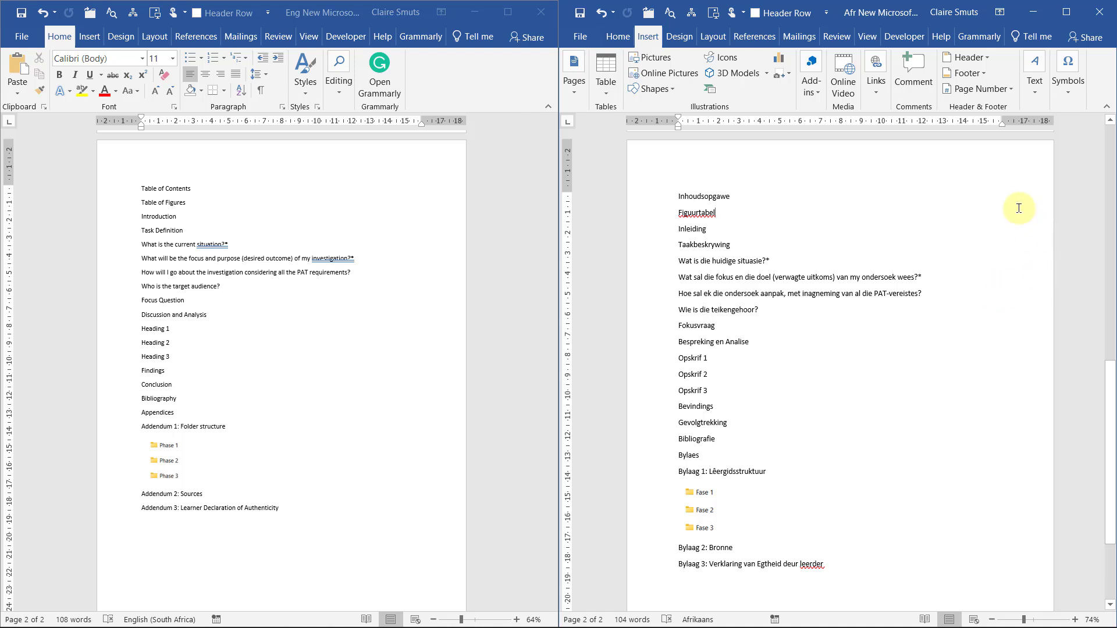
{"action": "mouse_move", "coordinate": [971, 539]}
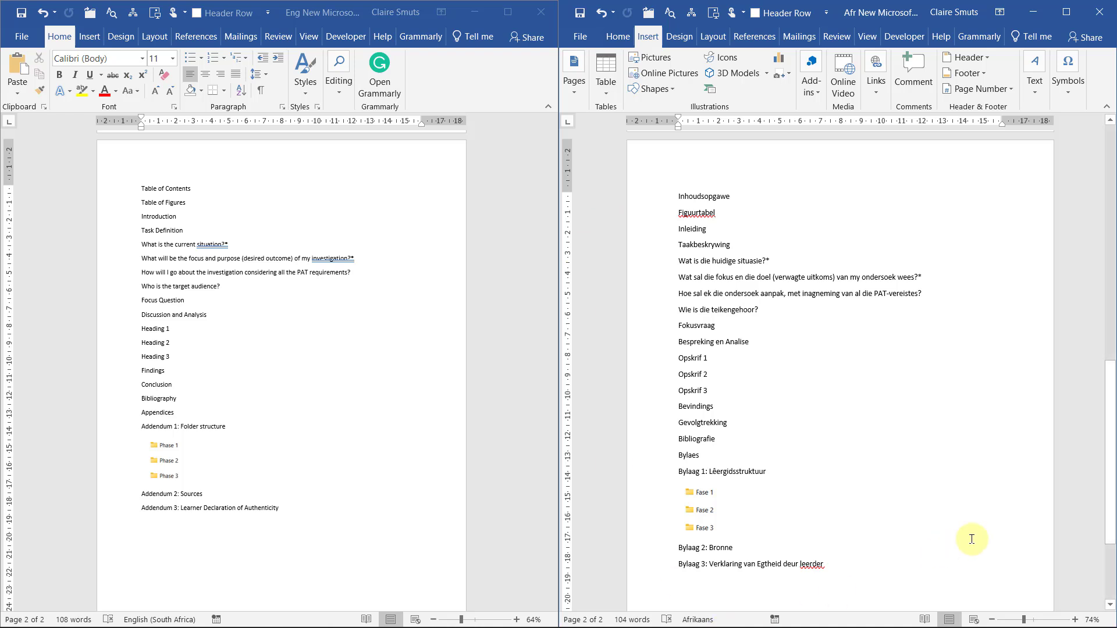
{"action": "mouse_move", "coordinate": [973, 515]}
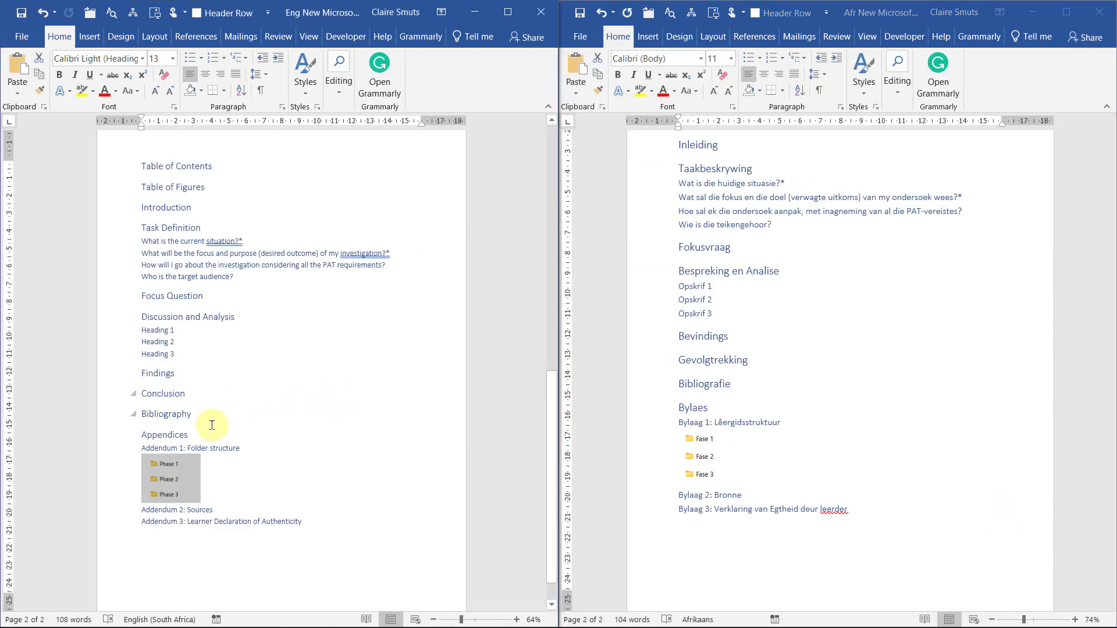
{"action": "mouse_move", "coordinate": [70, 508]}
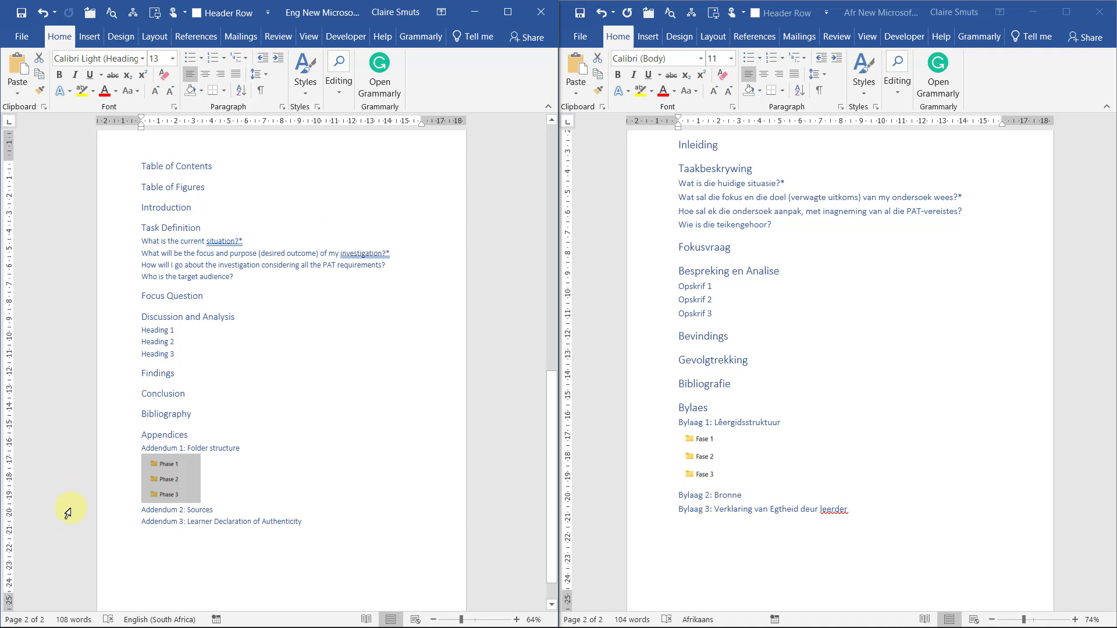
{"action": "mouse_move", "coordinate": [120, 480]}
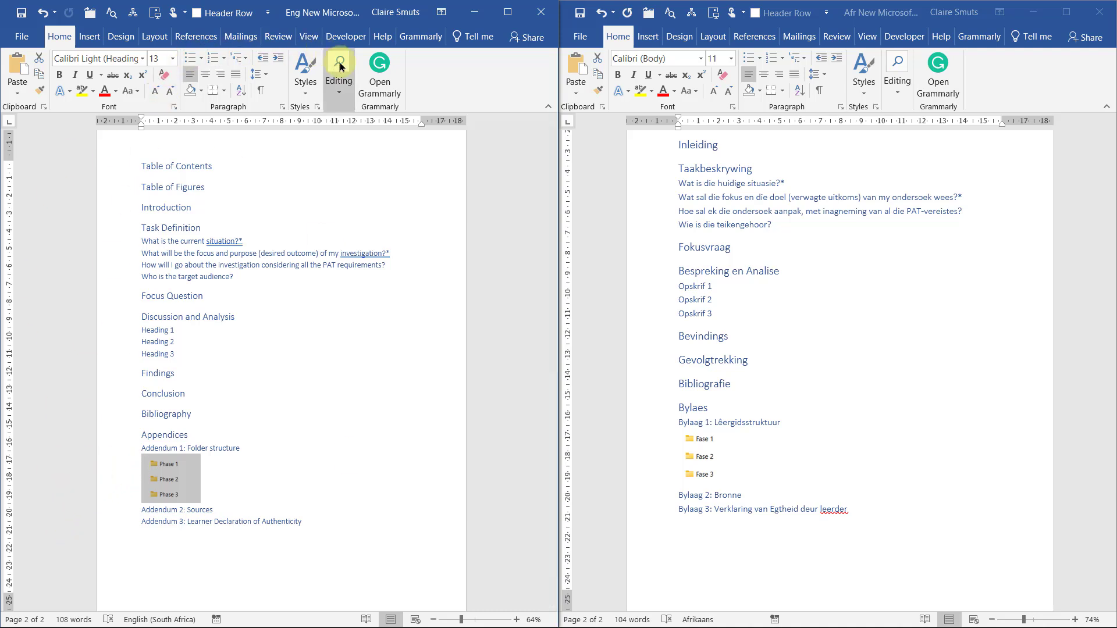
Step: Apply a heading style from the Styles gallery to the selected heading
{"action": "left_click", "coordinate": [305, 71]}
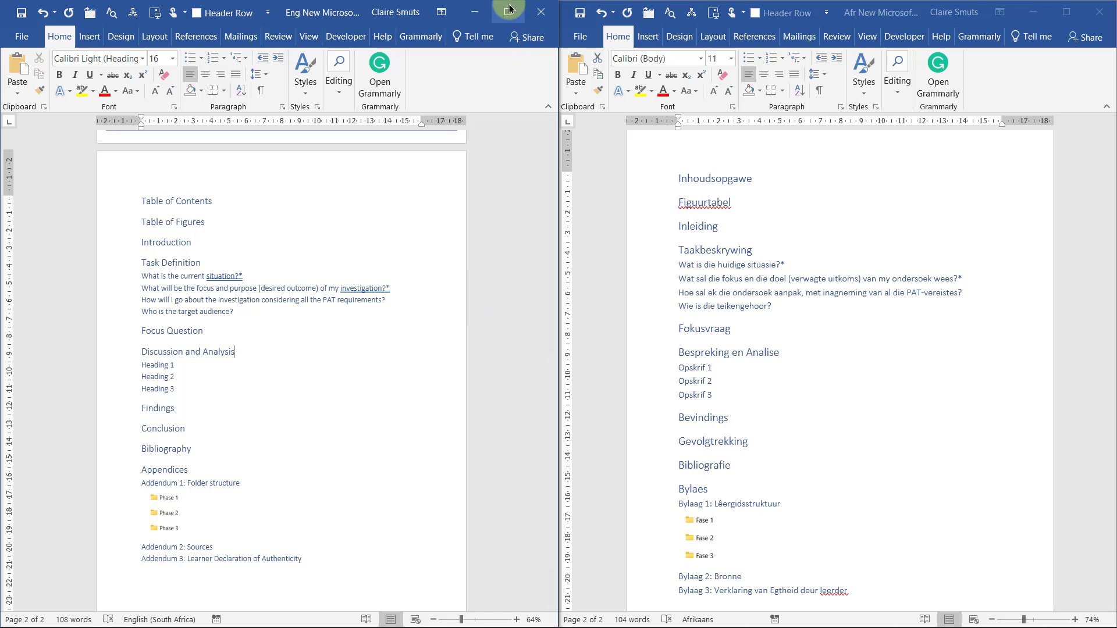
Step: Maximize the English report and switch to the View ribbon for multiple-page display
{"action": "left_click", "coordinate": [507, 12]}
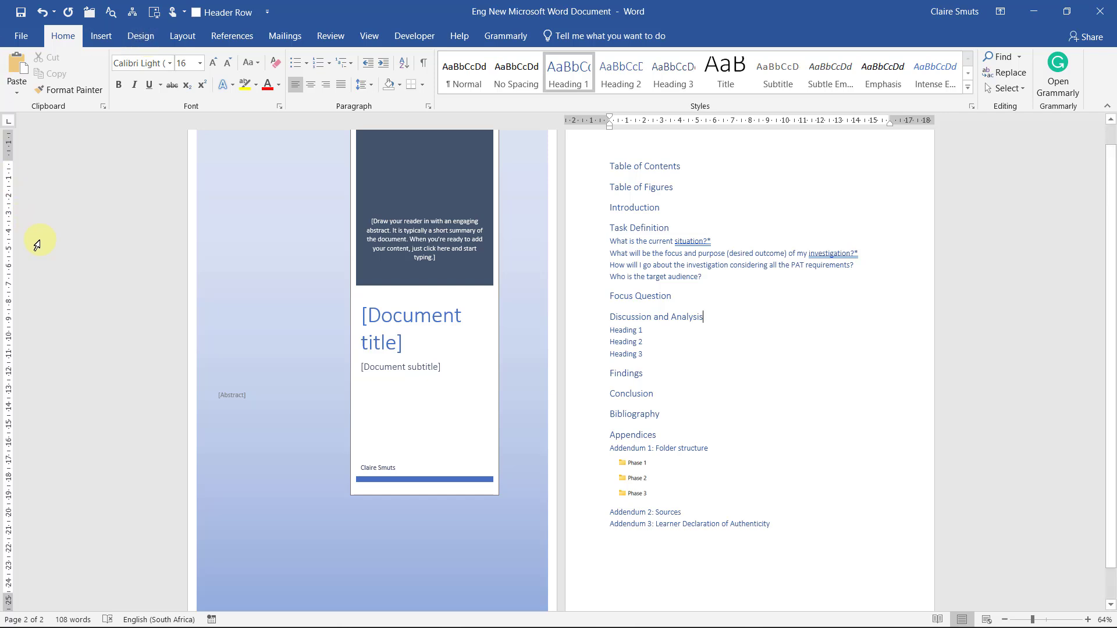
{"action": "left_click", "coordinate": [369, 35]}
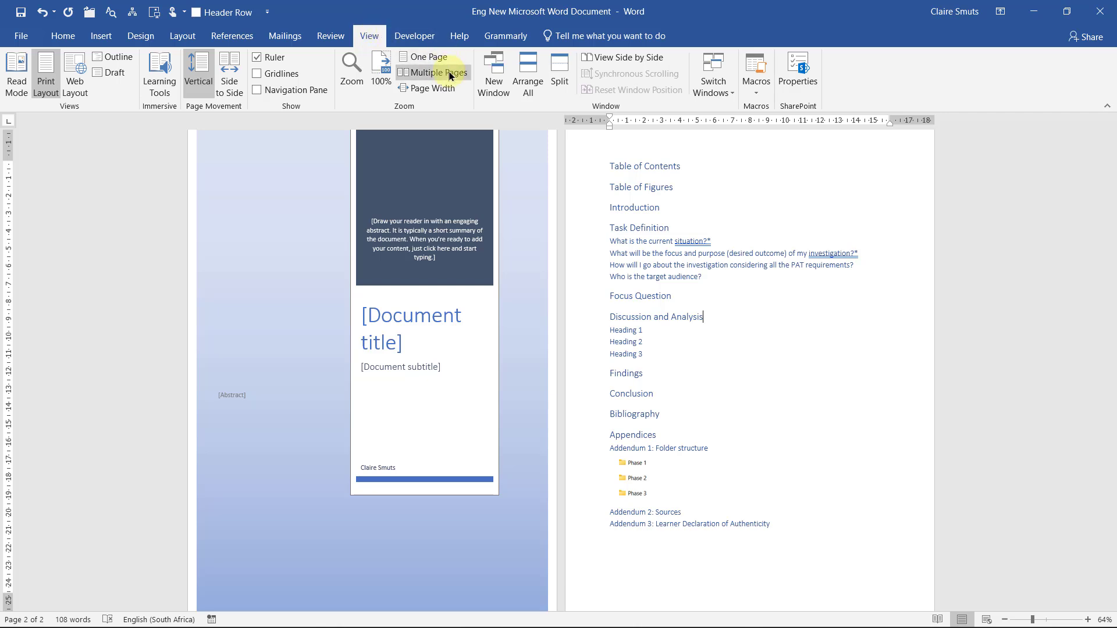
{"action": "mouse_move", "coordinate": [432, 72]}
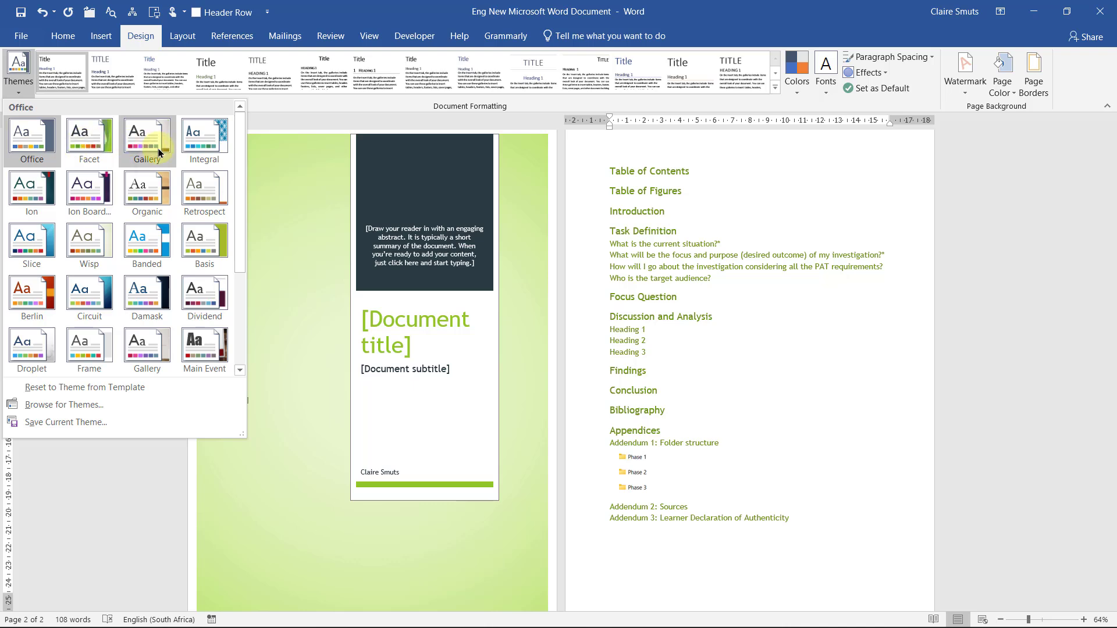
Step: Apply a gold-and-blue document theme and open the theme colour schemes list
{"action": "left_click", "coordinate": [204, 192]}
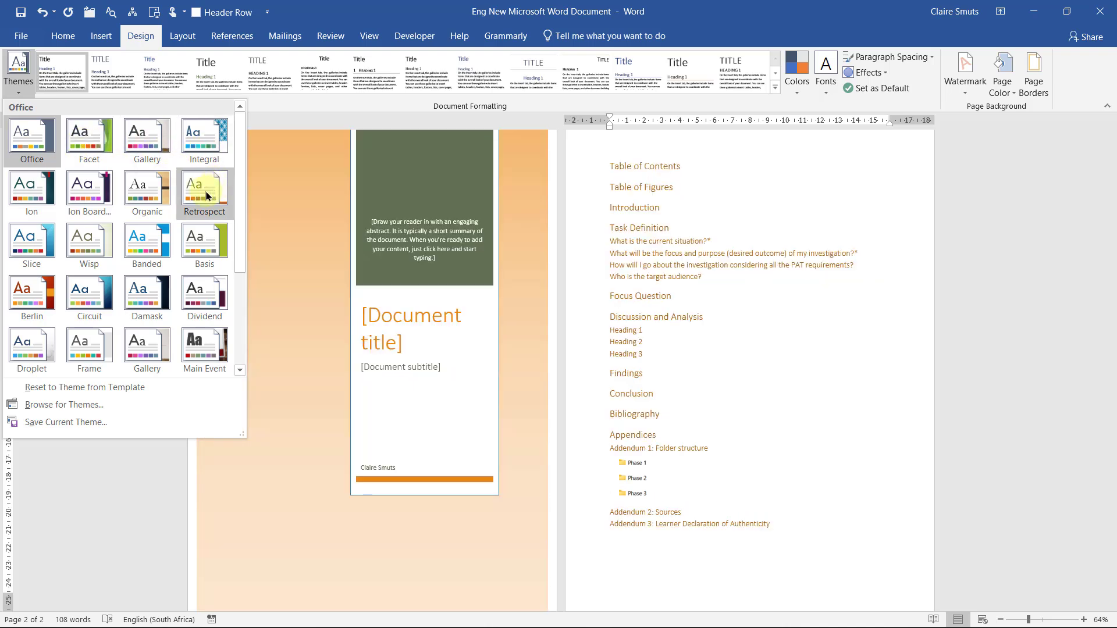
{"action": "left_click", "coordinate": [146, 242]}
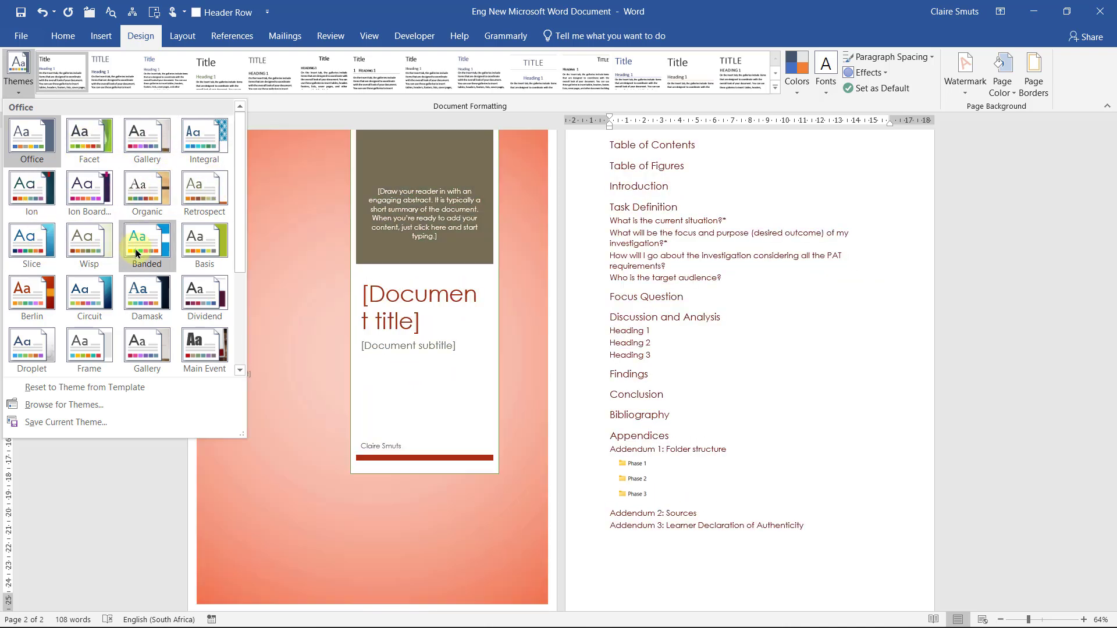
{"action": "left_click", "coordinate": [146, 246]}
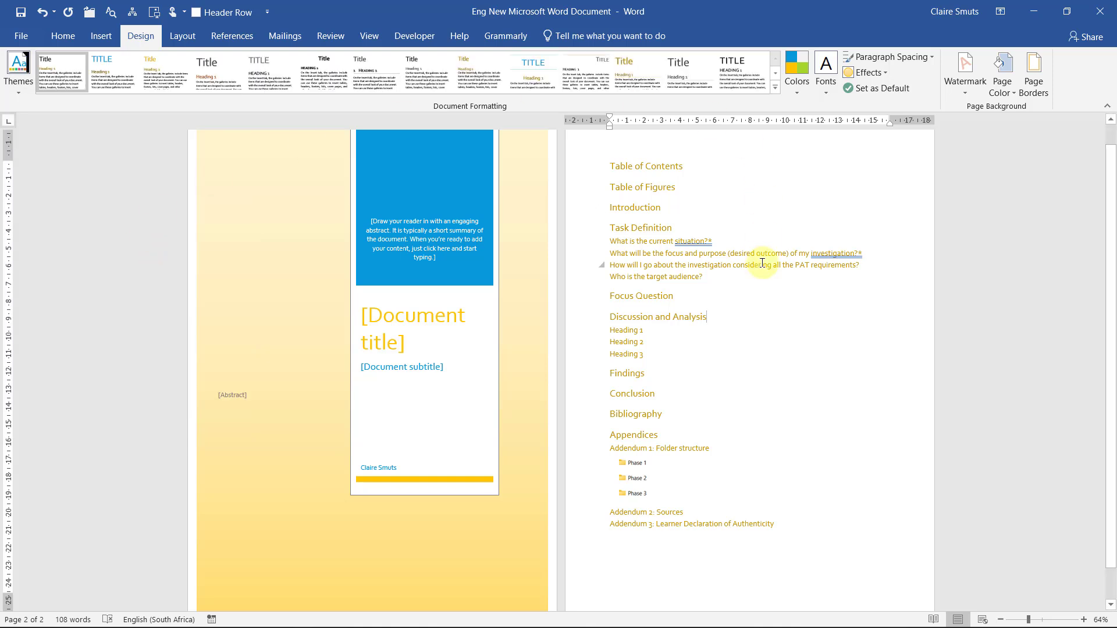
{"action": "left_click", "coordinate": [796, 73]}
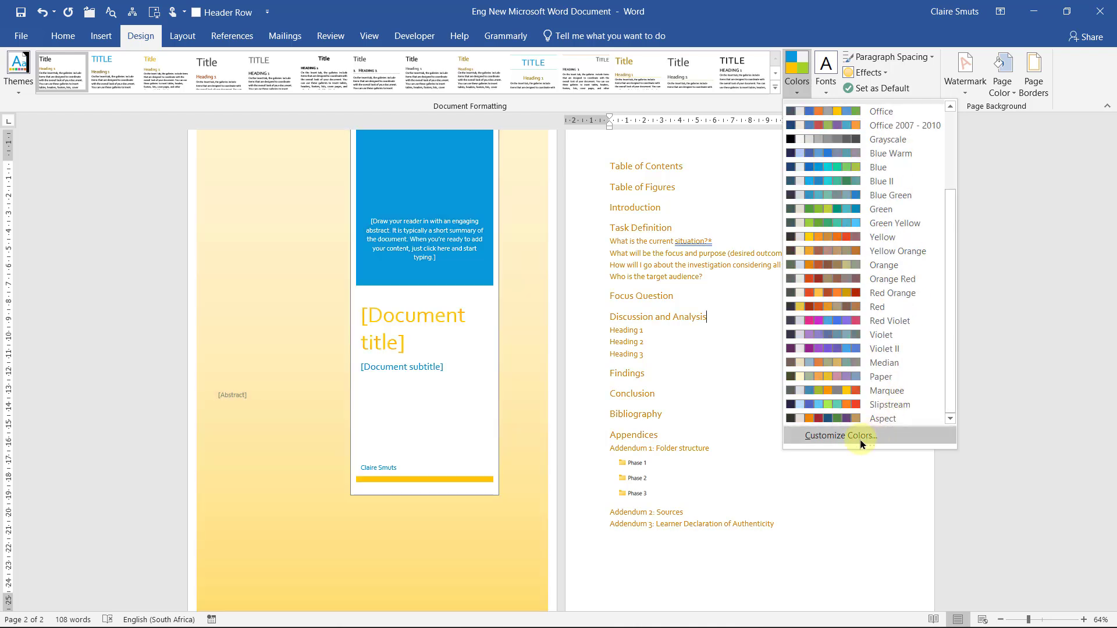
Step: Apply the red-orange colour scheme and try the Times New Roman–Arial theme font pair
{"action": "left_click", "coordinate": [881, 335]}
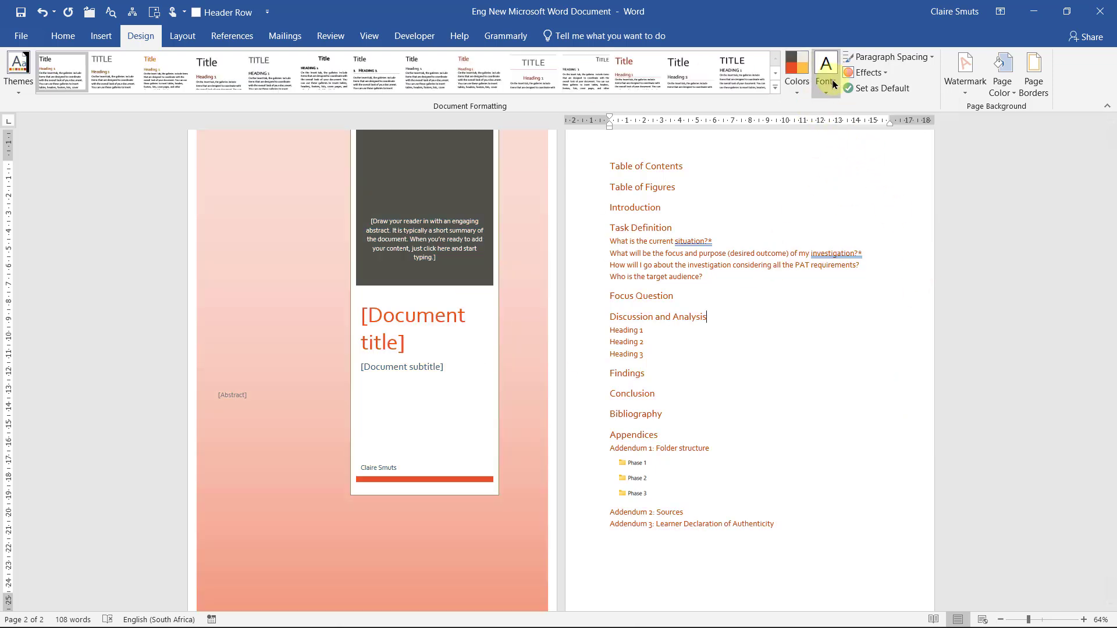
{"action": "left_click", "coordinate": [825, 73]}
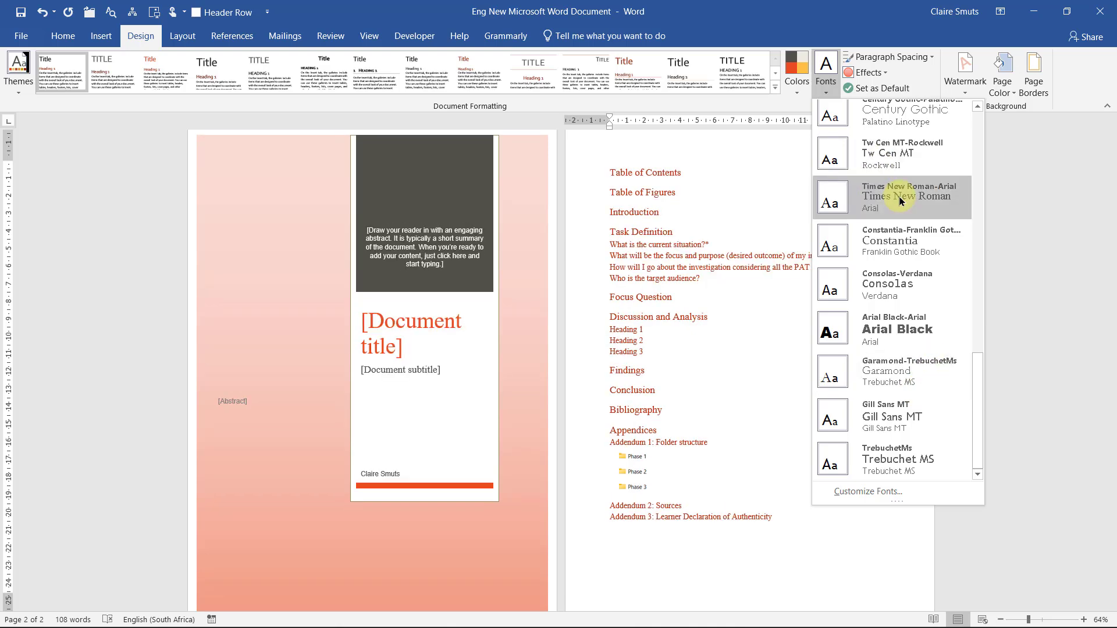
{"action": "left_click", "coordinate": [910, 196]}
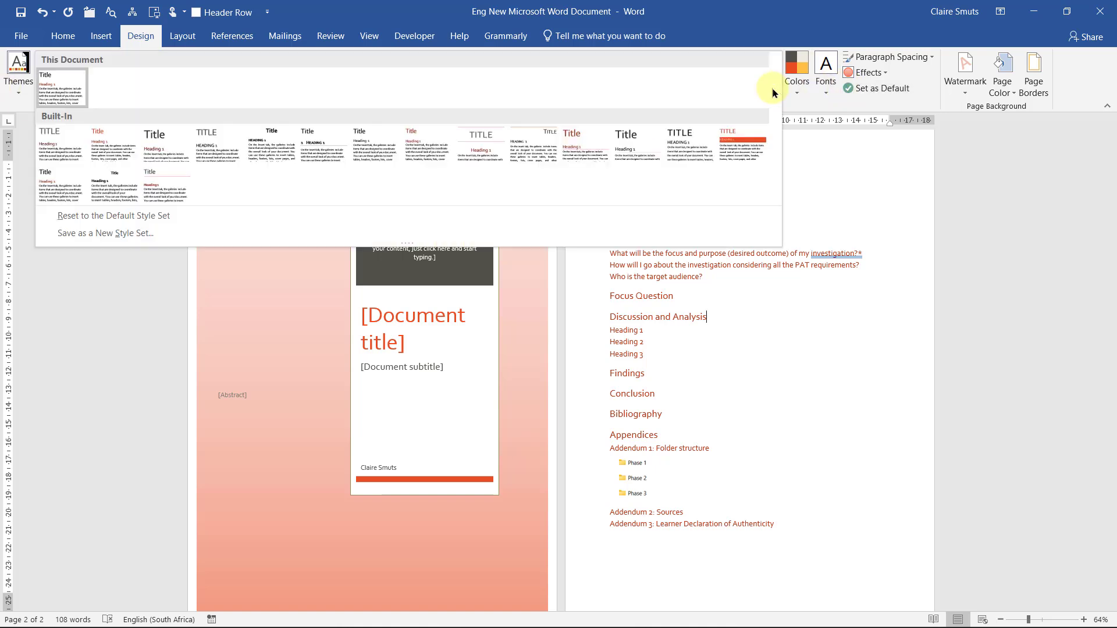
{"action": "mouse_move", "coordinate": [10, 137]}
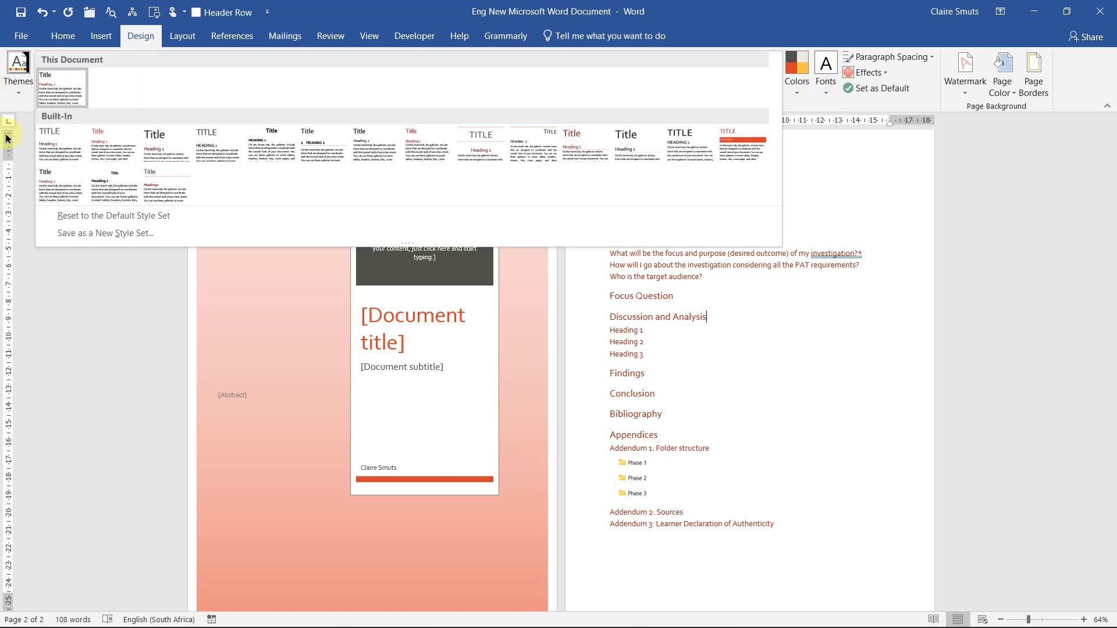
{"action": "mouse_move", "coordinate": [15, 134]}
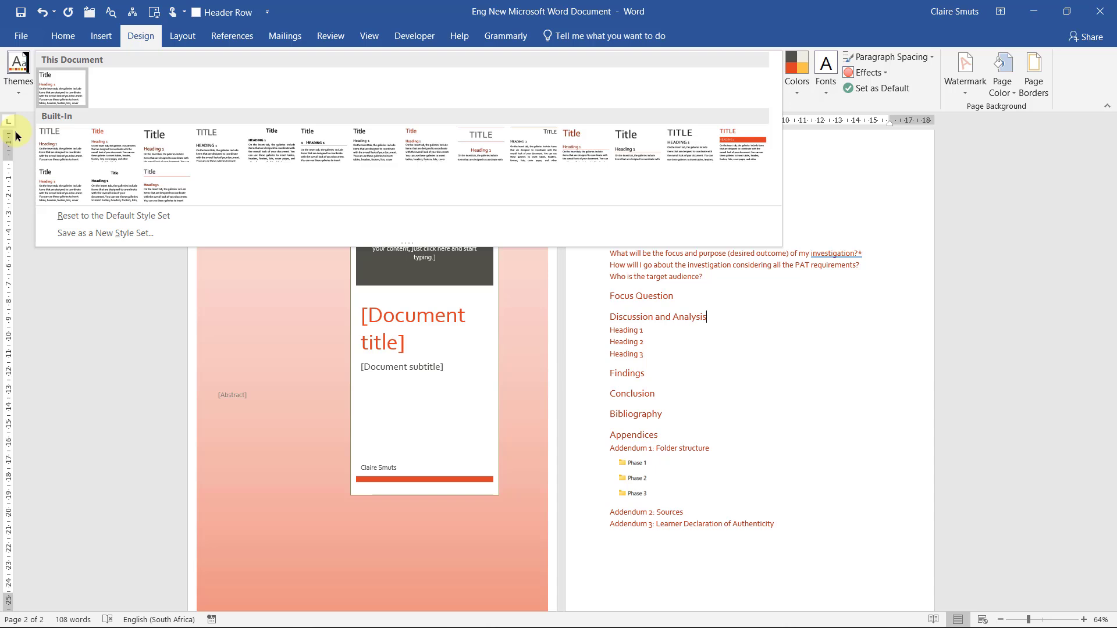
{"action": "mouse_move", "coordinate": [204, 139]}
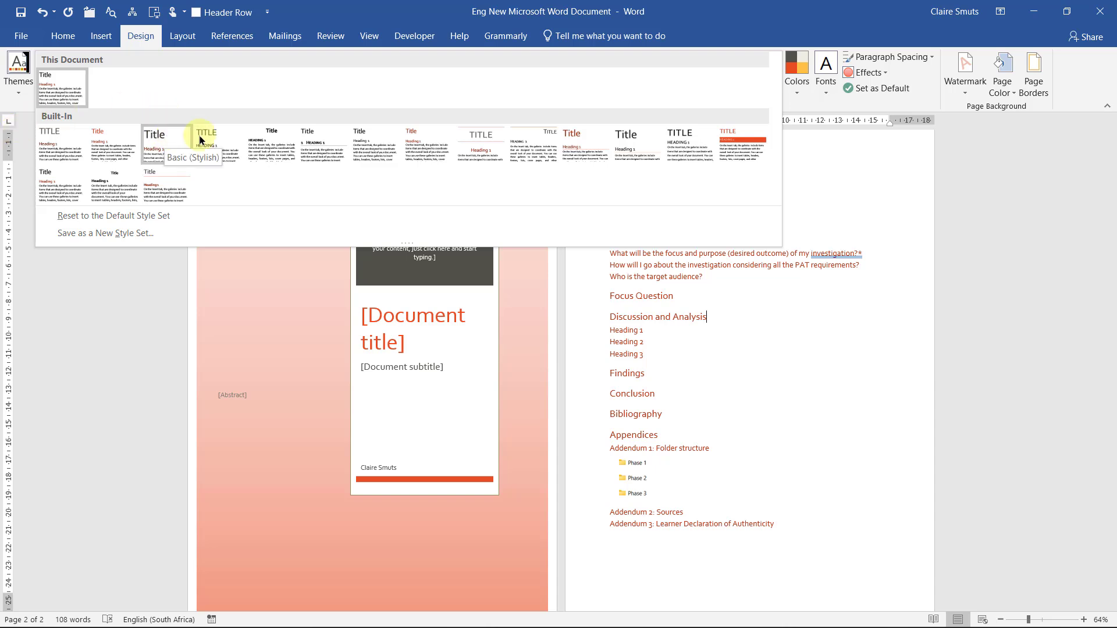
{"action": "mouse_move", "coordinate": [242, 139]}
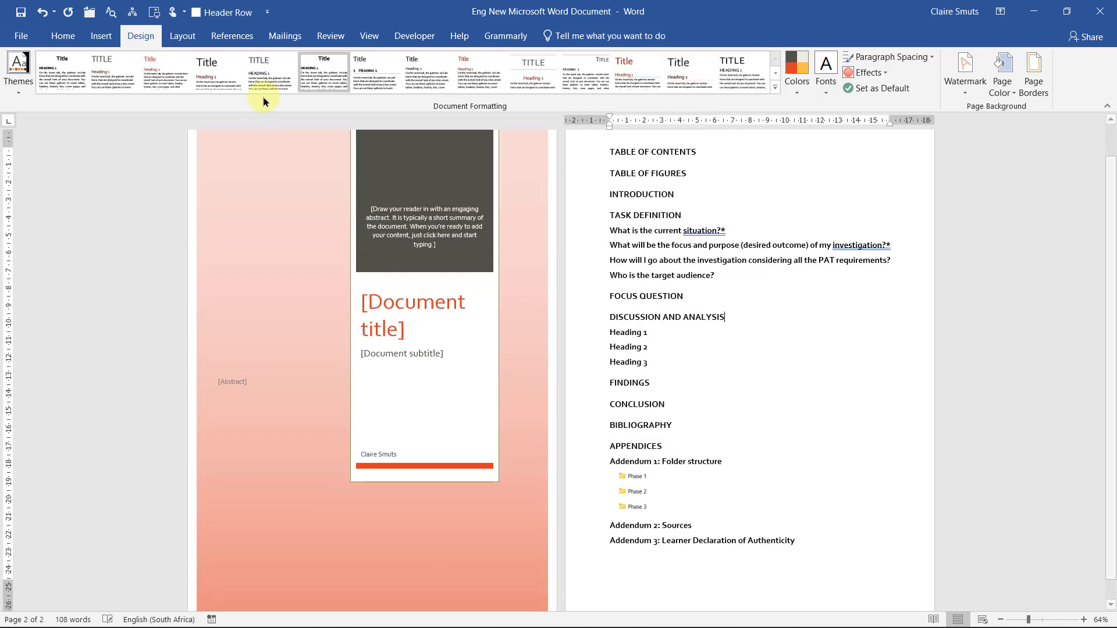
Step: Apply a bold uppercase heading style set, then try one with centred headings
{"action": "left_click", "coordinate": [533, 71]}
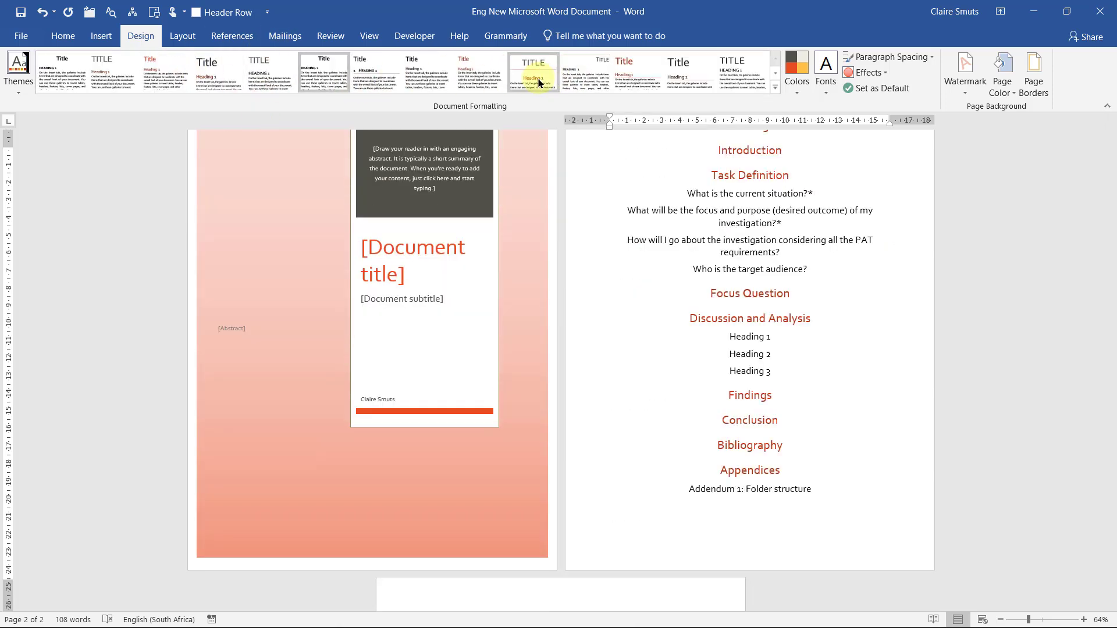
{"action": "left_click", "coordinate": [377, 71]}
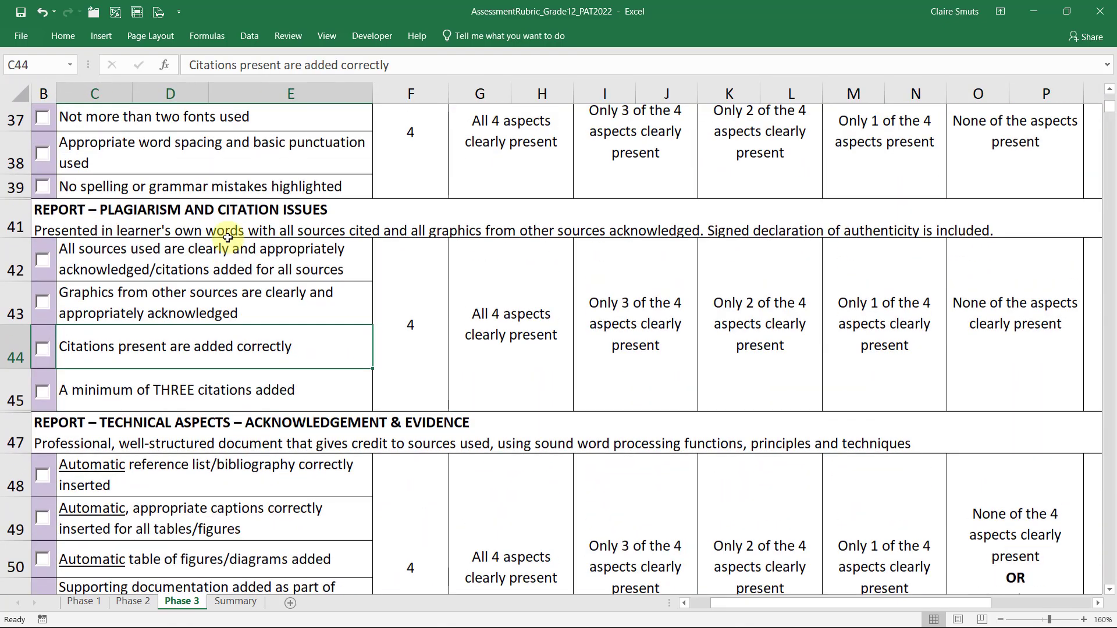
Step: Select the citations-present and graphics-acknowledgement criteria cells on the Phase 3 rubric
{"action": "left_click", "coordinate": [214, 304]}
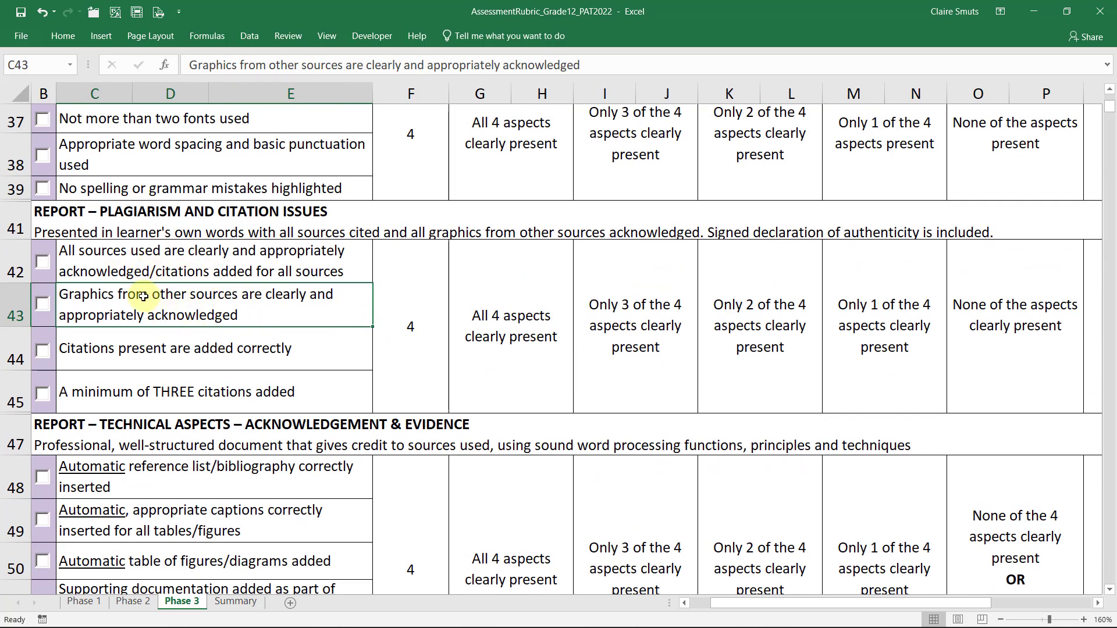
{"action": "left_click", "coordinate": [43, 302]}
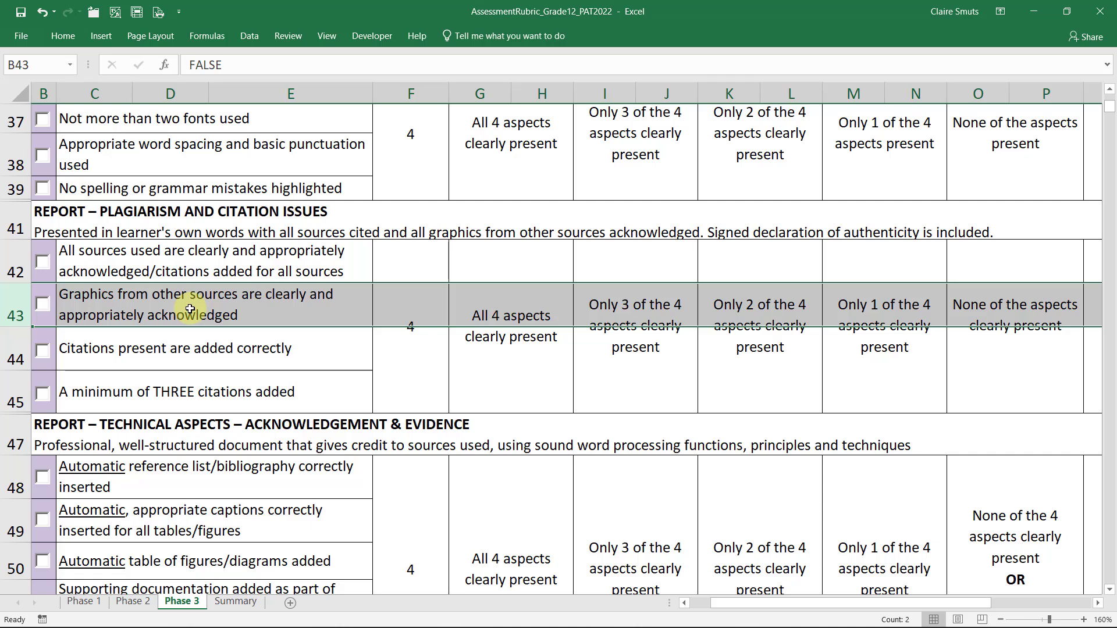
{"action": "mouse_move", "coordinate": [196, 307]}
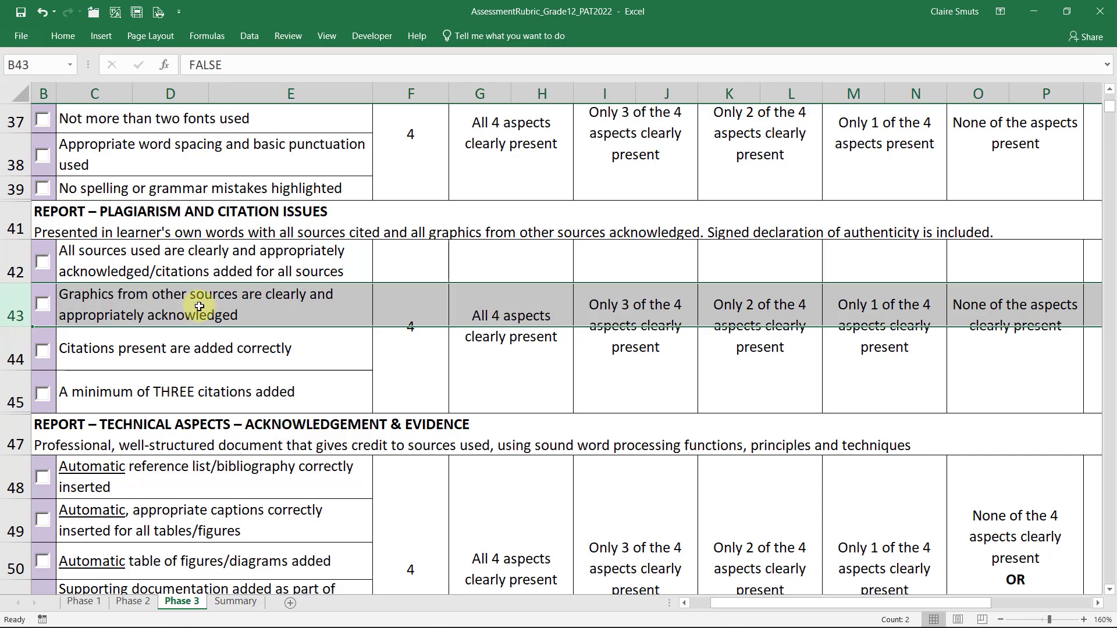
{"action": "mouse_move", "coordinate": [205, 309]}
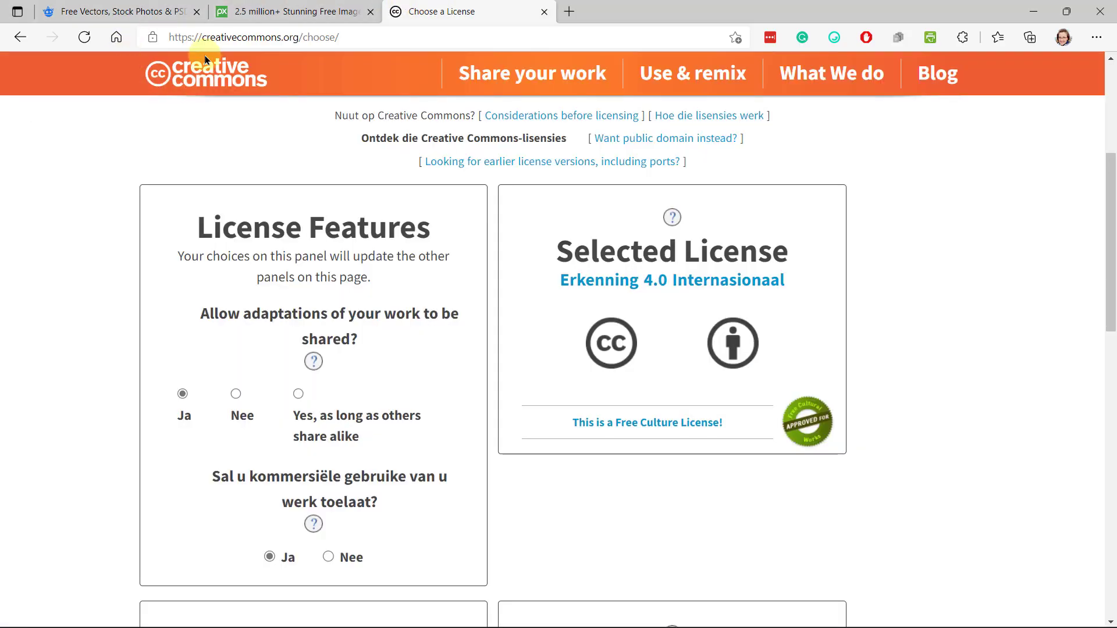
Step: Go to creativecommons.org, open the What We Do page and scroll through it
{"action": "left_click", "coordinate": [691, 73]}
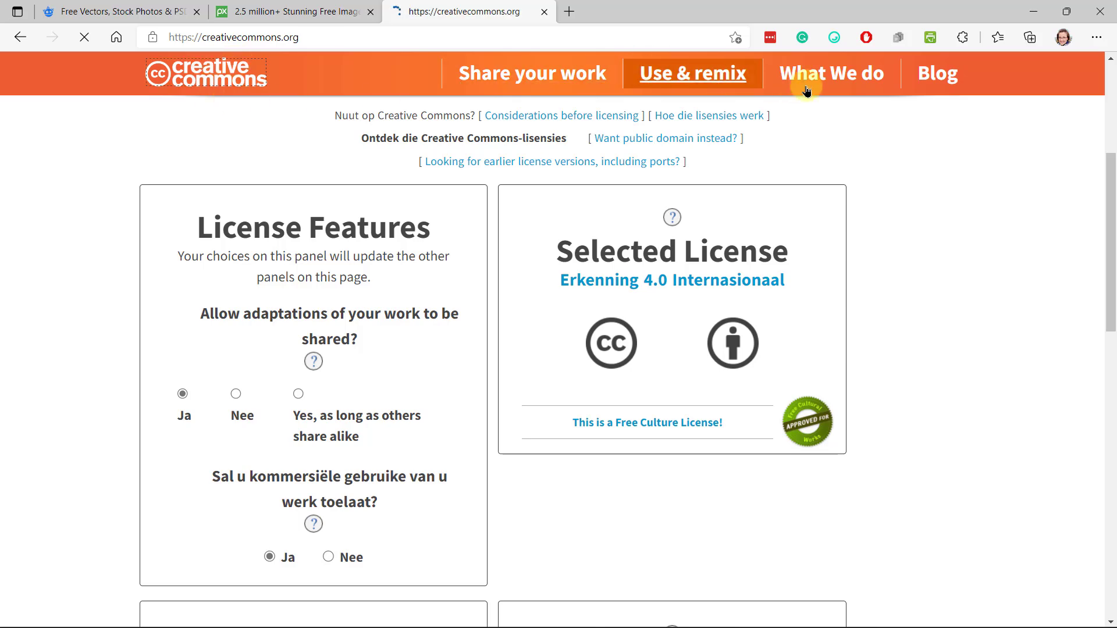
{"action": "left_click", "coordinate": [831, 73]}
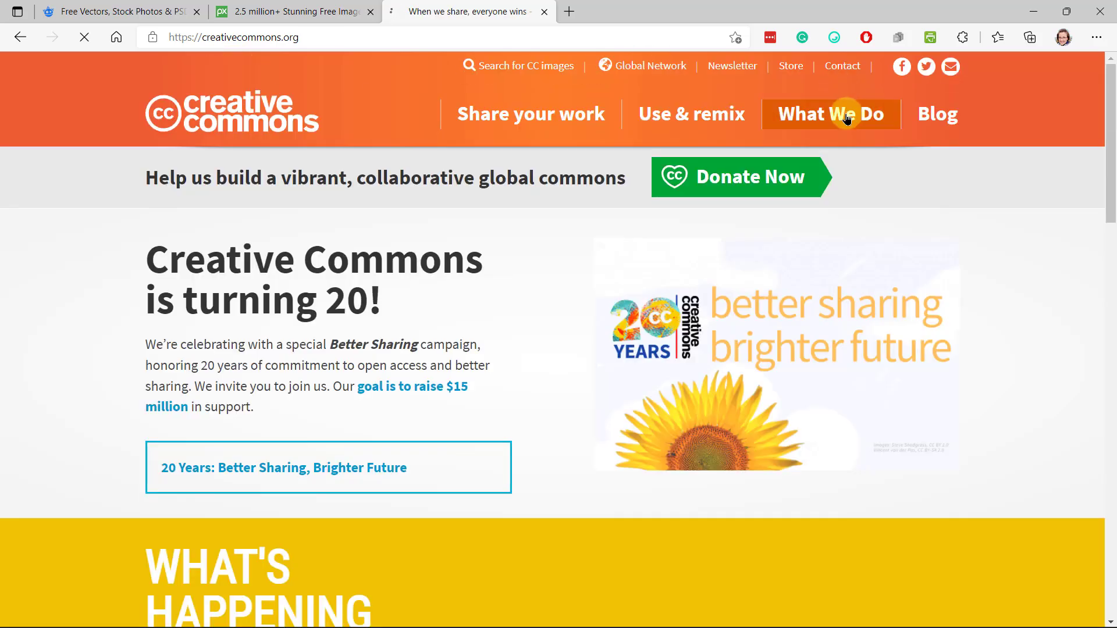
{"action": "left_click", "coordinate": [830, 114]}
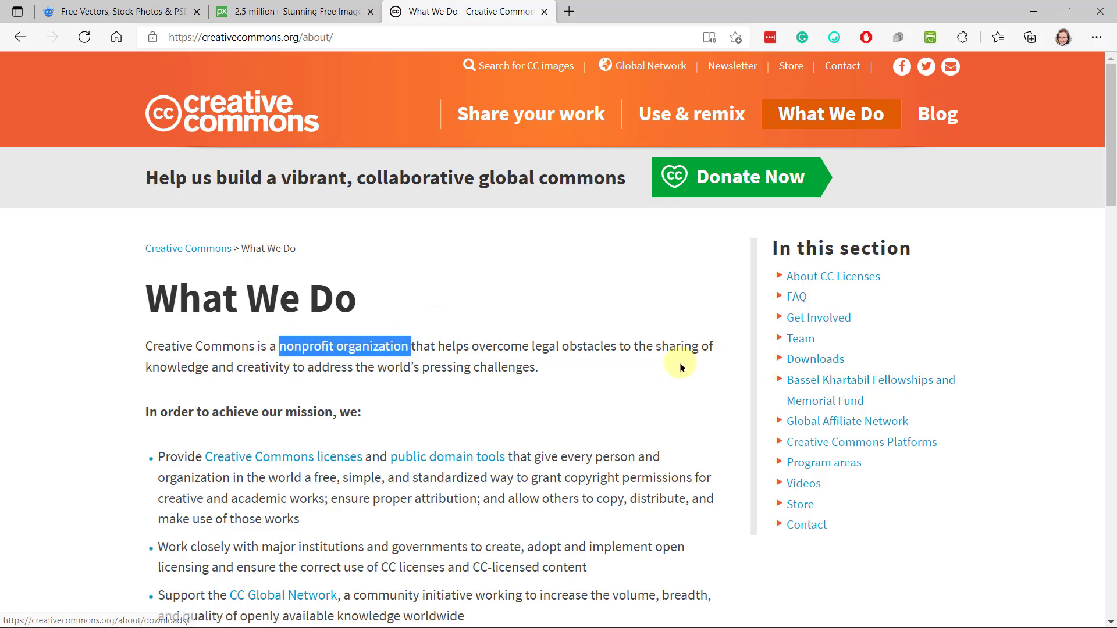
{"action": "scroll", "scroll_direction": "down", "scroll_amount": 3}
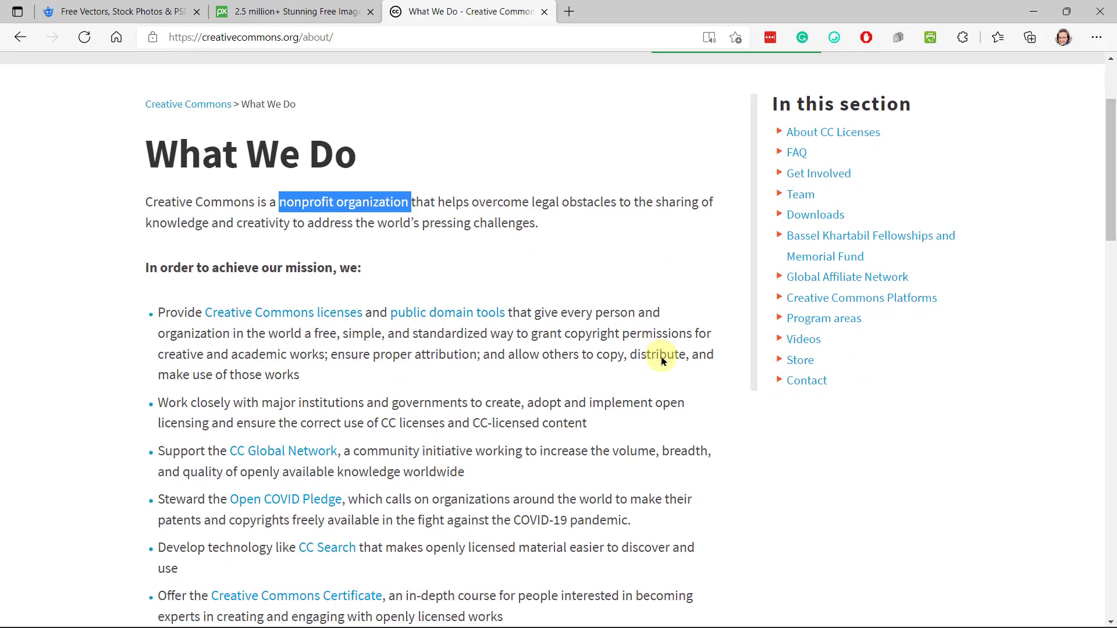
{"action": "mouse_move", "coordinate": [660, 354]}
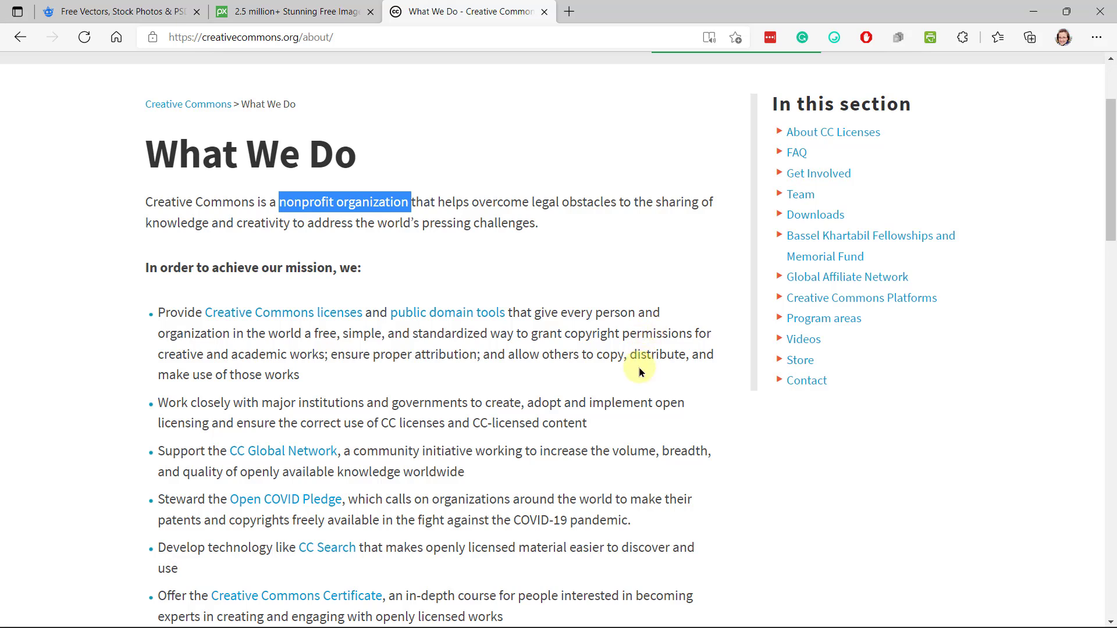
{"action": "scroll", "scroll_direction": "up", "scroll_amount": 3}
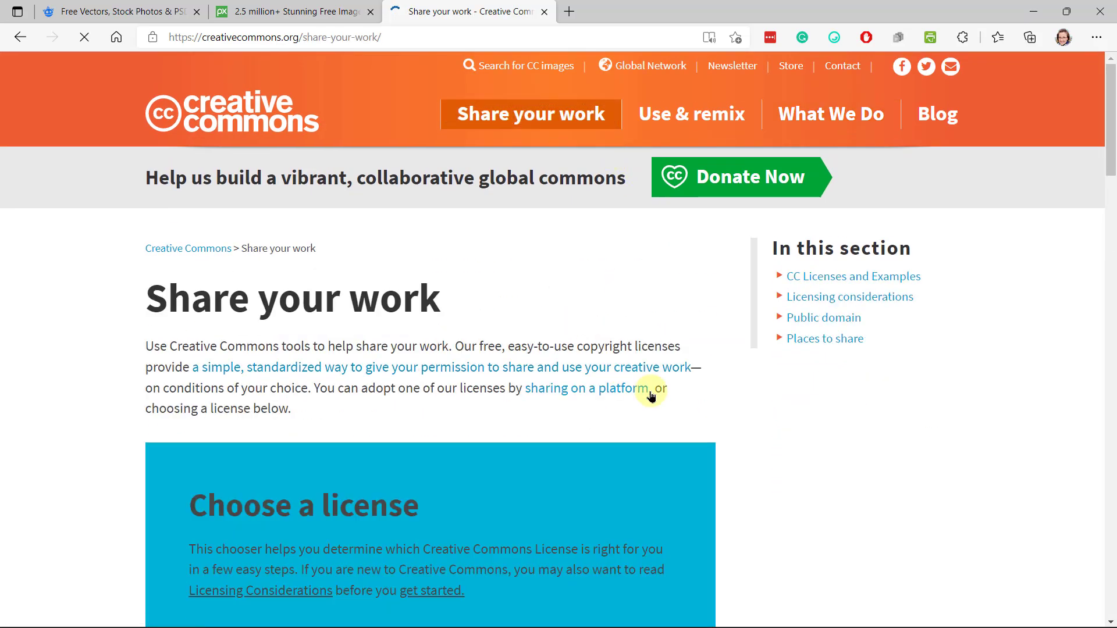
{"action": "scroll", "scroll_direction": "down", "scroll_amount": 3}
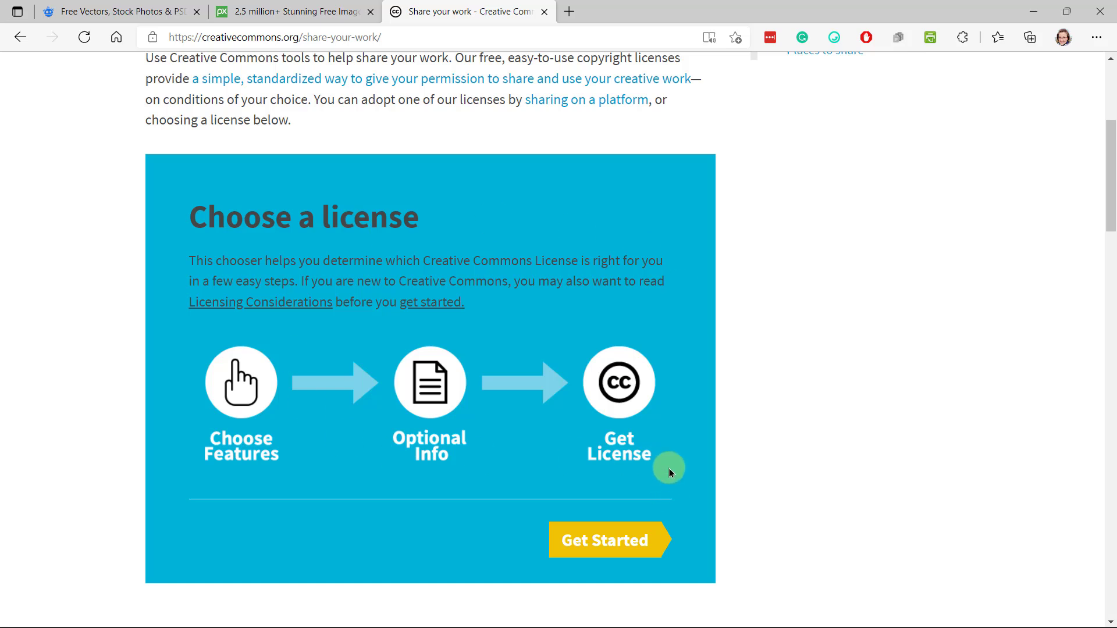
{"action": "mouse_move", "coordinate": [670, 450]}
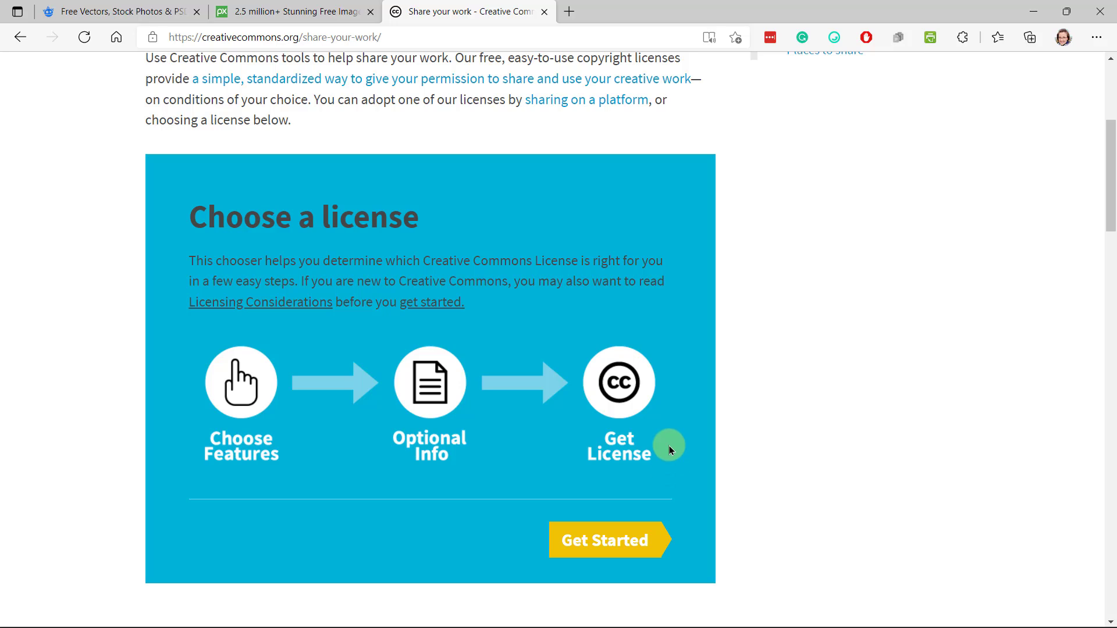
{"action": "mouse_move", "coordinate": [330, 254]}
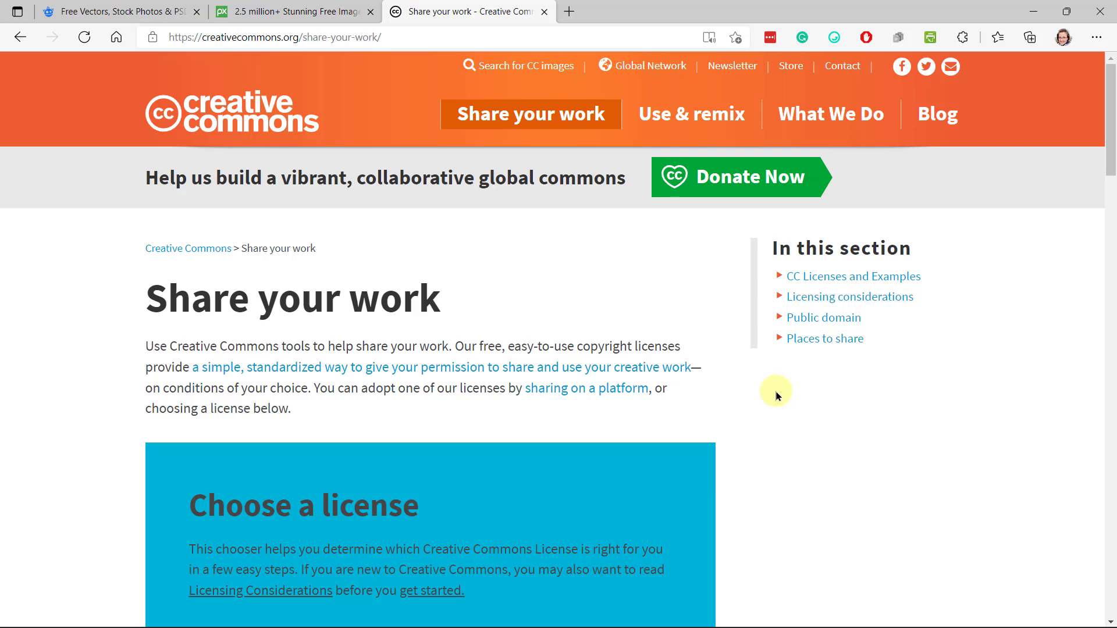
{"action": "mouse_move", "coordinate": [777, 387]}
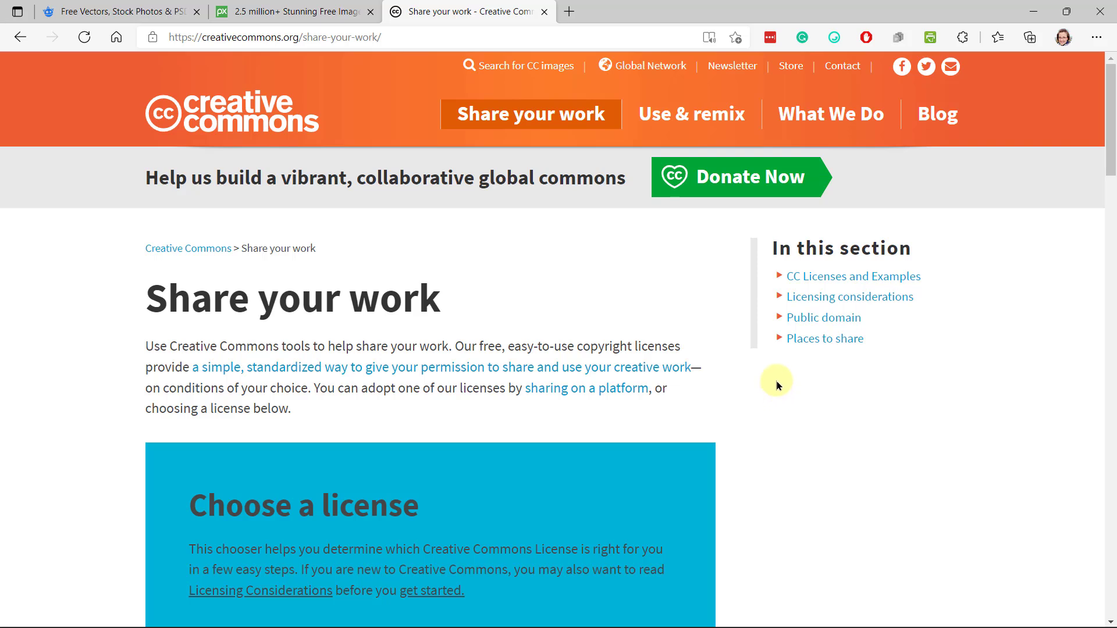
{"action": "mouse_move", "coordinate": [349, 137]}
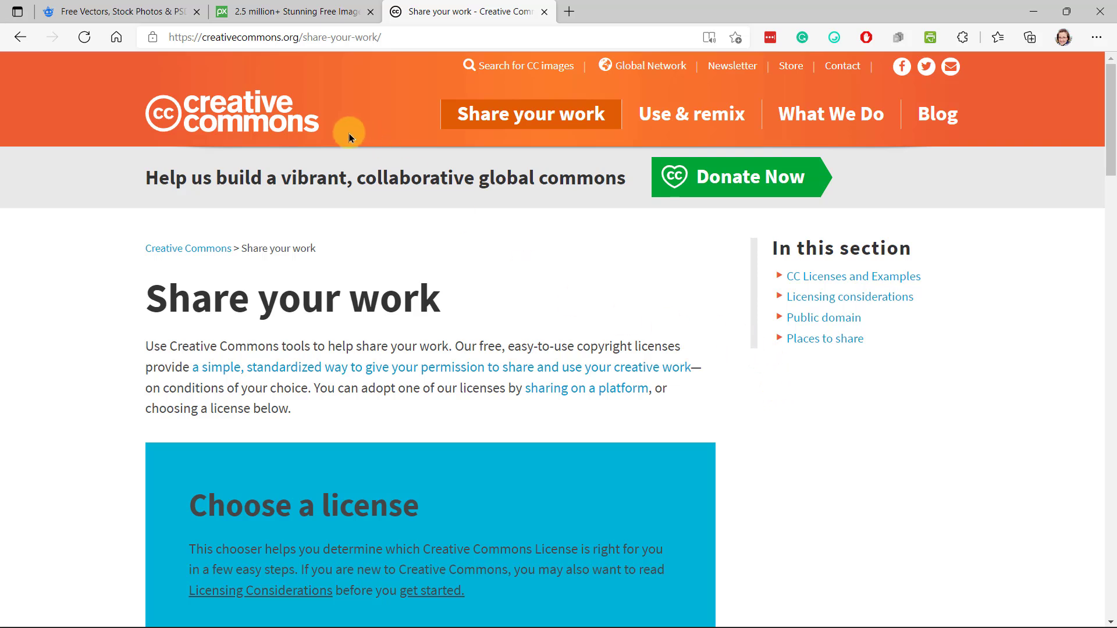
{"action": "mouse_move", "coordinate": [1031, 9]}
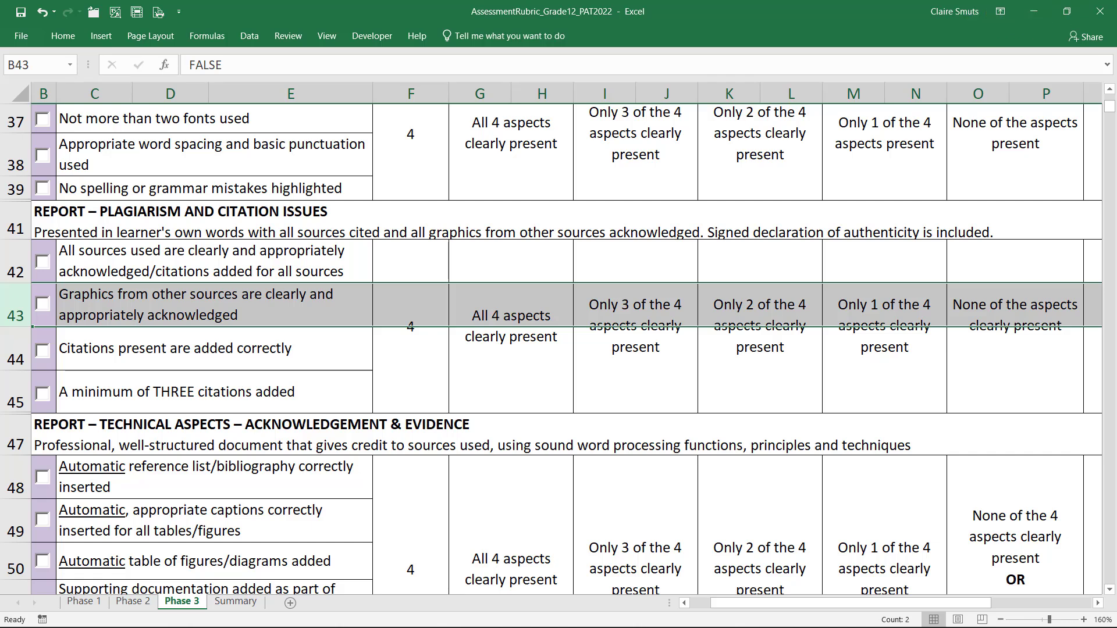
Step: Bring the Edge browser forward over Excel and switch to the image-search tab
{"action": "left_click", "coordinate": [95, 305]}
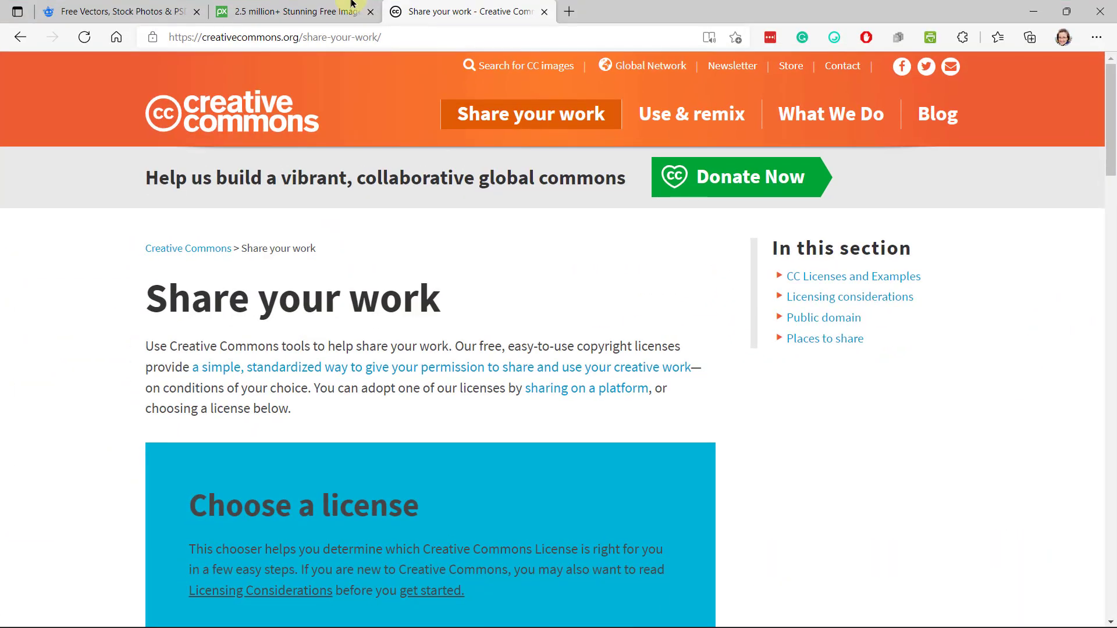
{"action": "left_click", "coordinate": [292, 11]}
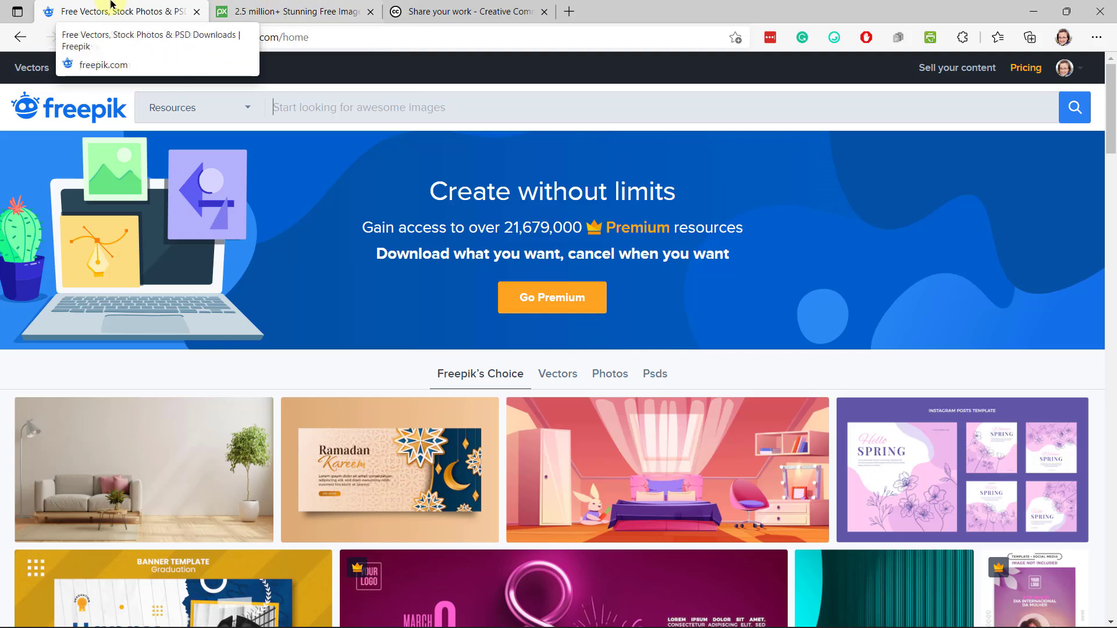
Step: Search 'computer' on Freepik, then on Pixabay, and scroll the Pixabay results
{"action": "left_click", "coordinate": [359, 108]}
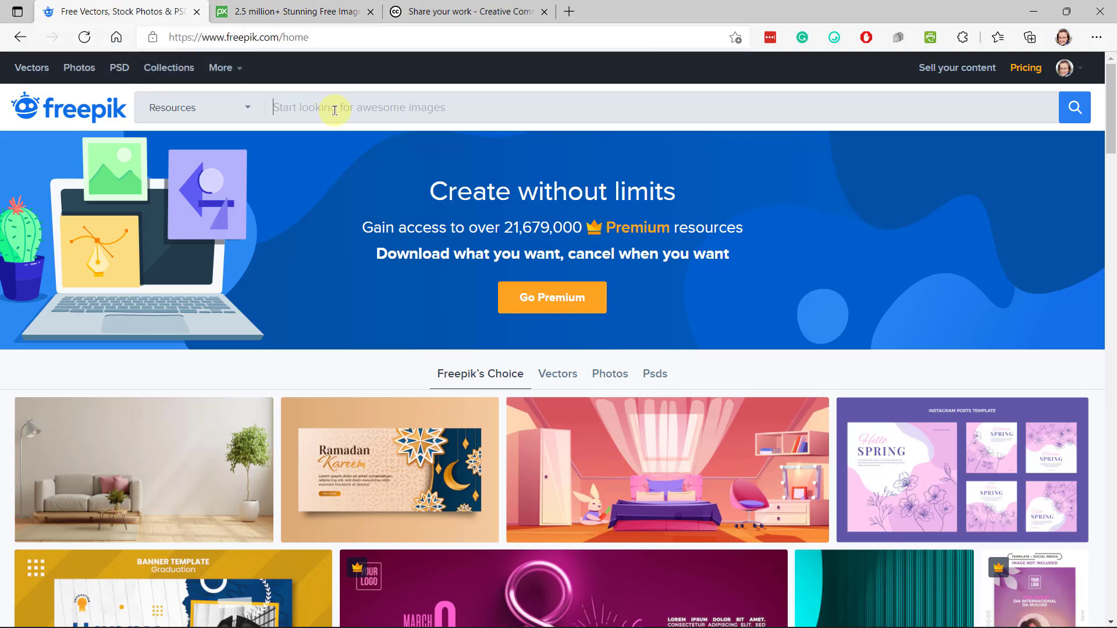
{"action": "type", "text": "computer"}
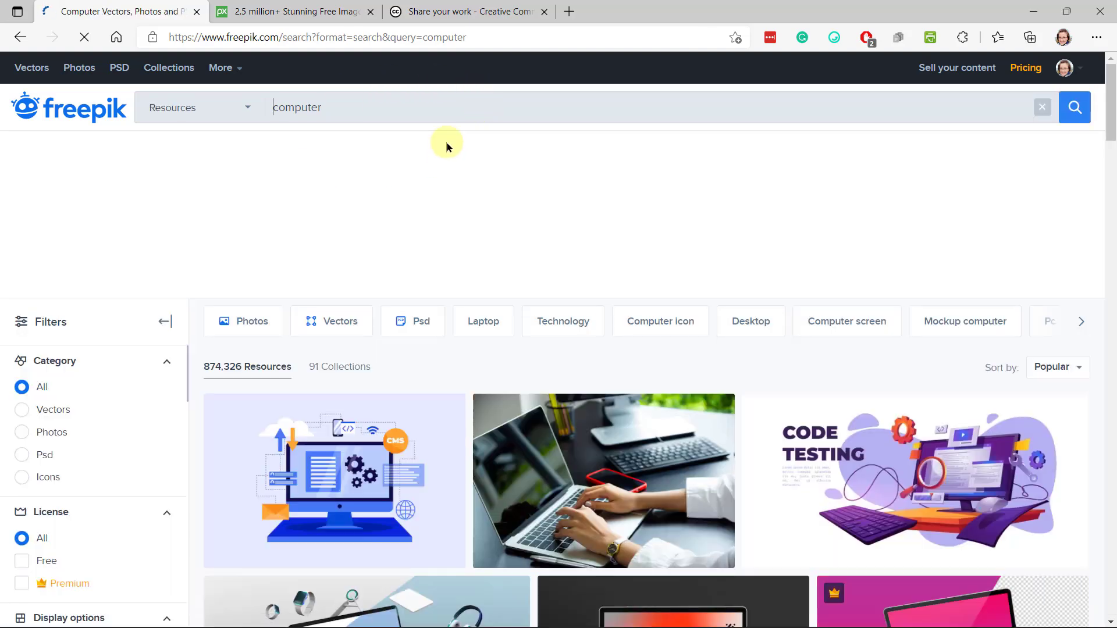
{"action": "left_click", "coordinate": [296, 11]}
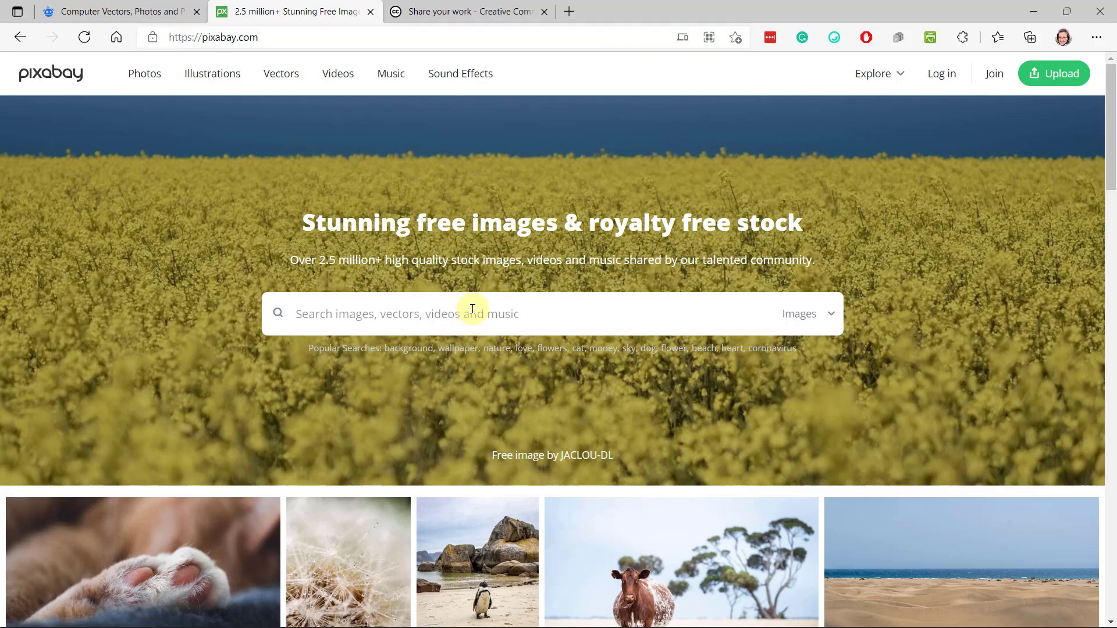
{"action": "type", "text": "computer"}
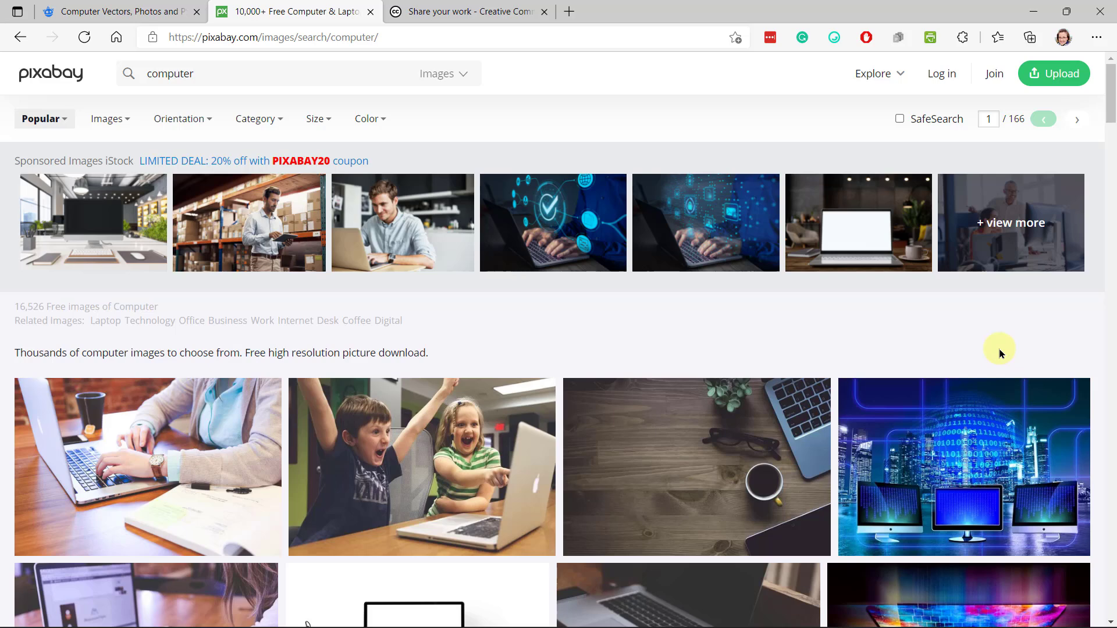
{"action": "mouse_move", "coordinate": [625, 123]}
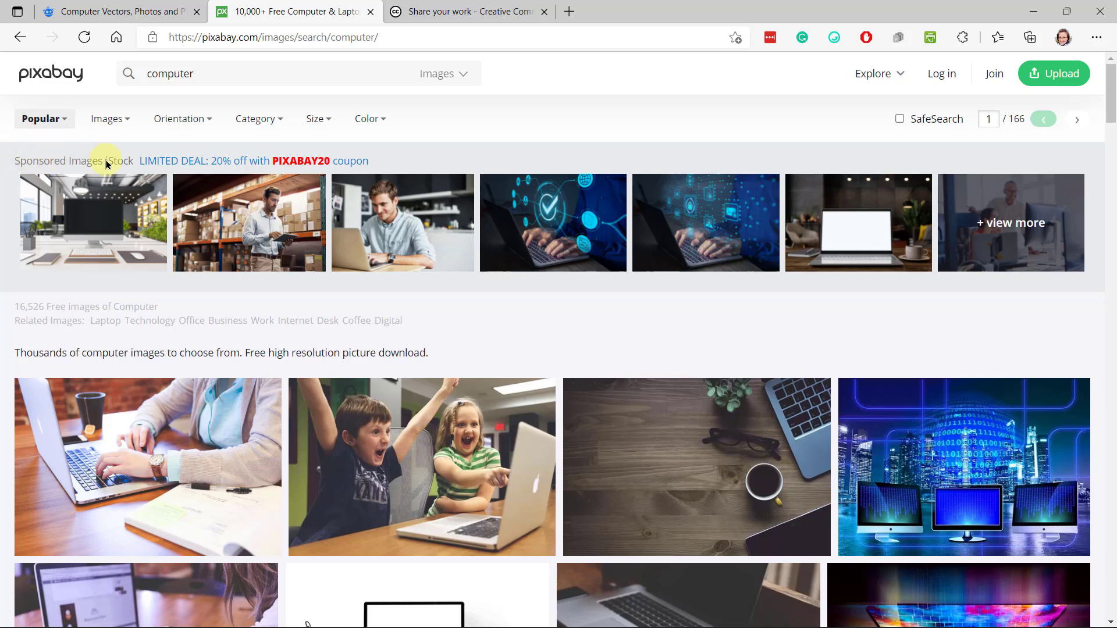
{"action": "mouse_move", "coordinate": [200, 158]}
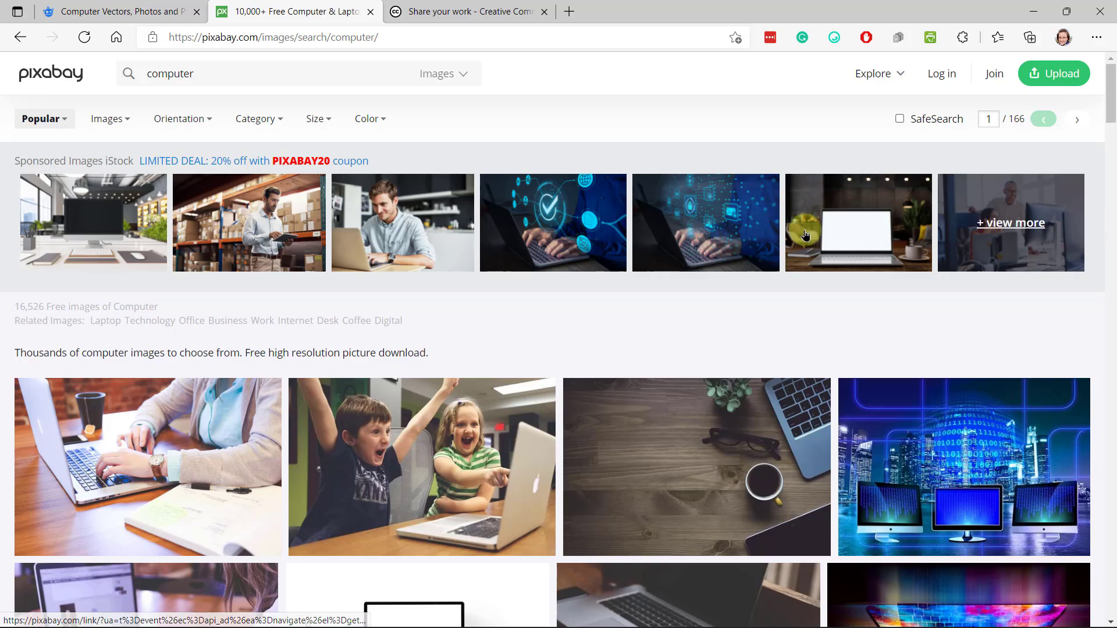
{"action": "scroll", "scroll_direction": "down", "scroll_amount": 3}
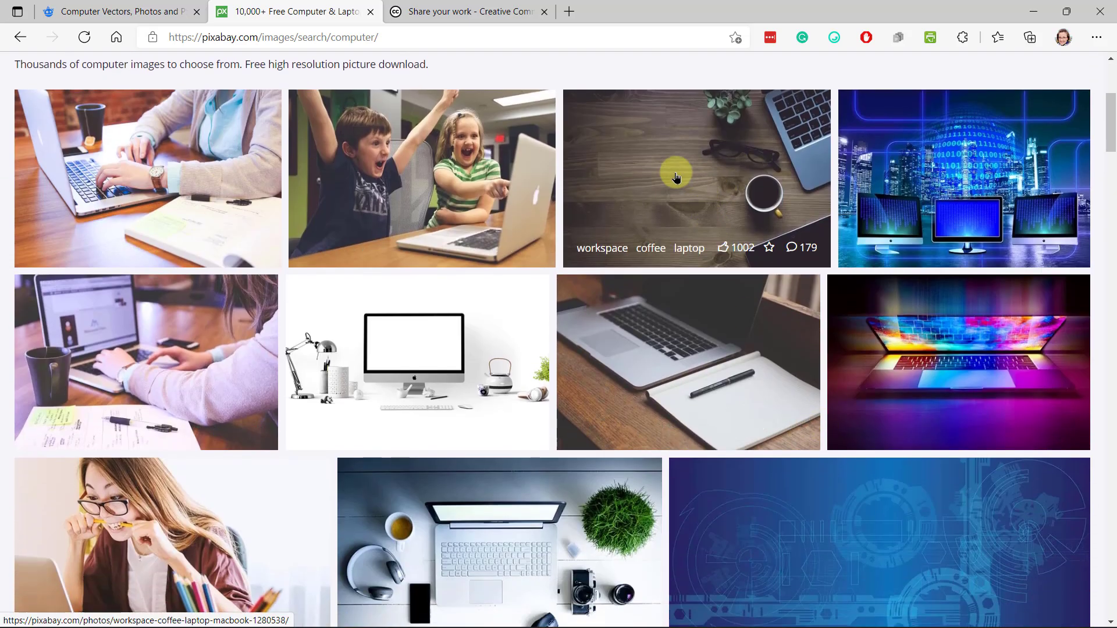
Step: Open the workspace coffee-and-laptop photo from the Pixabay results
{"action": "left_click", "coordinate": [677, 177]}
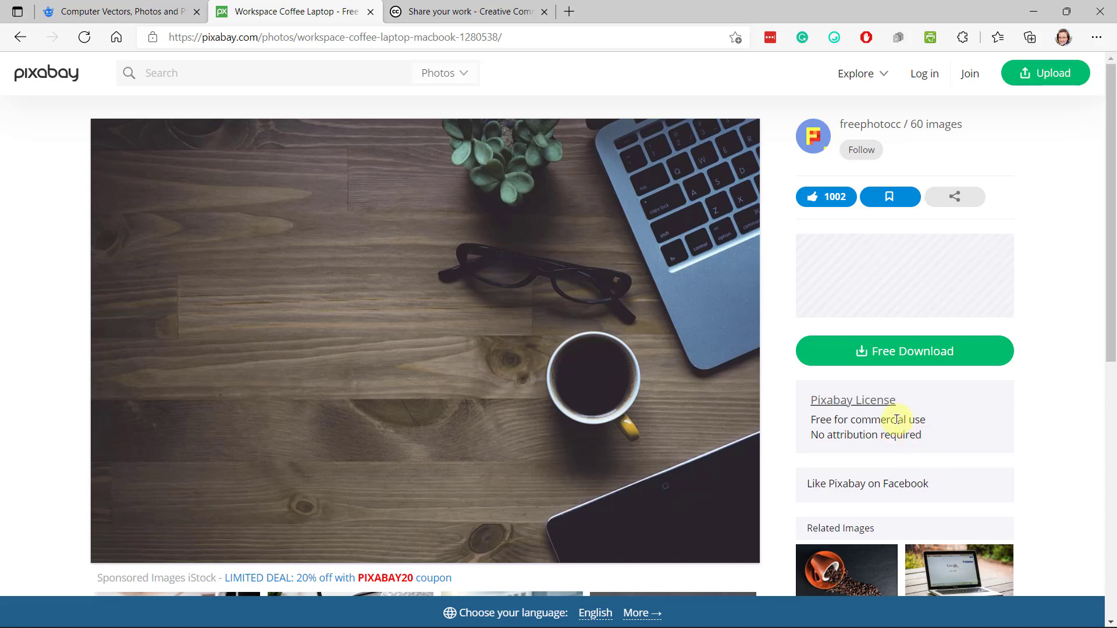
{"action": "mouse_move", "coordinate": [354, 338]}
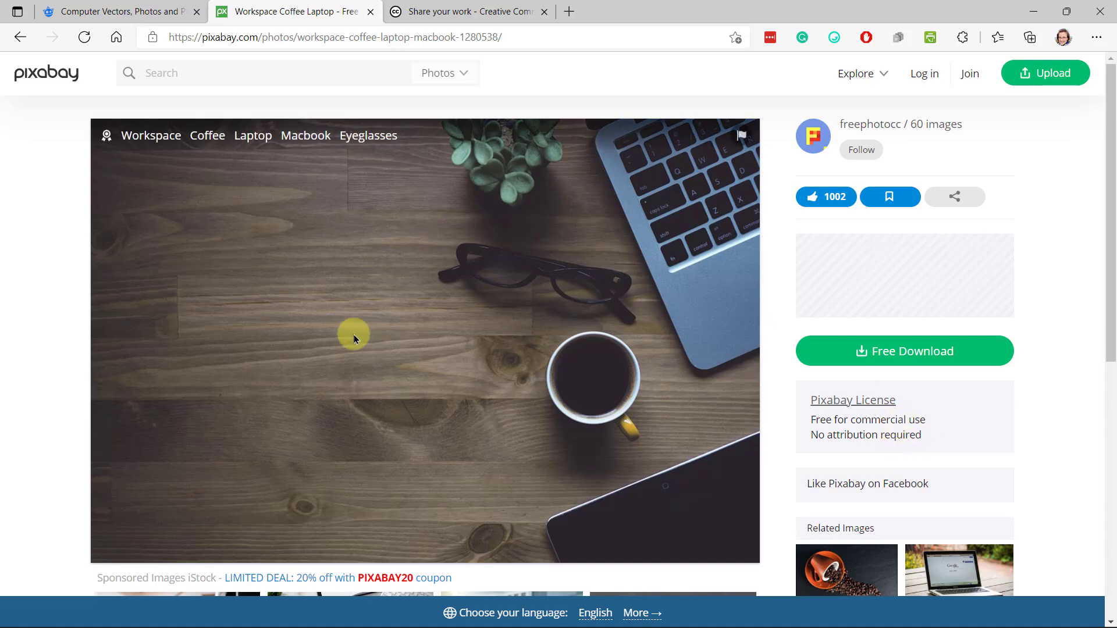
{"action": "mouse_move", "coordinate": [300, 320]}
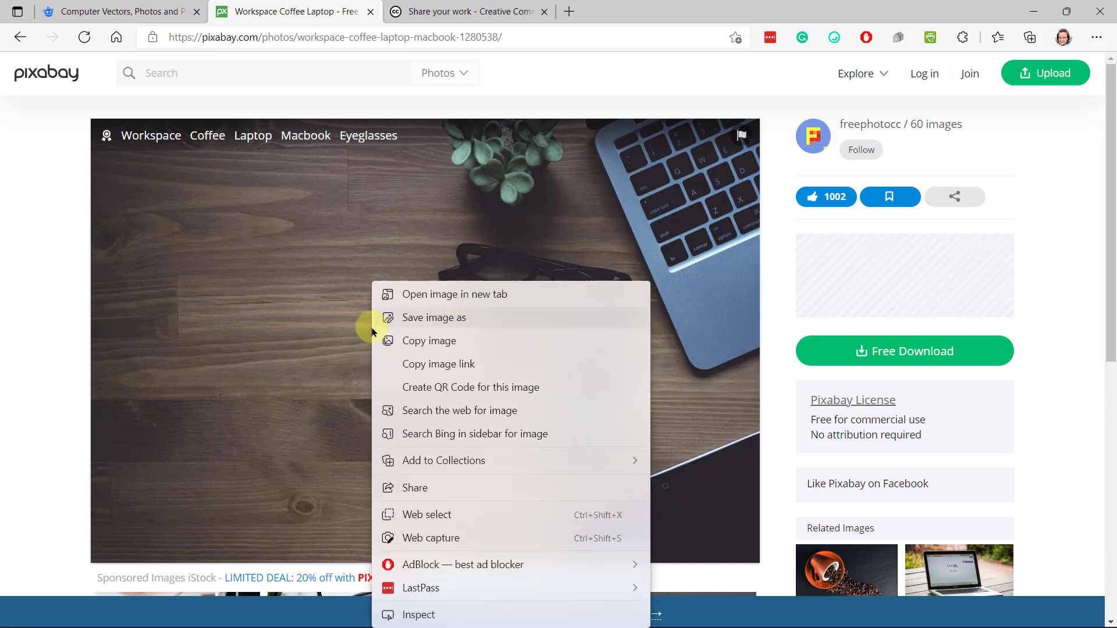
{"action": "mouse_move", "coordinate": [456, 349]}
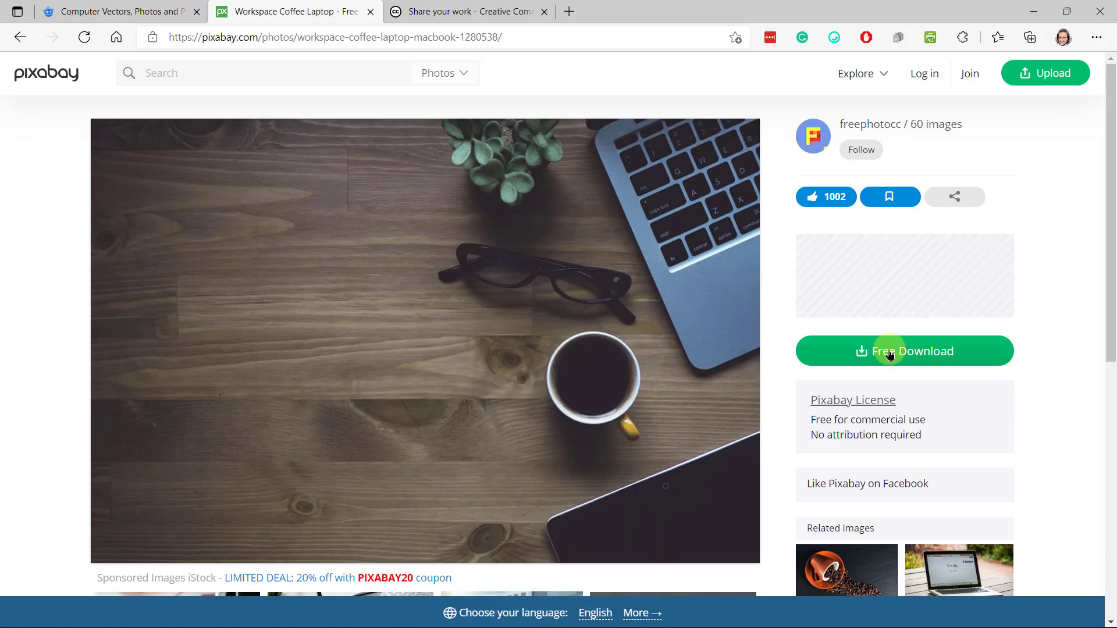
{"action": "mouse_move", "coordinate": [862, 354]}
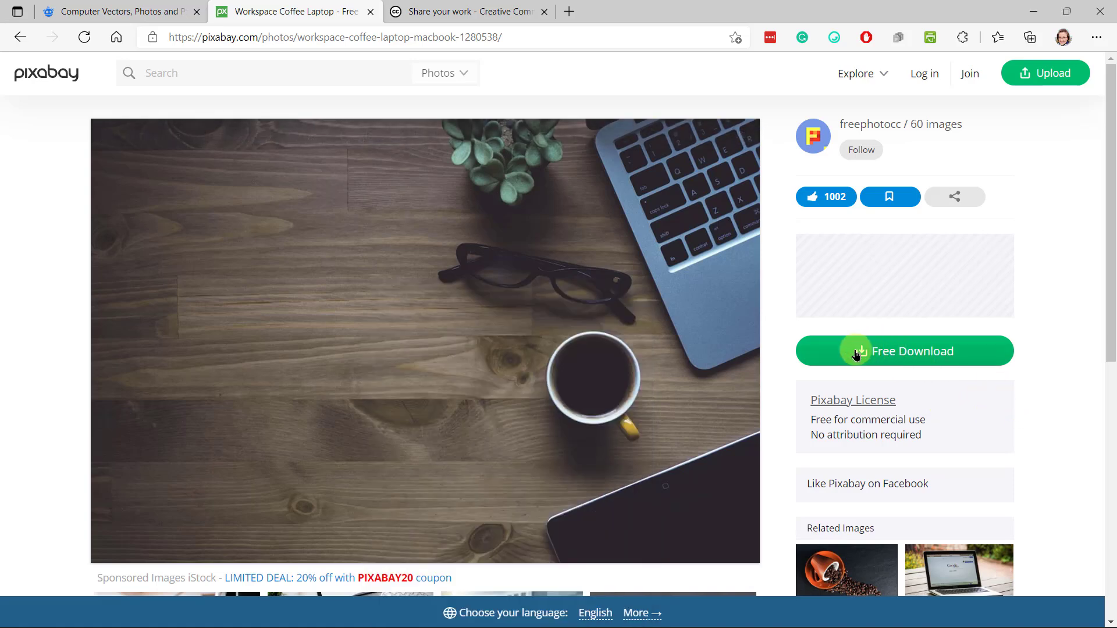
Step: Download the workspace photo at 1920×1276, passing the reCAPTCHA fire-hydrant challenge
{"action": "left_click", "coordinate": [904, 350]}
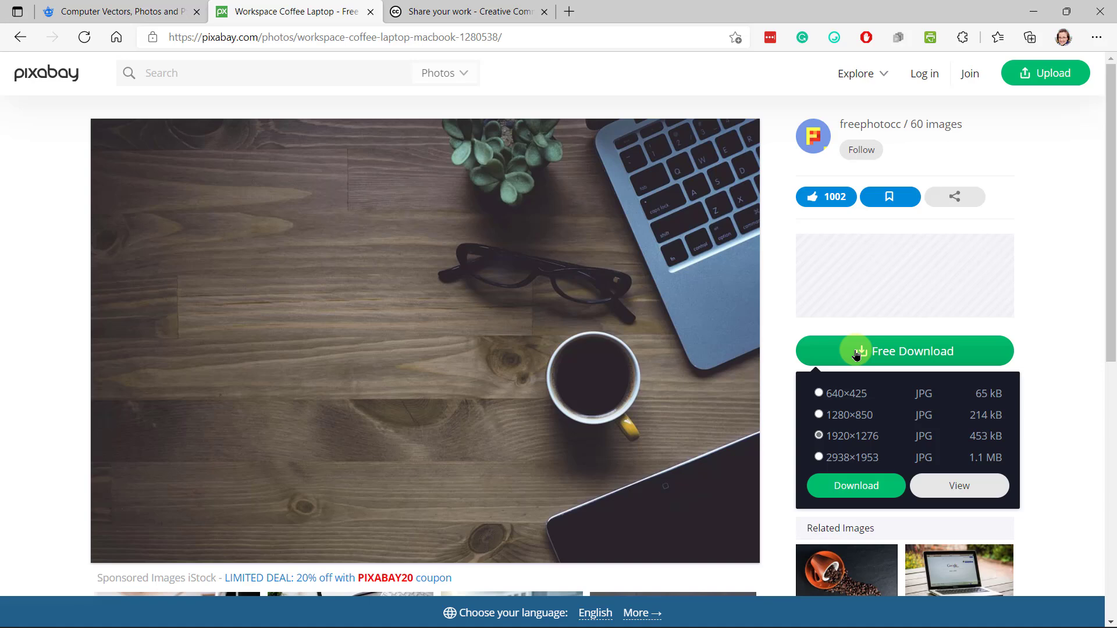
{"action": "mouse_move", "coordinate": [844, 425]}
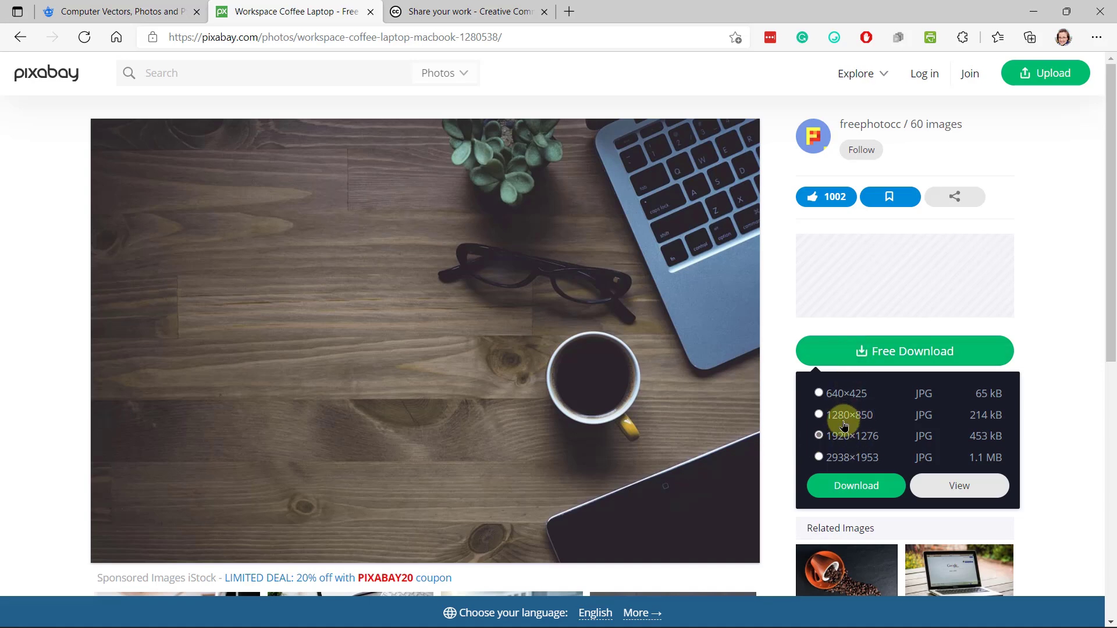
{"action": "left_click", "coordinate": [856, 485]}
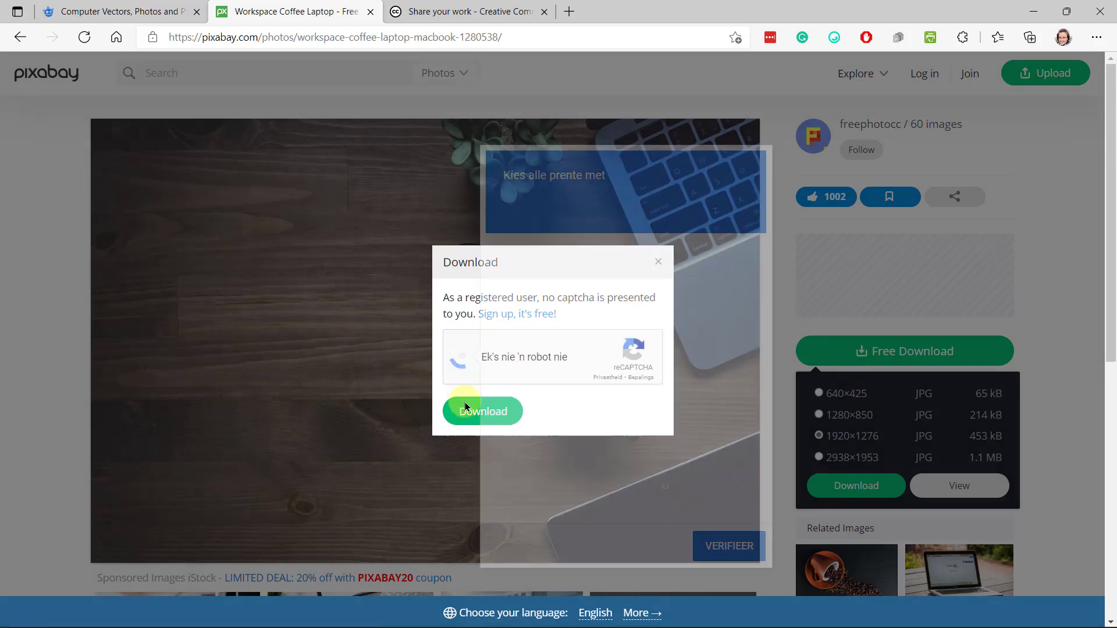
{"action": "left_click", "coordinate": [461, 357]}
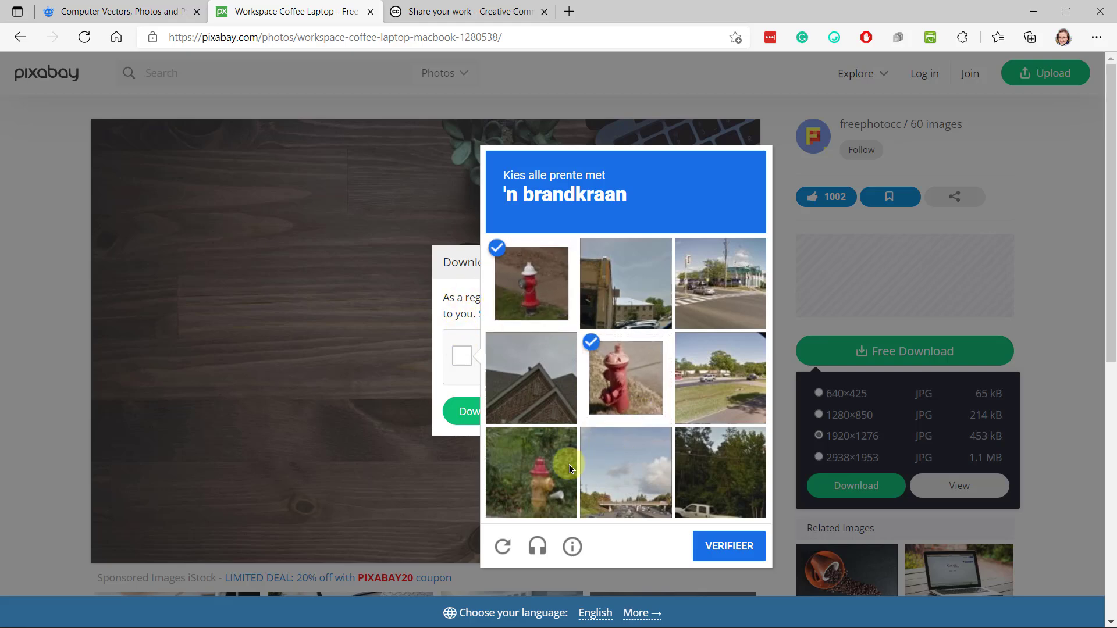
{"action": "left_click", "coordinate": [728, 545]}
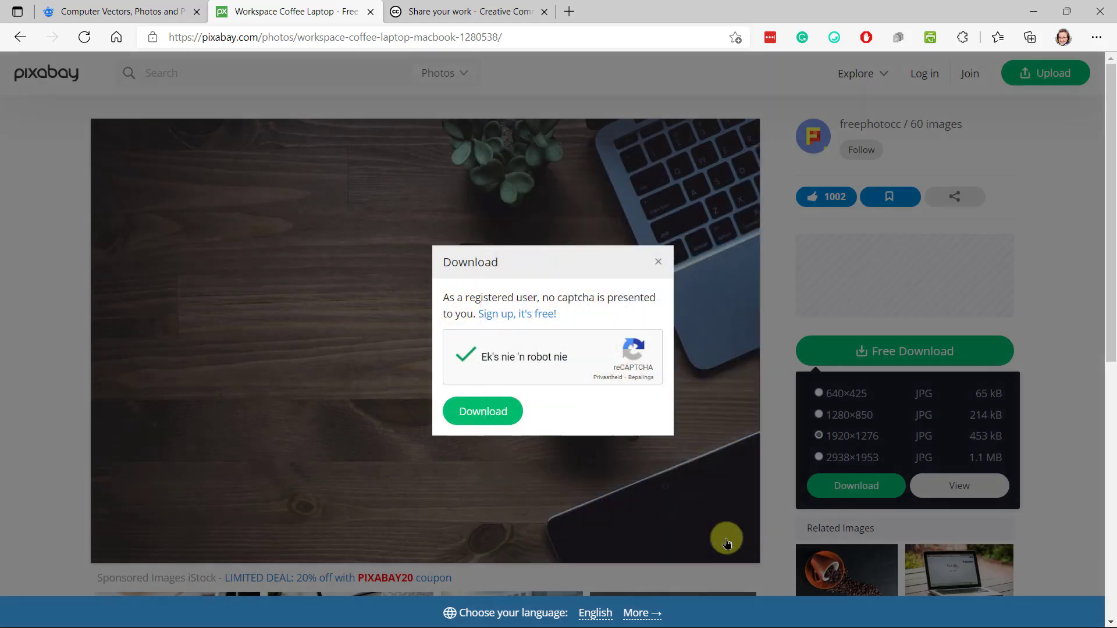
{"action": "left_click", "coordinate": [482, 411]}
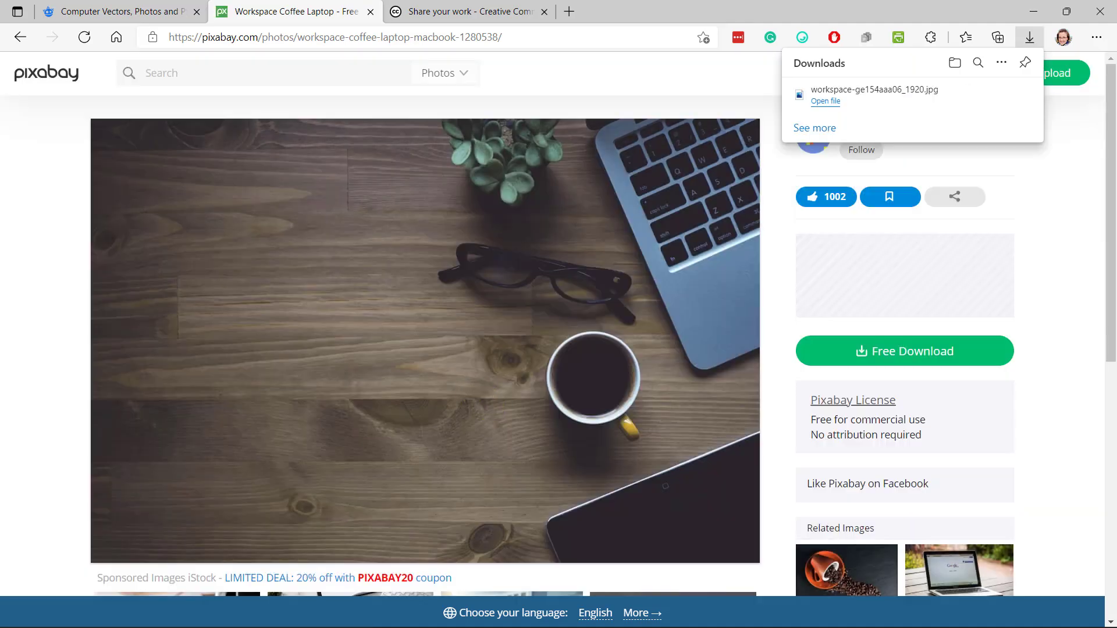
Step: Select and copy the photo's Pixabay page address from the address bar
{"action": "left_click", "coordinate": [331, 37]}
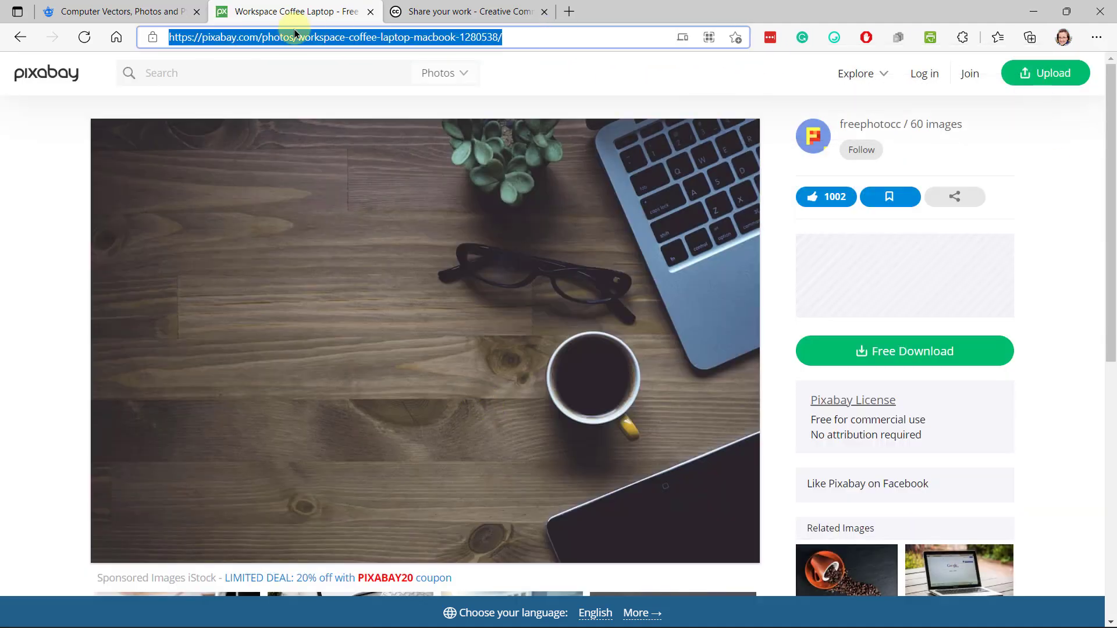
{"action": "right_click", "coordinate": [331, 37]}
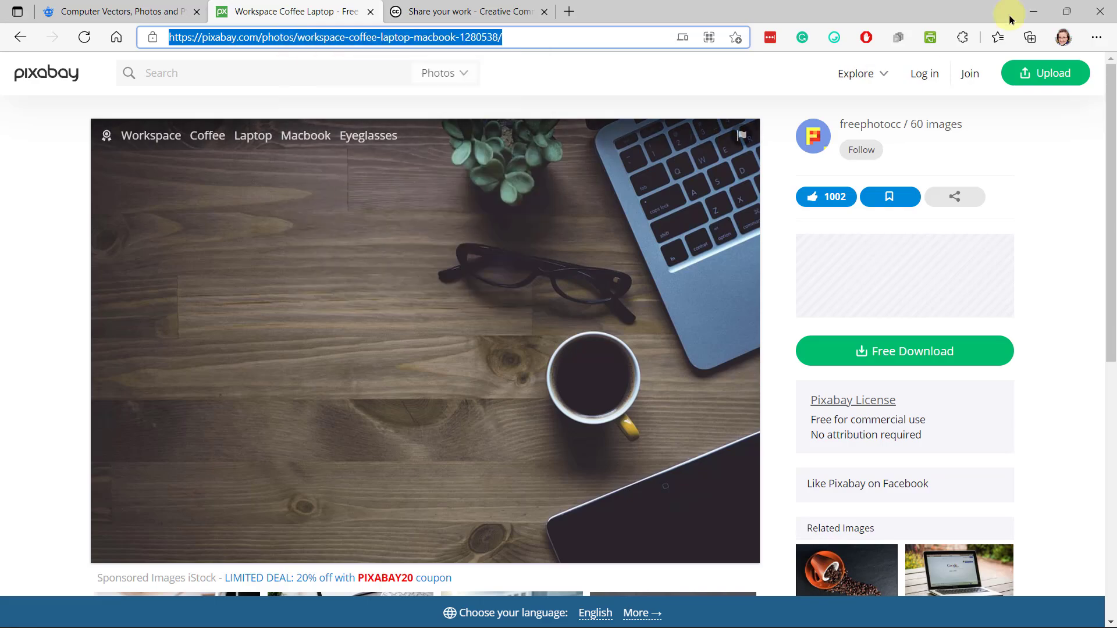
Step: Return to the Afrikaans Word report and insert the downloaded workspace photo on its cover page
{"action": "left_click", "coordinate": [312, 611]}
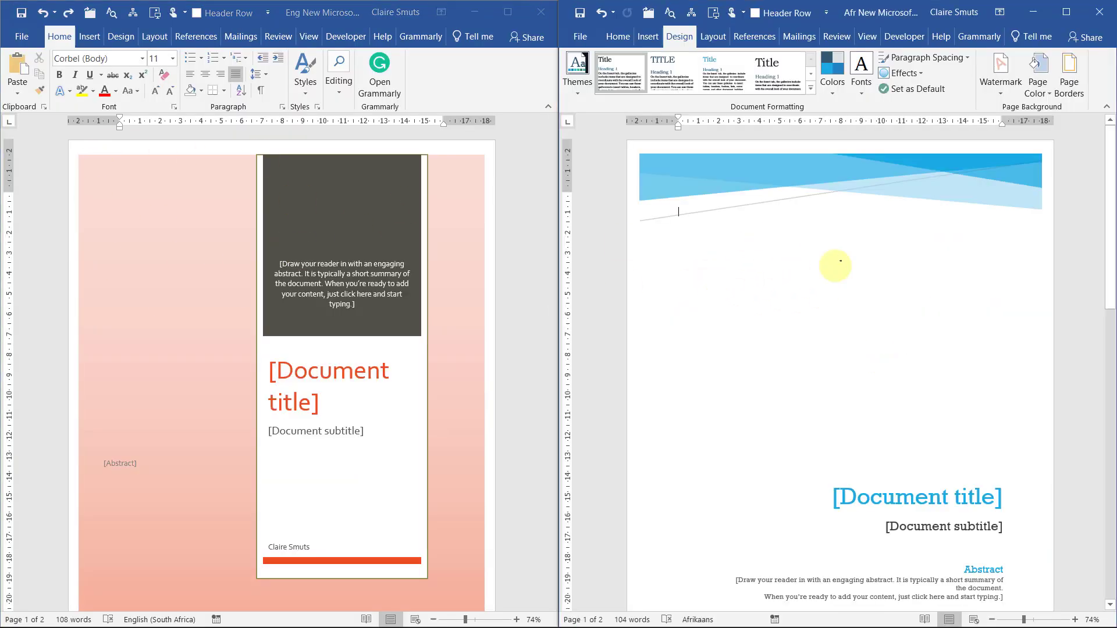
{"action": "scroll", "scroll_direction": "down", "scroll_amount": 3}
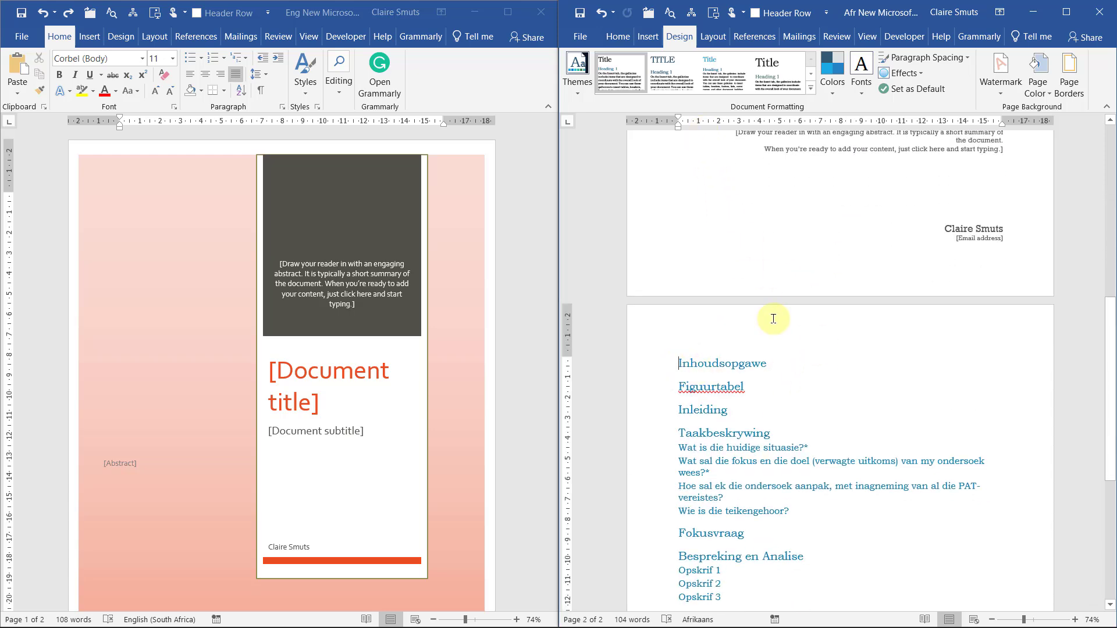
{"action": "left_click", "coordinate": [647, 37]}
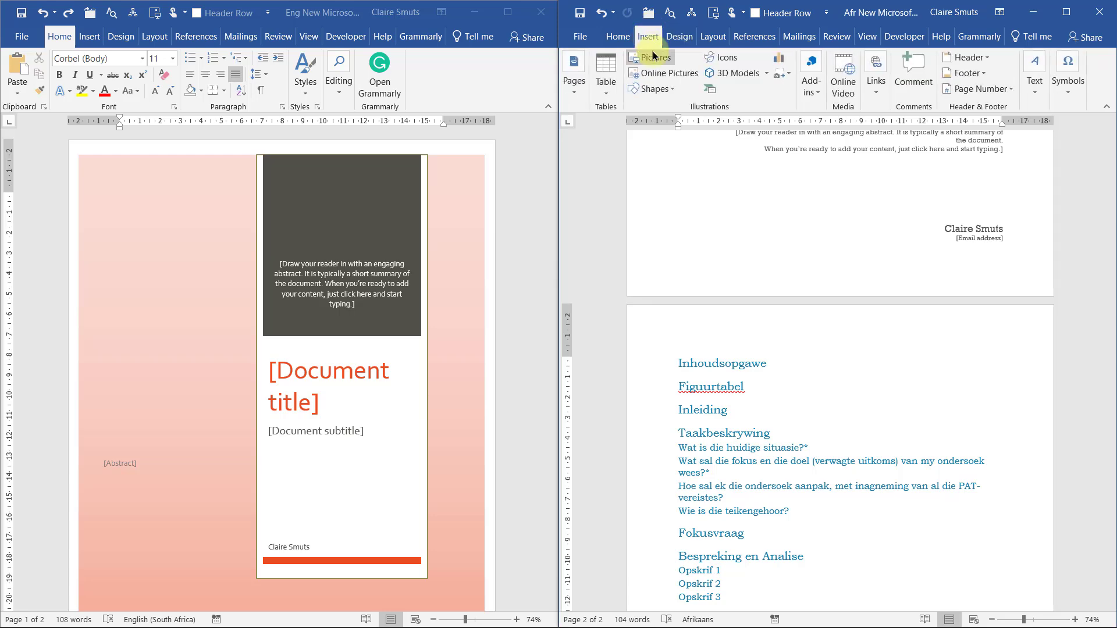
{"action": "left_click", "coordinate": [648, 61]}
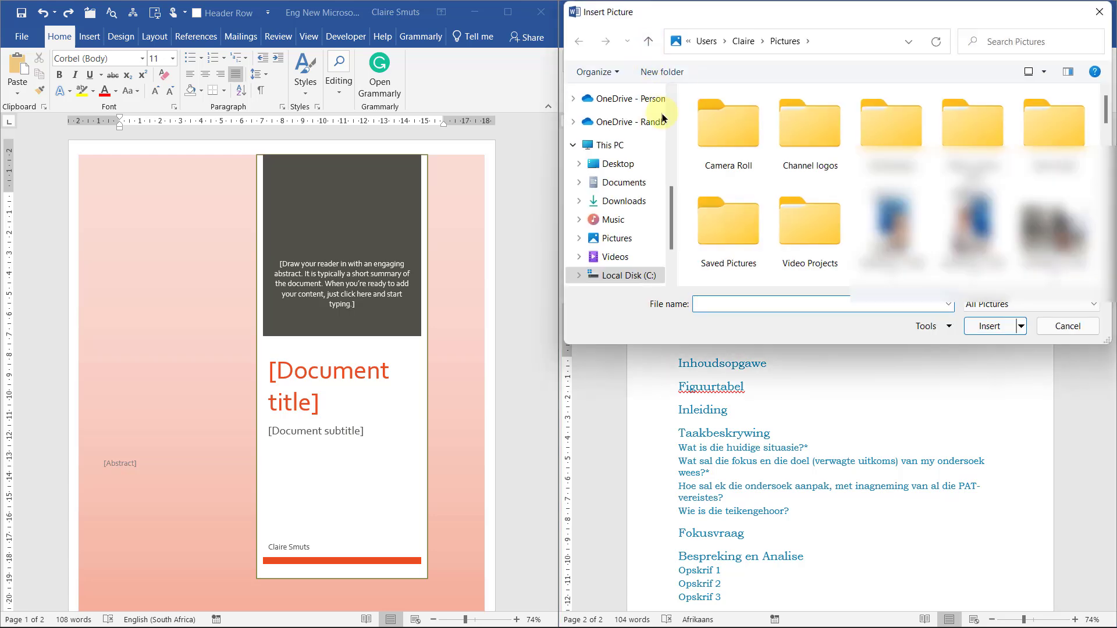
{"action": "left_click", "coordinate": [989, 326]}
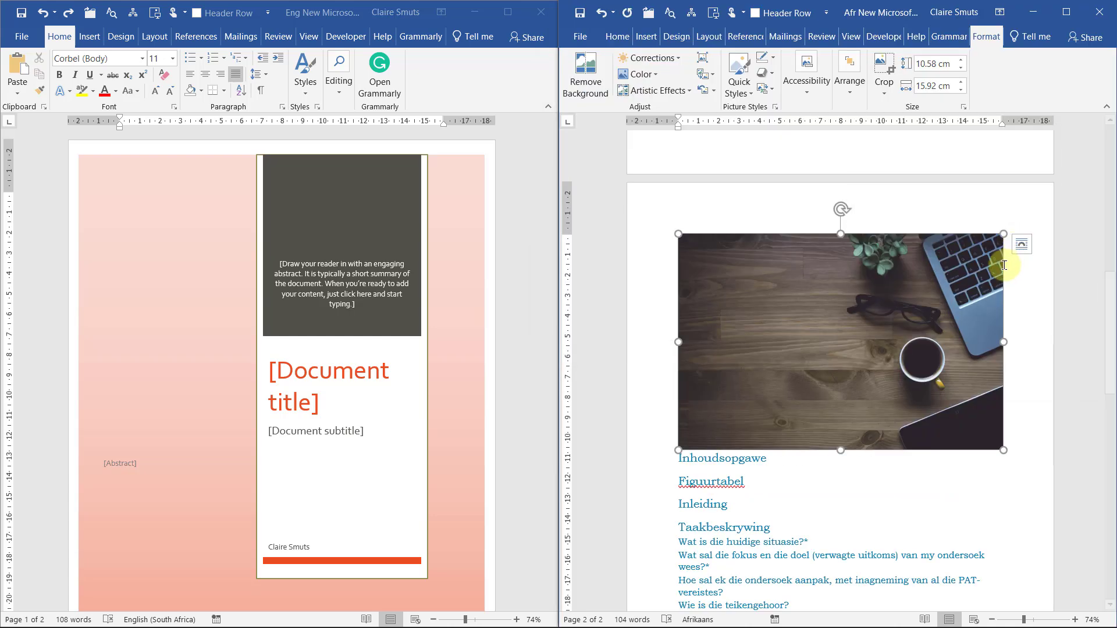
Step: Set the photo's text wrapping so it sits under the blue banner
{"action": "left_click", "coordinate": [1022, 243]}
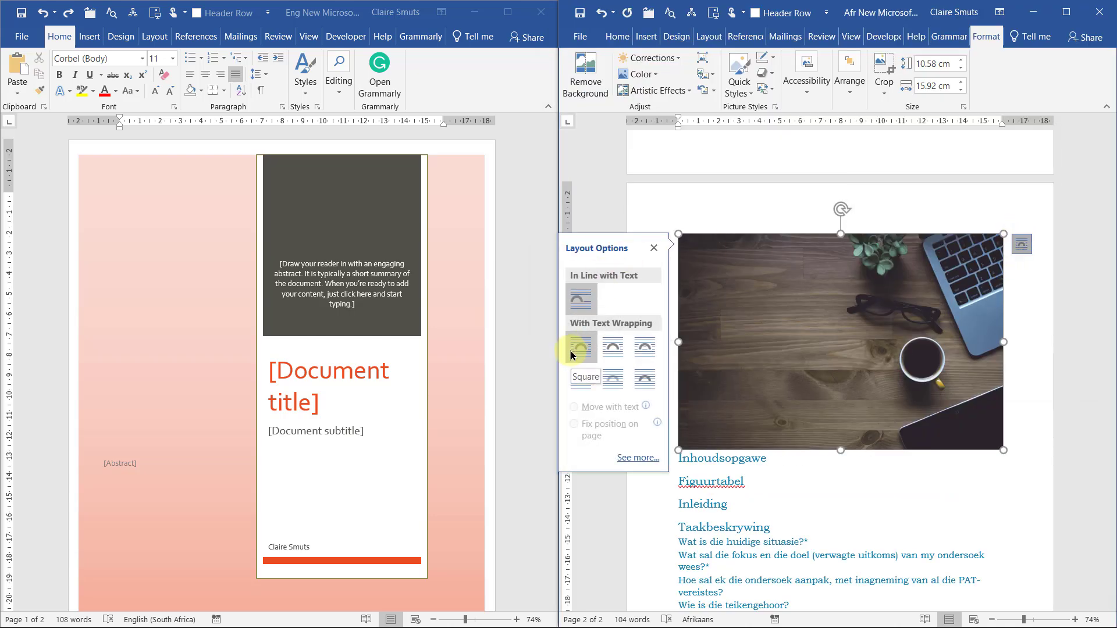
{"action": "left_click", "coordinate": [612, 347]}
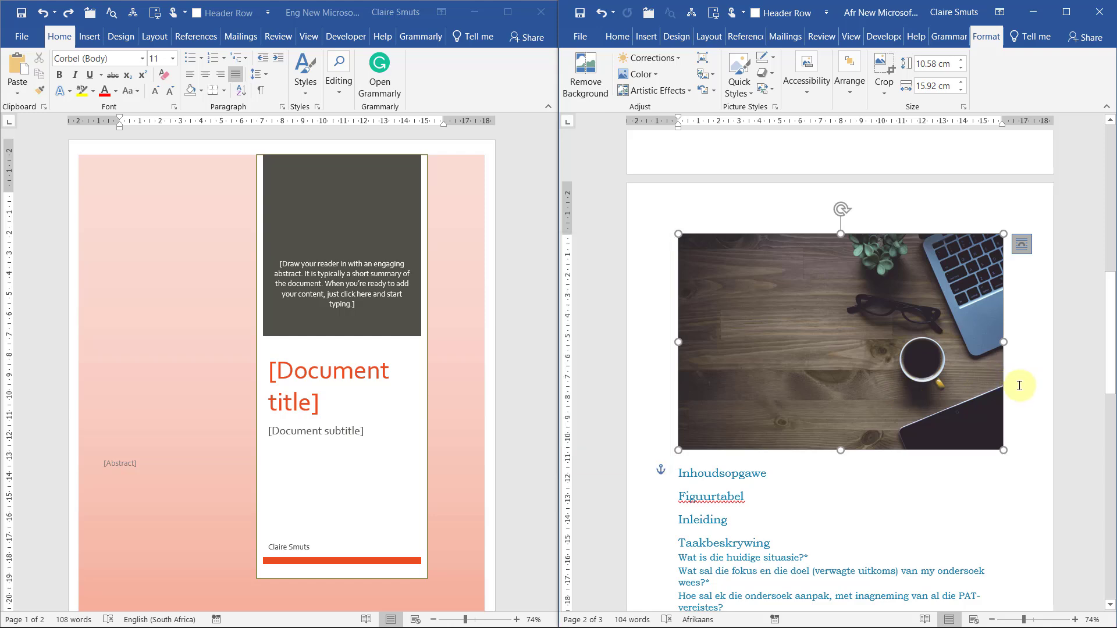
{"action": "left_click", "coordinate": [1022, 244]}
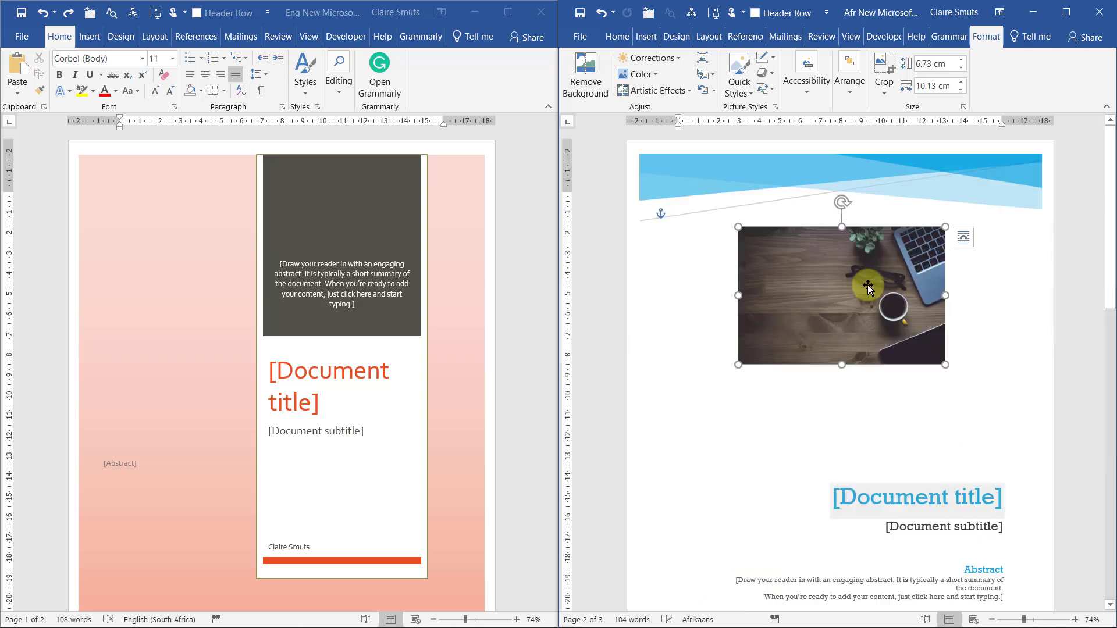
Step: Add a Figure 1 caption 'Van' plus the Pixabay coffee-laptop-macbook-1280538 URL under the photo
{"action": "right_click", "coordinate": [867, 289]}
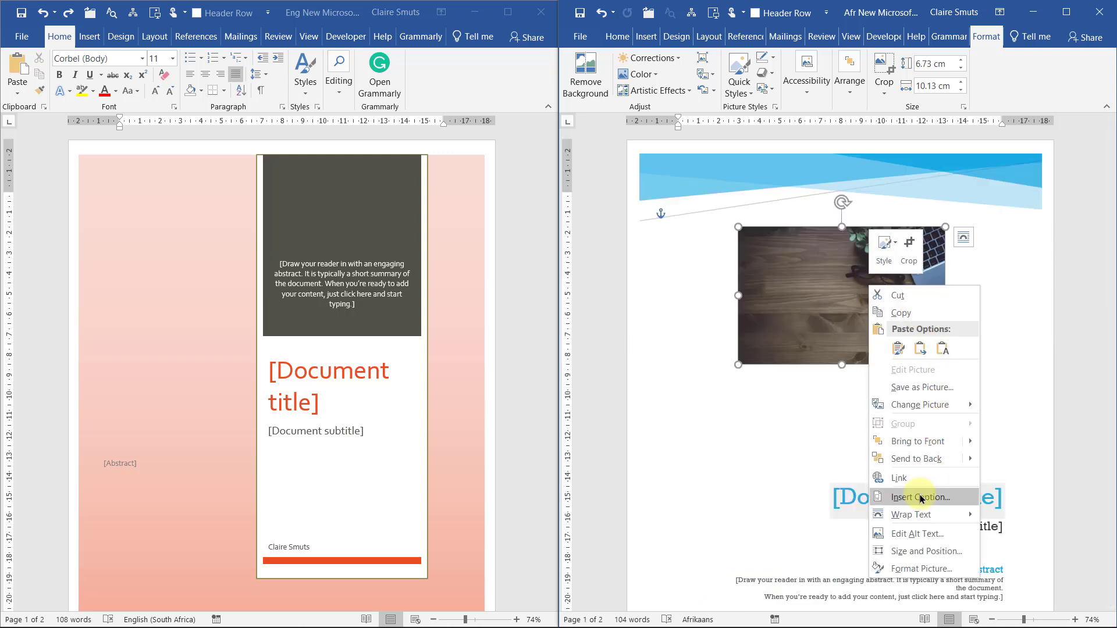
{"action": "left_click", "coordinate": [922, 496]}
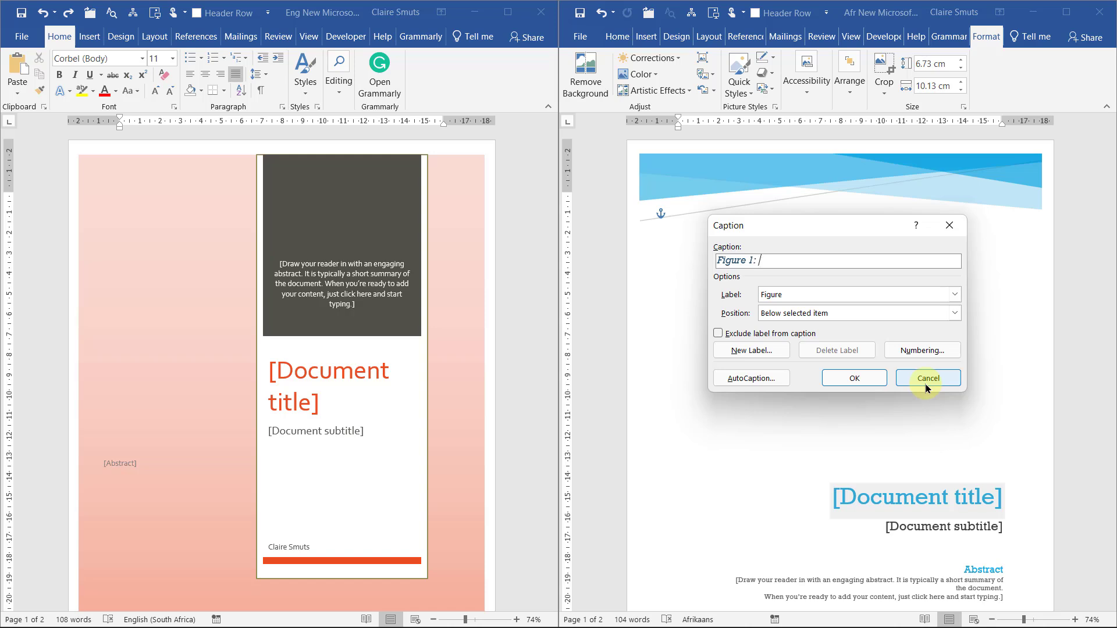
{"action": "type", "text": "Va"}
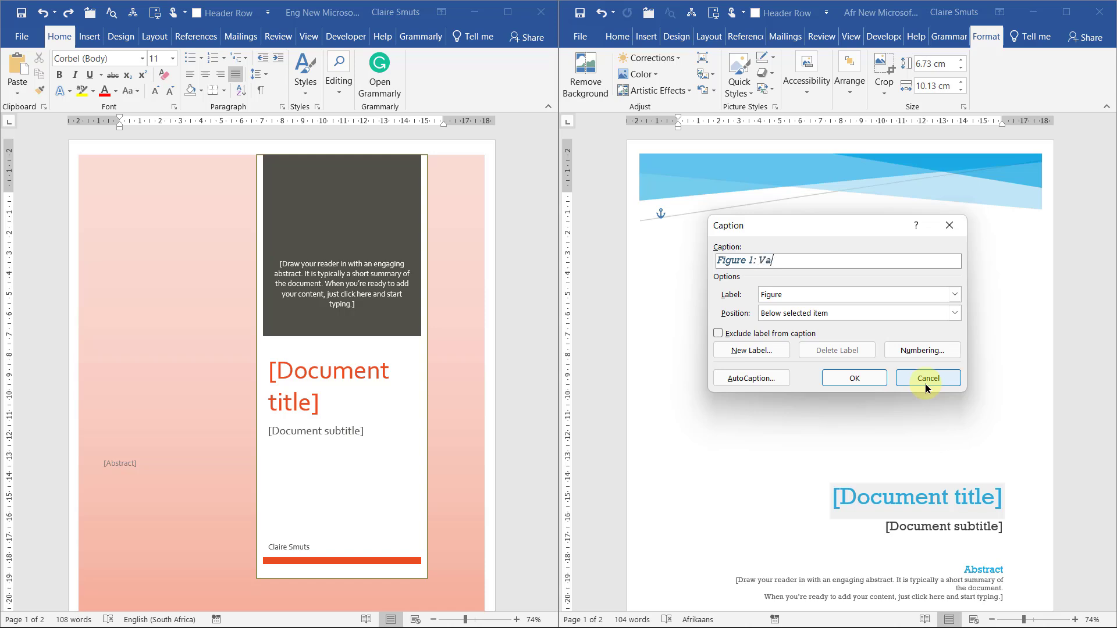
{"action": "type", "text": "ee-coffee-laptop-macbook-1280538/"}
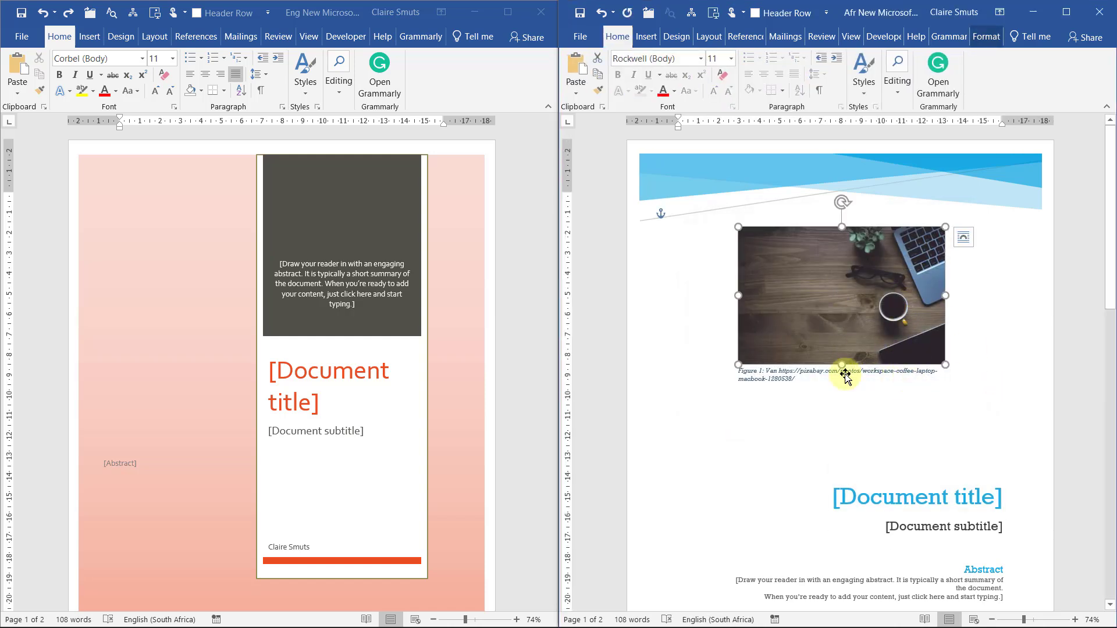
{"action": "mouse_move", "coordinate": [1068, 366]}
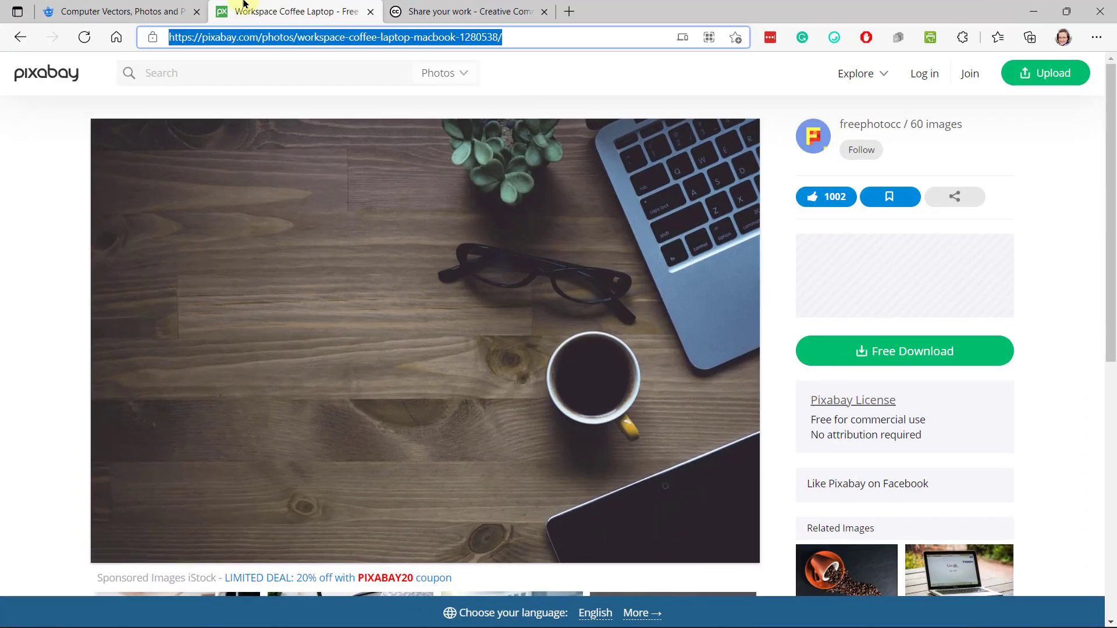
Step: Locate and open the graphic animator computer illustration in the Freepik search results
{"action": "left_click", "coordinate": [118, 12]}
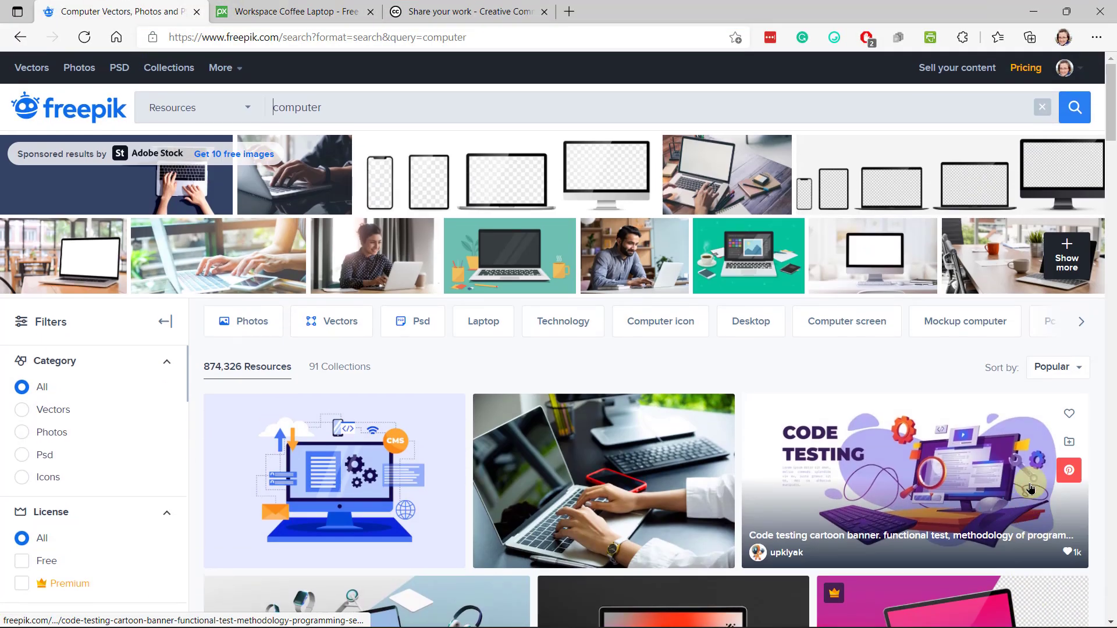
{"action": "scroll", "scroll_direction": "down", "scroll_amount": 3}
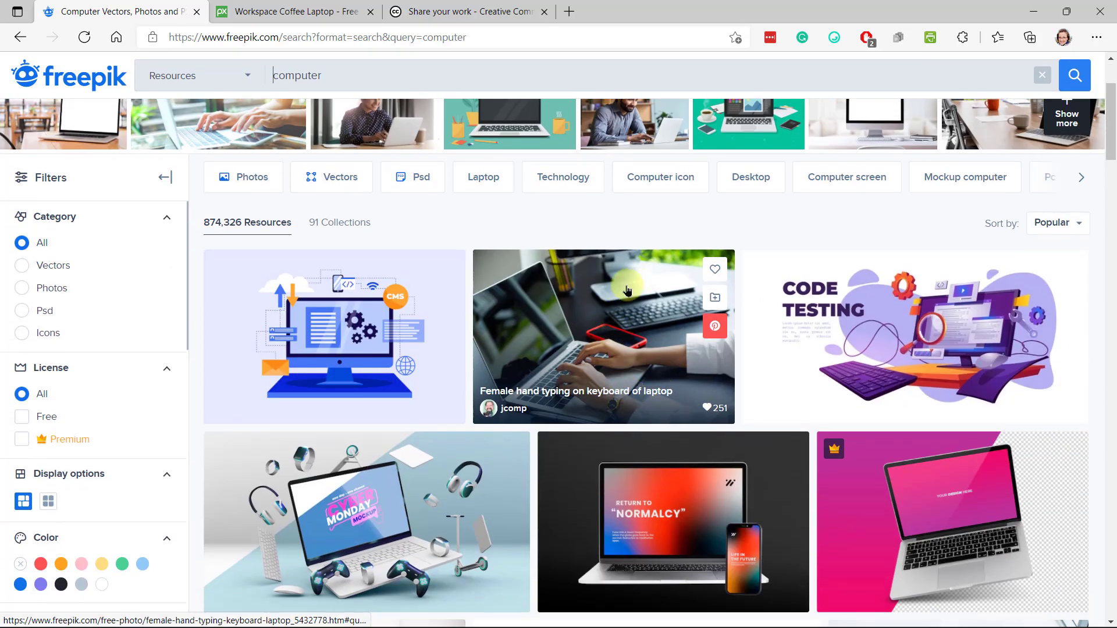
{"action": "scroll", "scroll_direction": "down", "scroll_amount": 3}
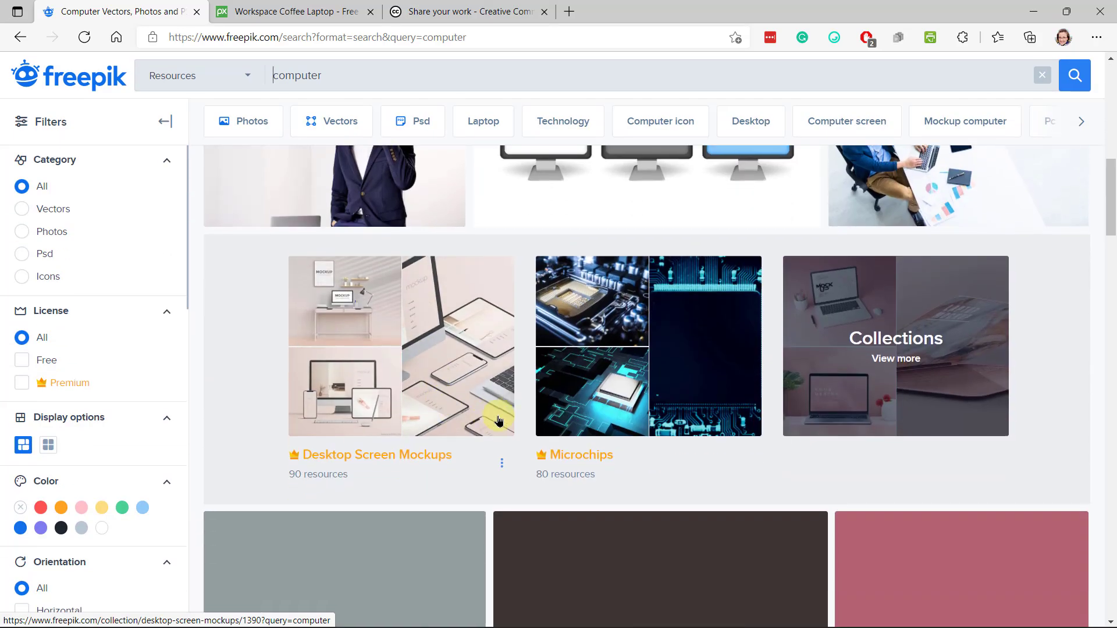
{"action": "scroll", "scroll_direction": "down", "scroll_amount": 3}
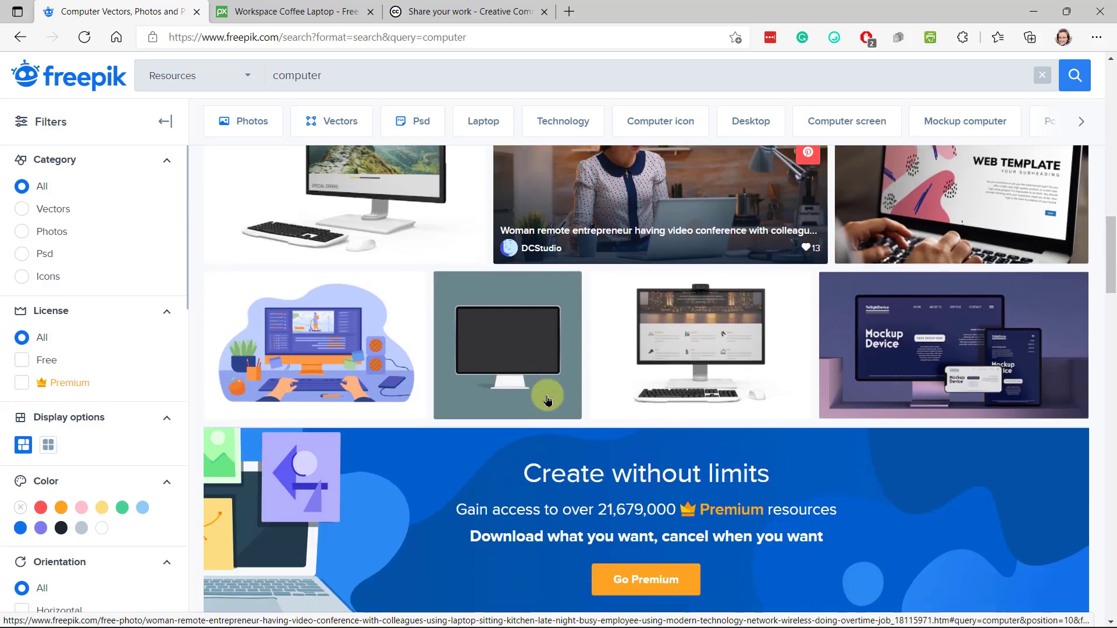
{"action": "left_click", "coordinate": [507, 345]}
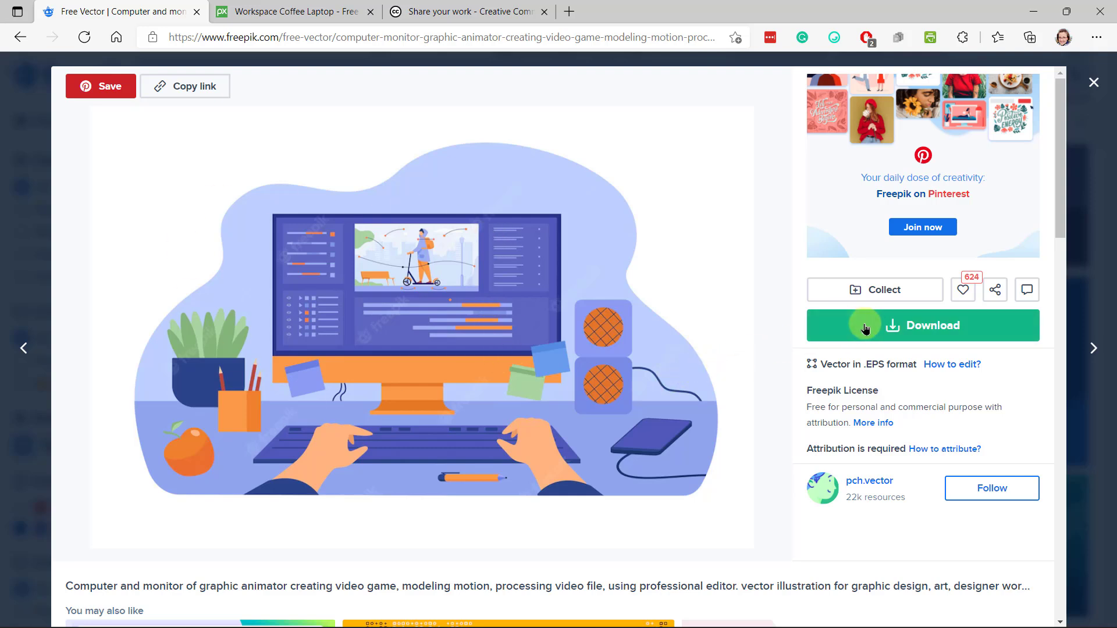
Step: Free-download the illustration as a zip into Downloads and copy its attribution link
{"action": "left_click", "coordinate": [921, 325]}
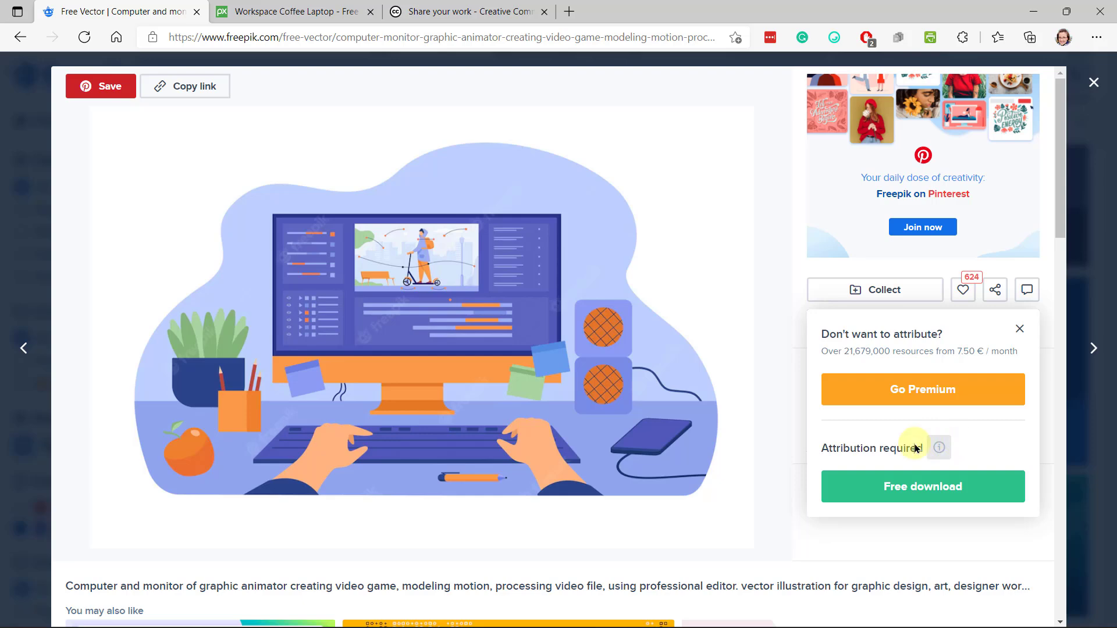
{"action": "left_click", "coordinate": [922, 486]}
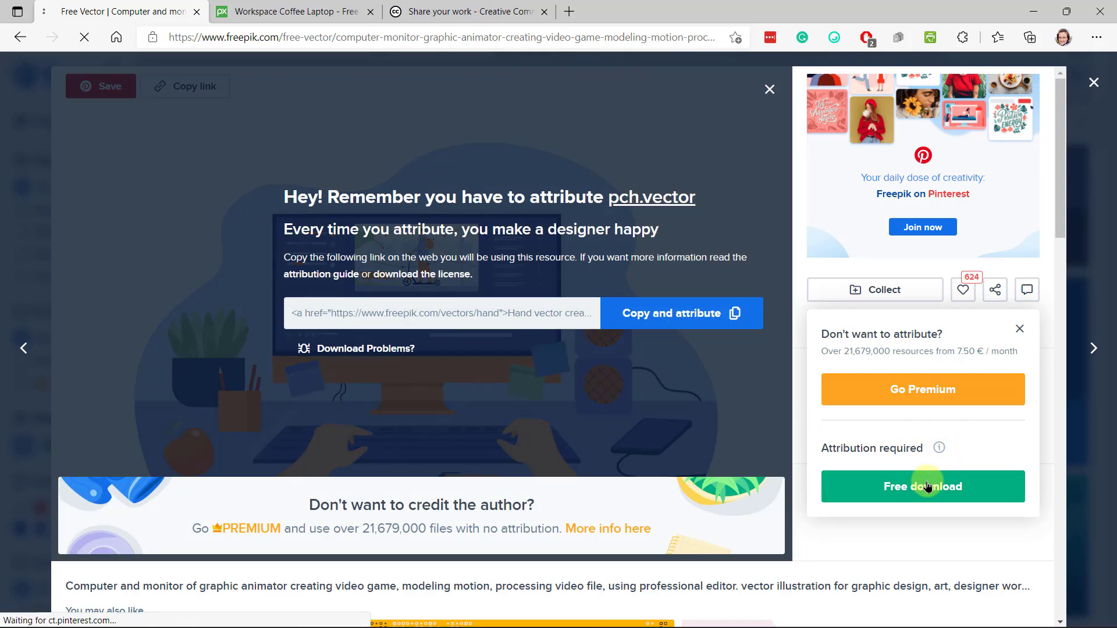
{"action": "left_click", "coordinate": [921, 486]}
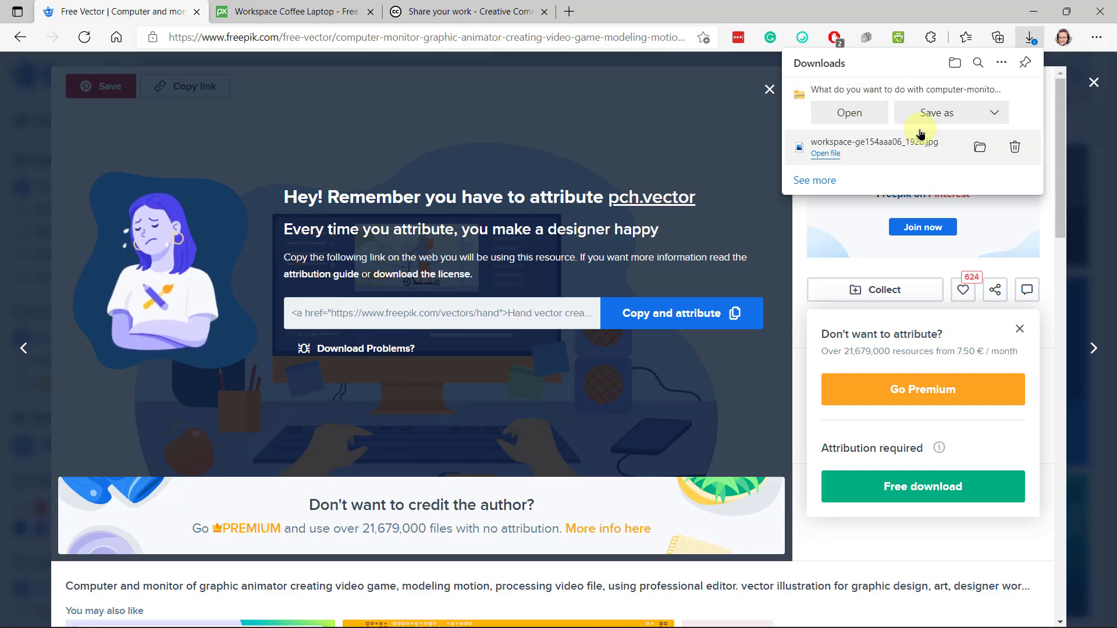
{"action": "left_click", "coordinate": [939, 112]}
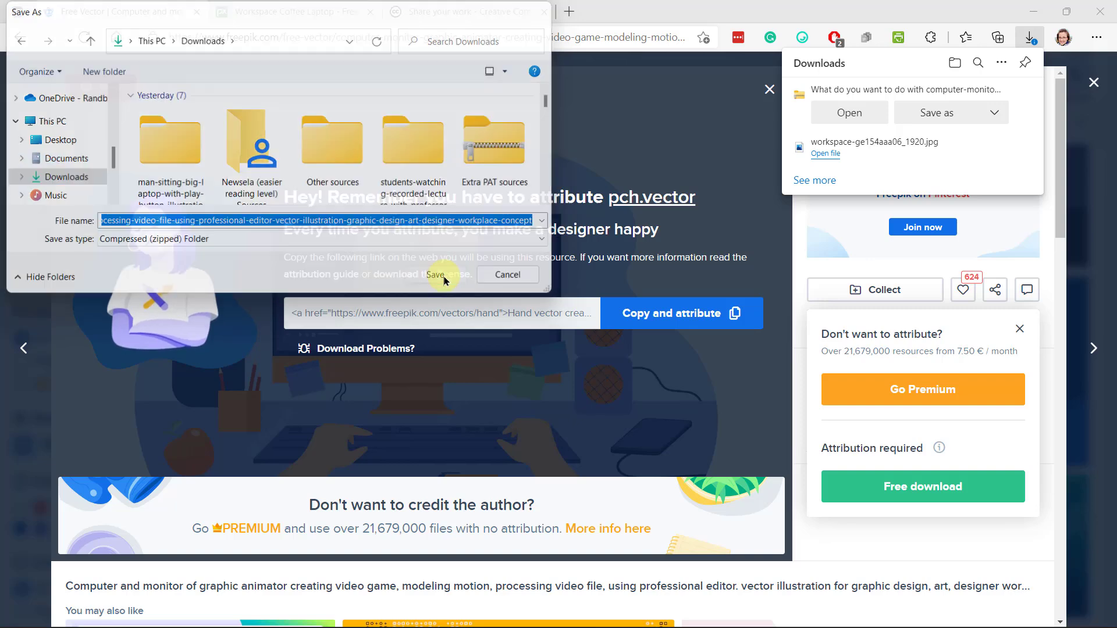
{"action": "left_click", "coordinate": [435, 274]}
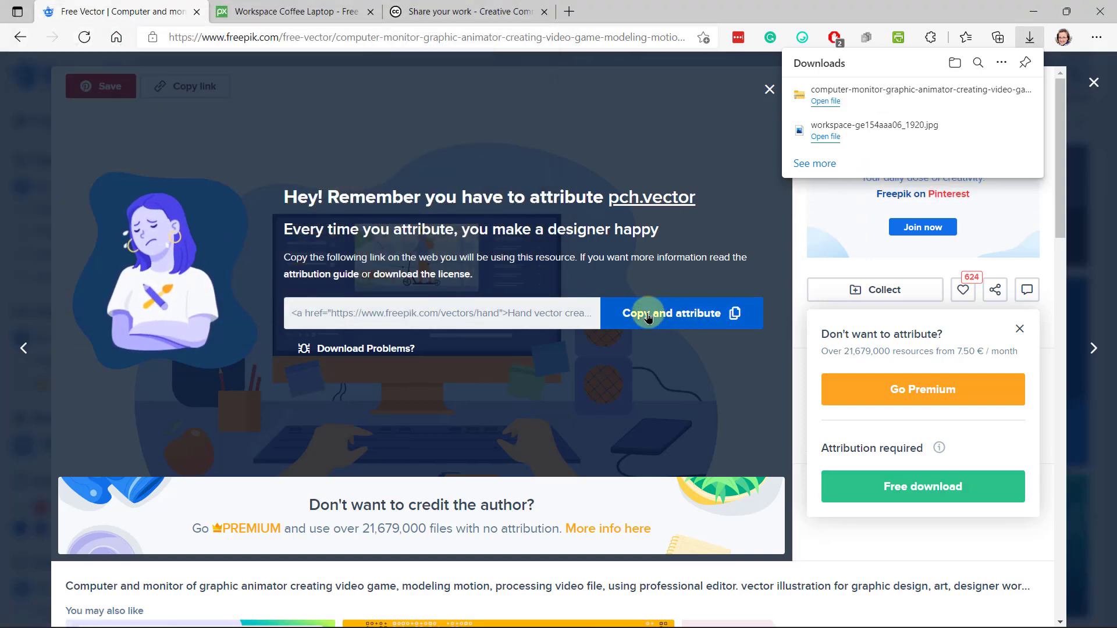
{"action": "left_click", "coordinate": [670, 314]}
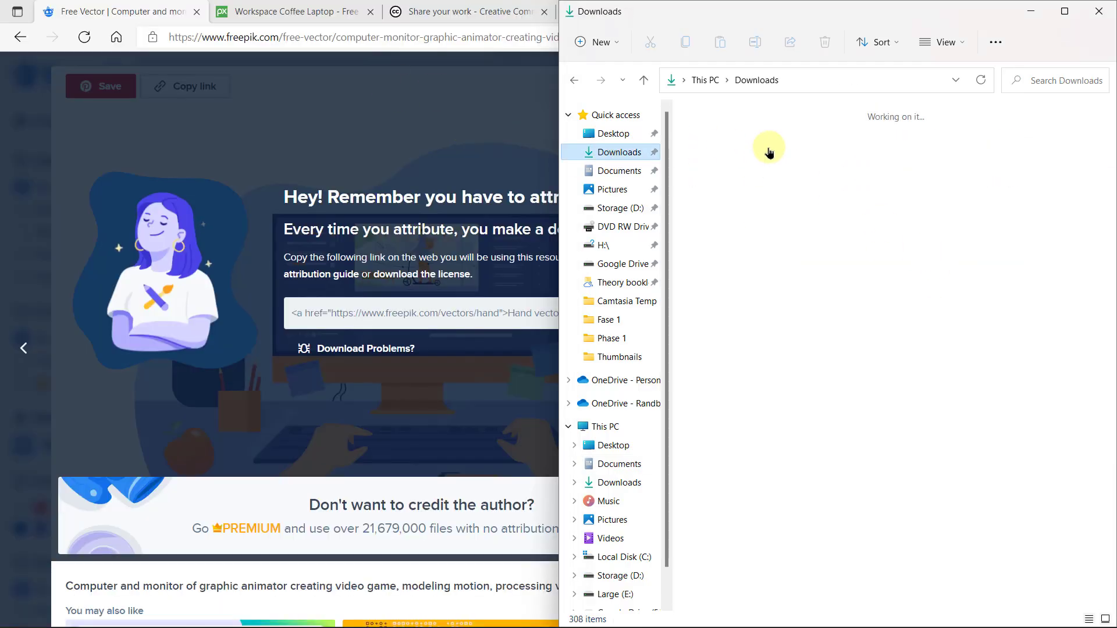
Step: Start Extract All on the downloaded zip and edit its destination path
{"action": "right_click", "coordinate": [747, 171]}
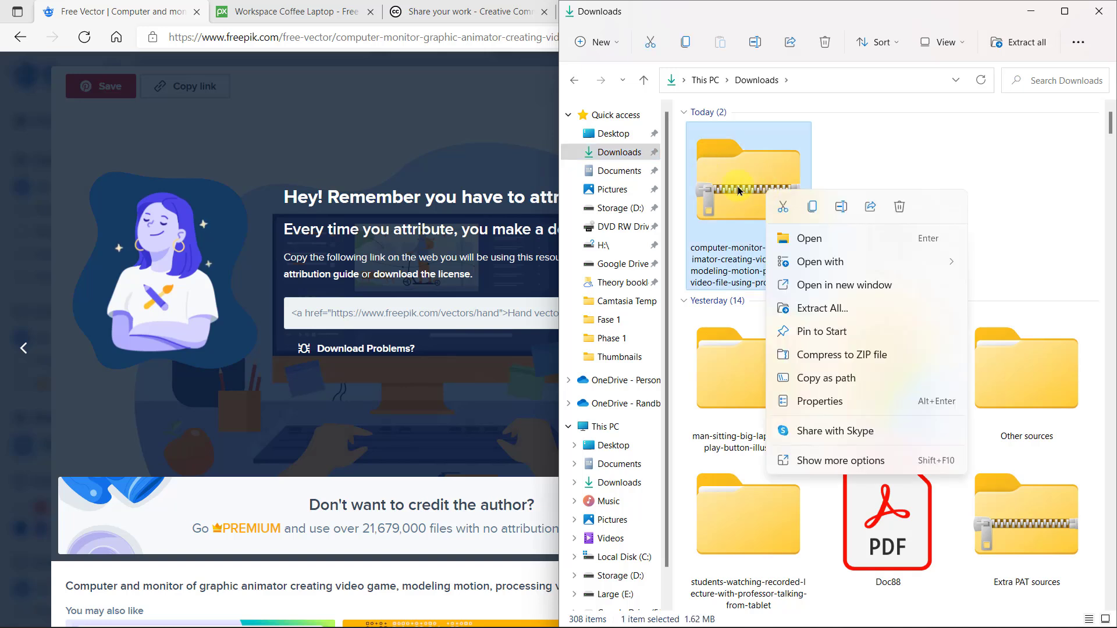
{"action": "mouse_move", "coordinate": [736, 169]}
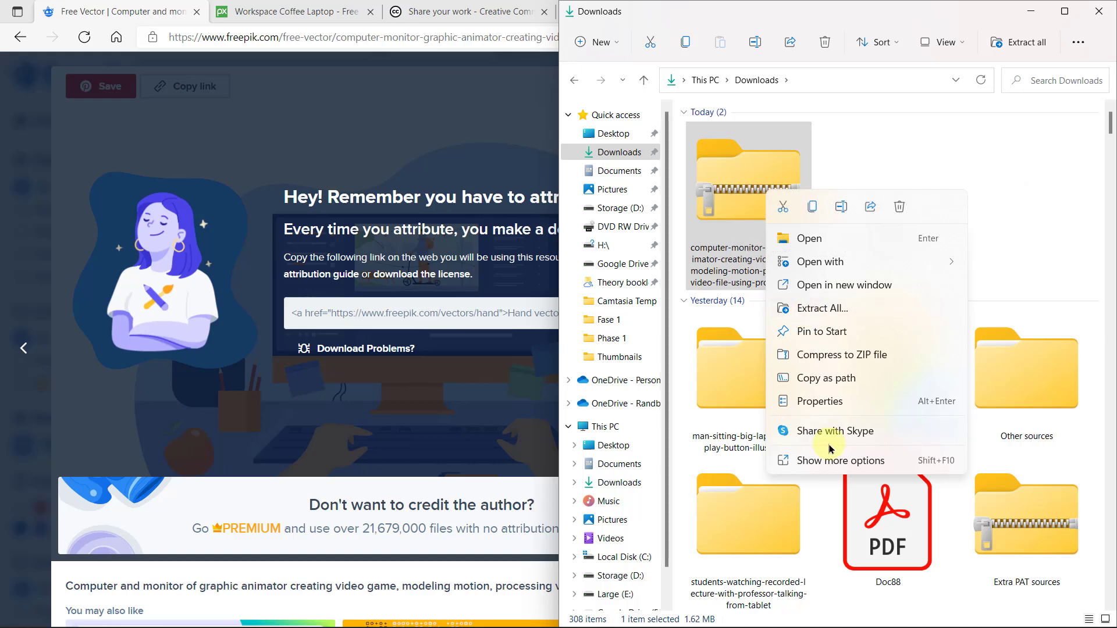
{"action": "left_click", "coordinate": [840, 461]}
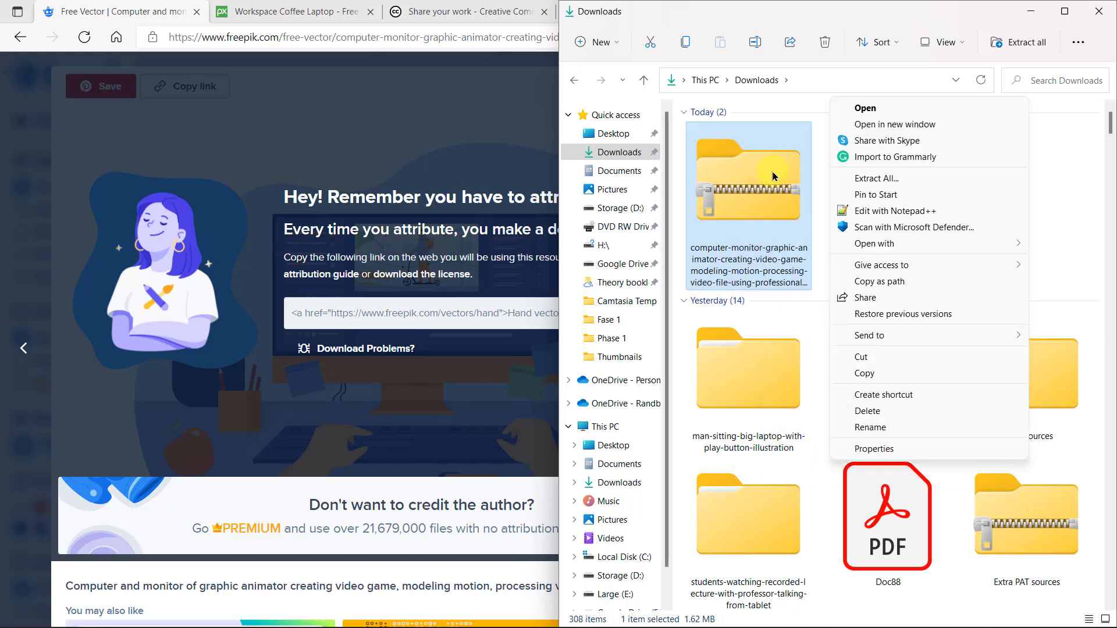
{"action": "mouse_move", "coordinate": [875, 178]}
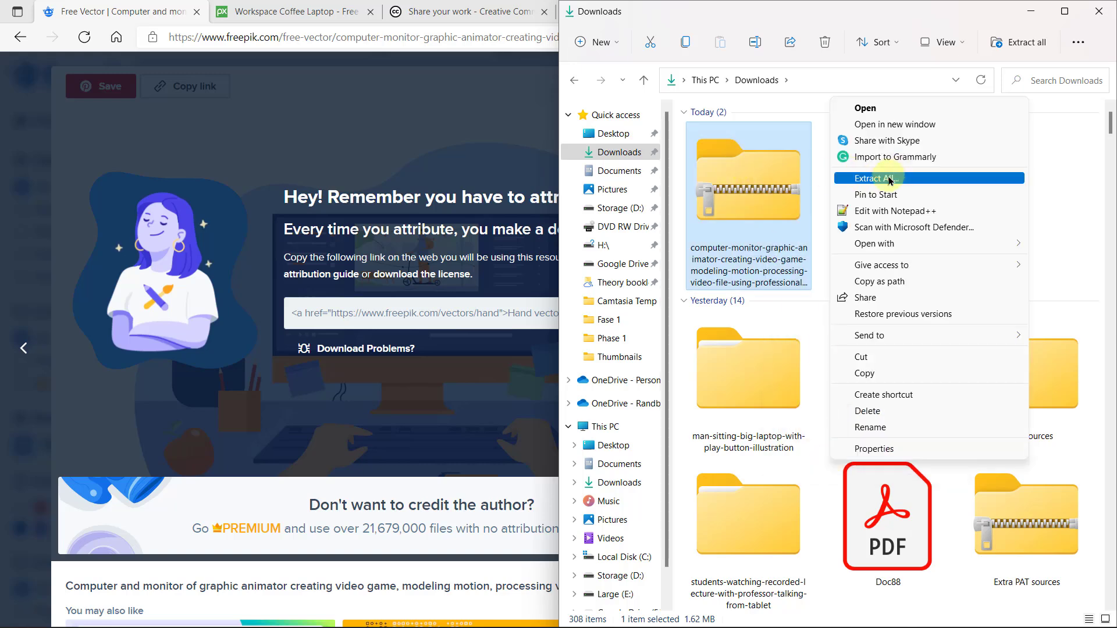
{"action": "left_click", "coordinate": [875, 178]}
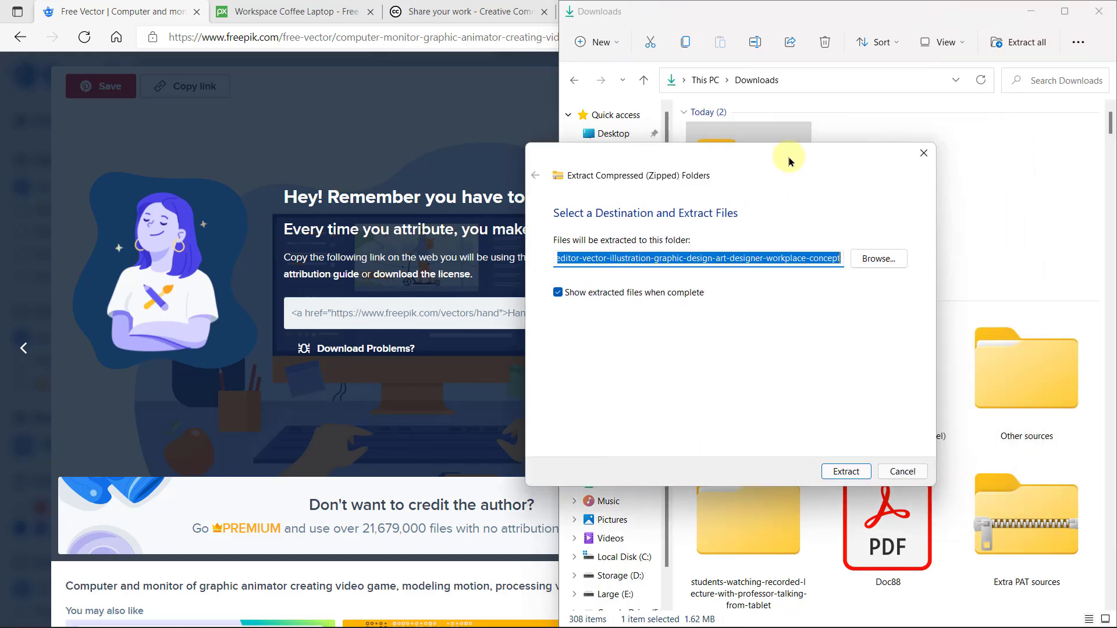
{"action": "left_click", "coordinate": [730, 259]}
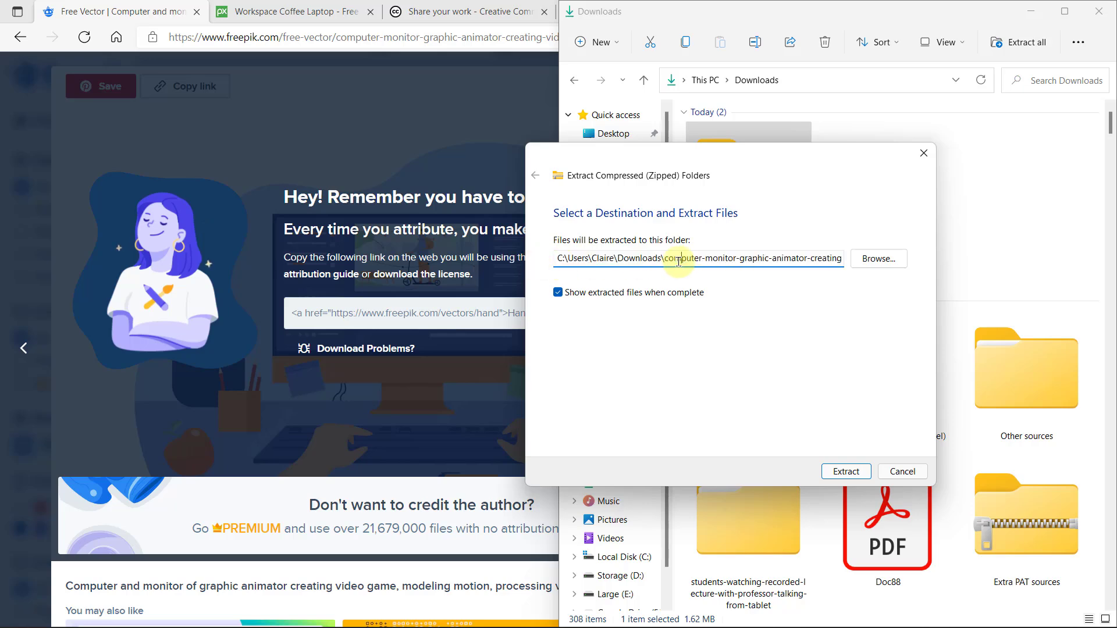
{"action": "double_click", "coordinate": [680, 258]}
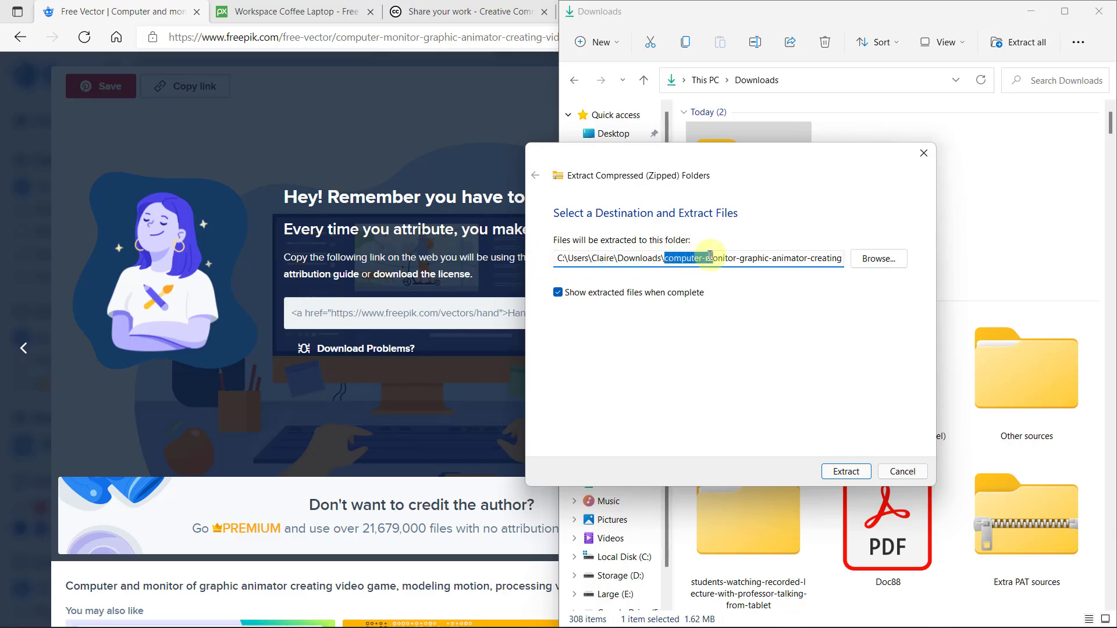
Step: Browse to Fase 3 > Webwerf and select it as the extraction destination
{"action": "left_click", "coordinate": [877, 258]}
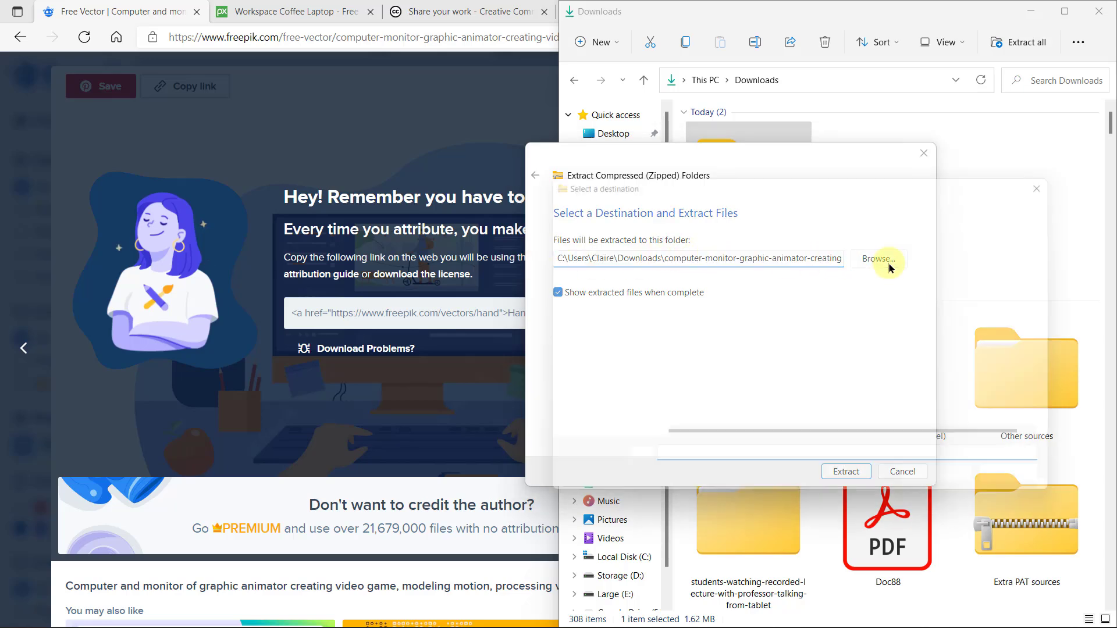
{"action": "left_click", "coordinate": [878, 258]}
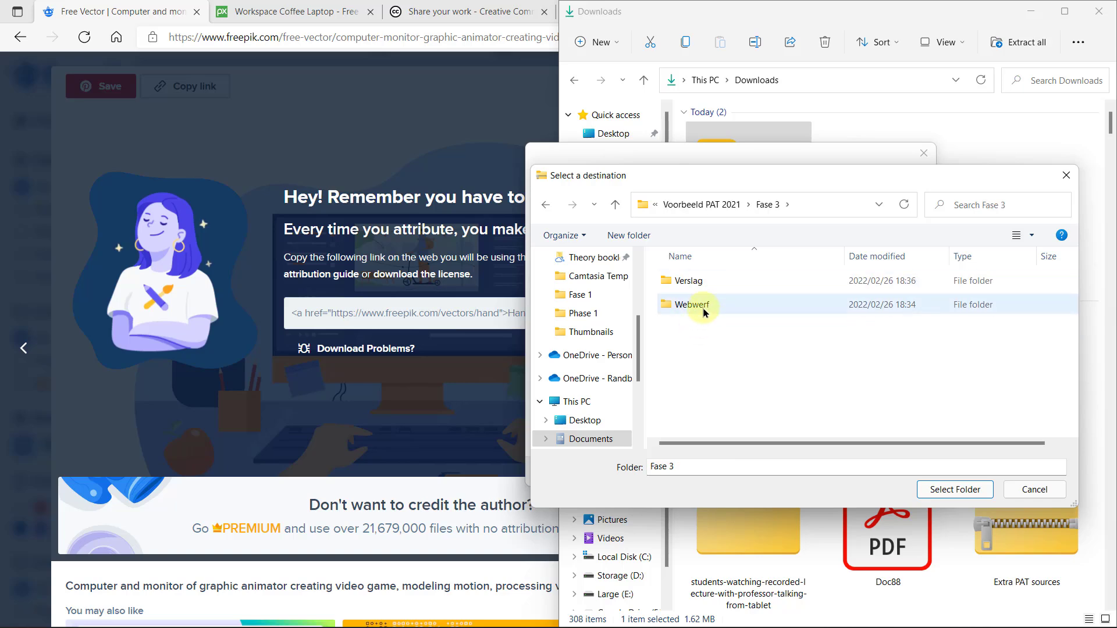
{"action": "double_click", "coordinate": [691, 305]}
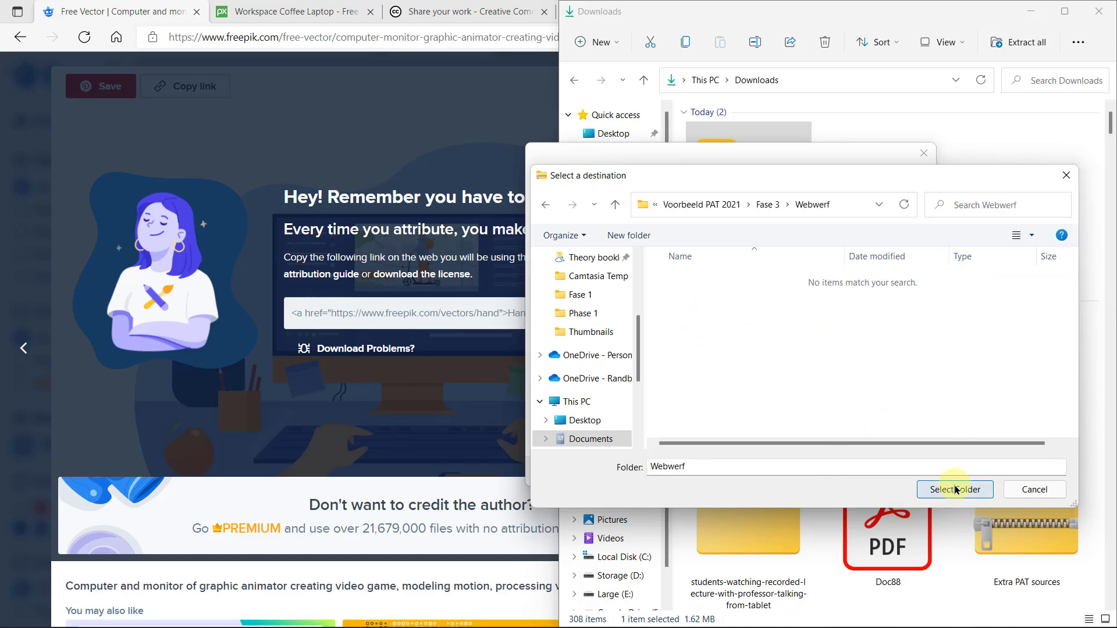
{"action": "left_click", "coordinate": [954, 489]}
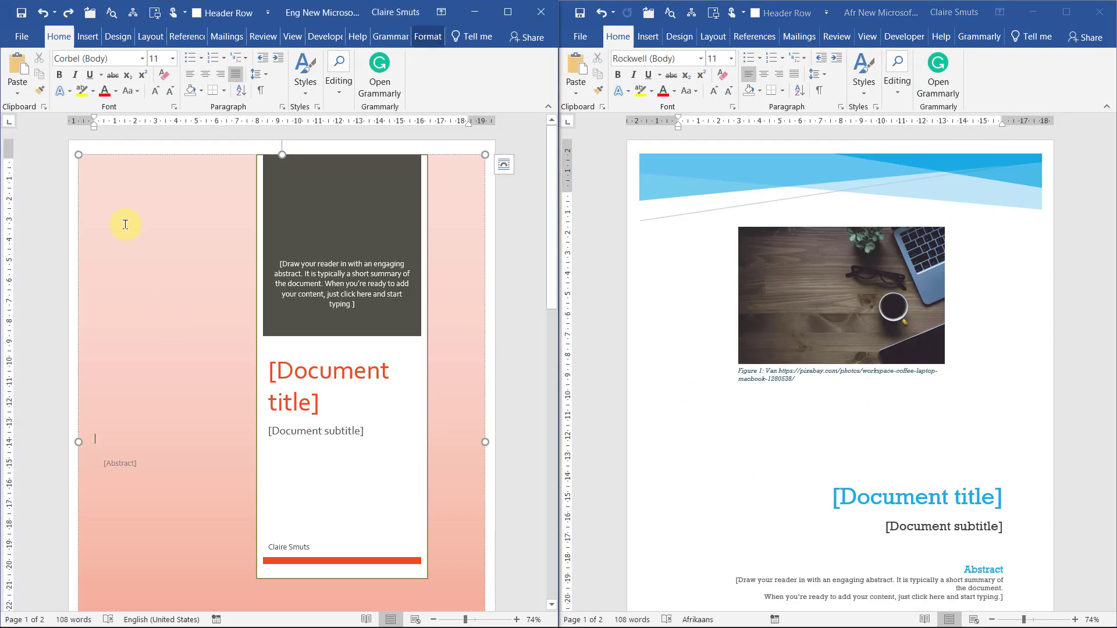
Step: Place the computer illustration on the cover, shrink it, adjust wrapping and remove its background
{"action": "scroll", "scroll_direction": "down", "scroll_amount": 3}
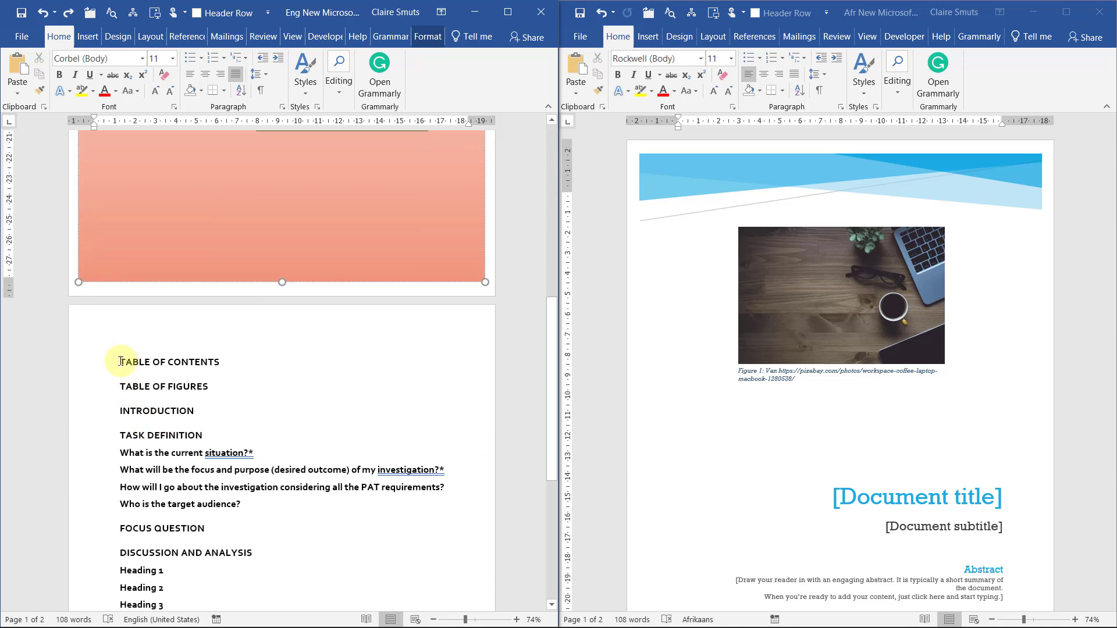
{"action": "left_click", "coordinate": [86, 36]}
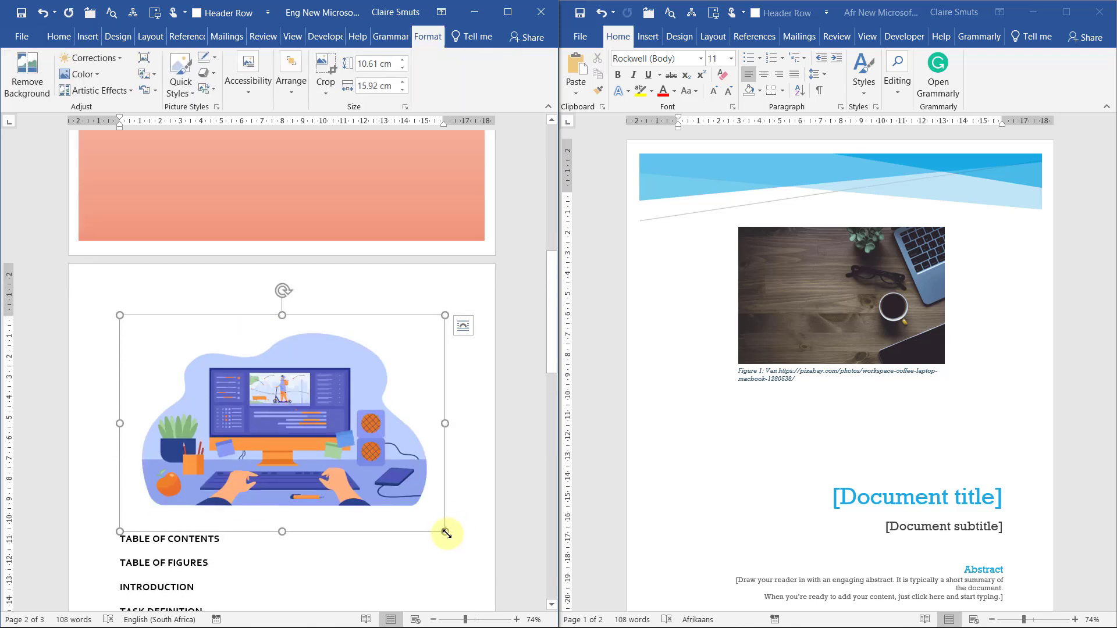
{"action": "left_click_drag", "start_coordinate": [446, 532], "coordinate": [368, 481]}
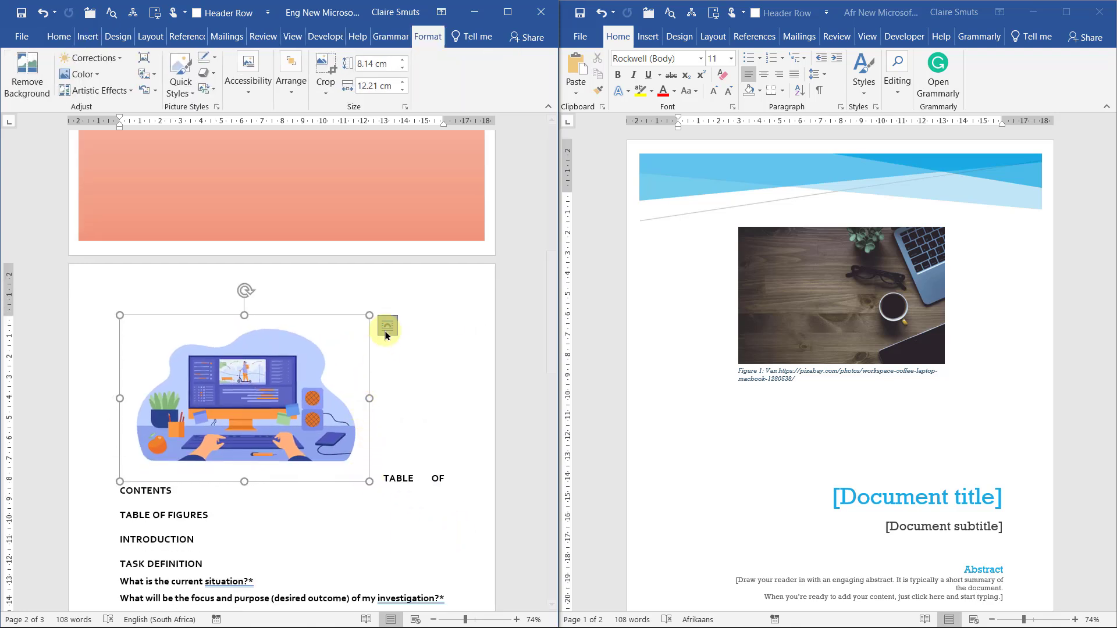
{"action": "left_click", "coordinate": [387, 326]}
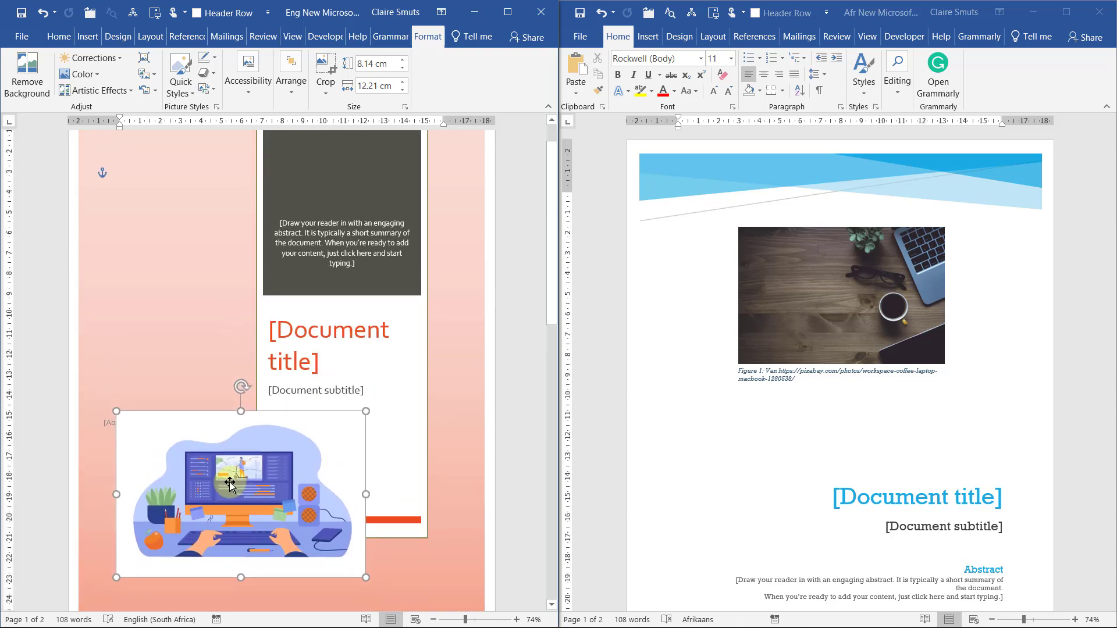
{"action": "scroll", "scroll_direction": "down", "scroll_amount": 3}
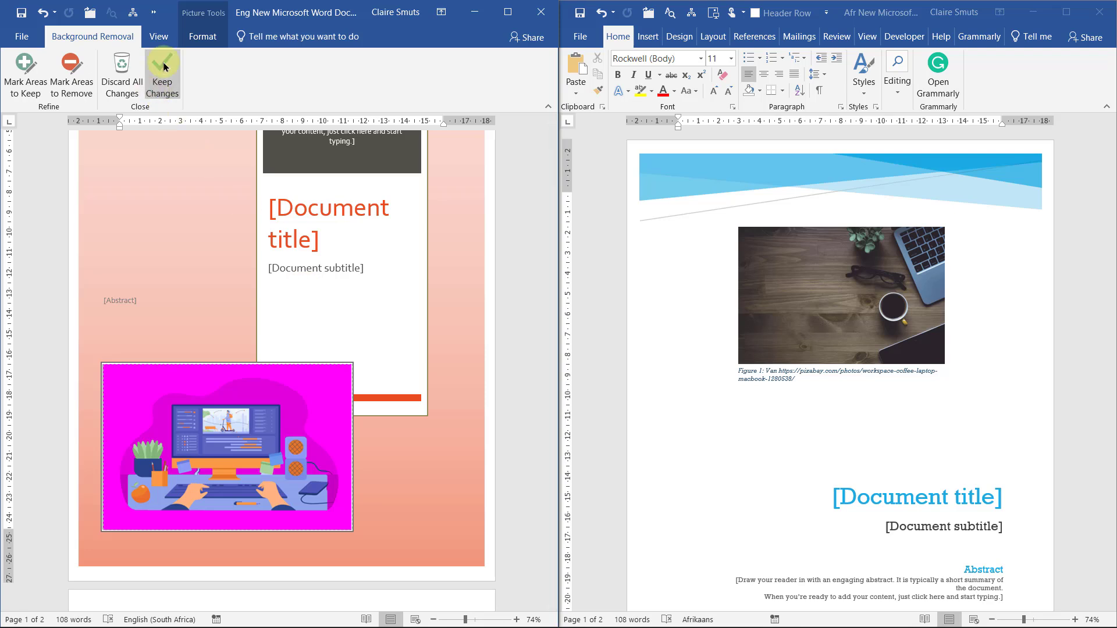
{"action": "left_click", "coordinate": [162, 74]}
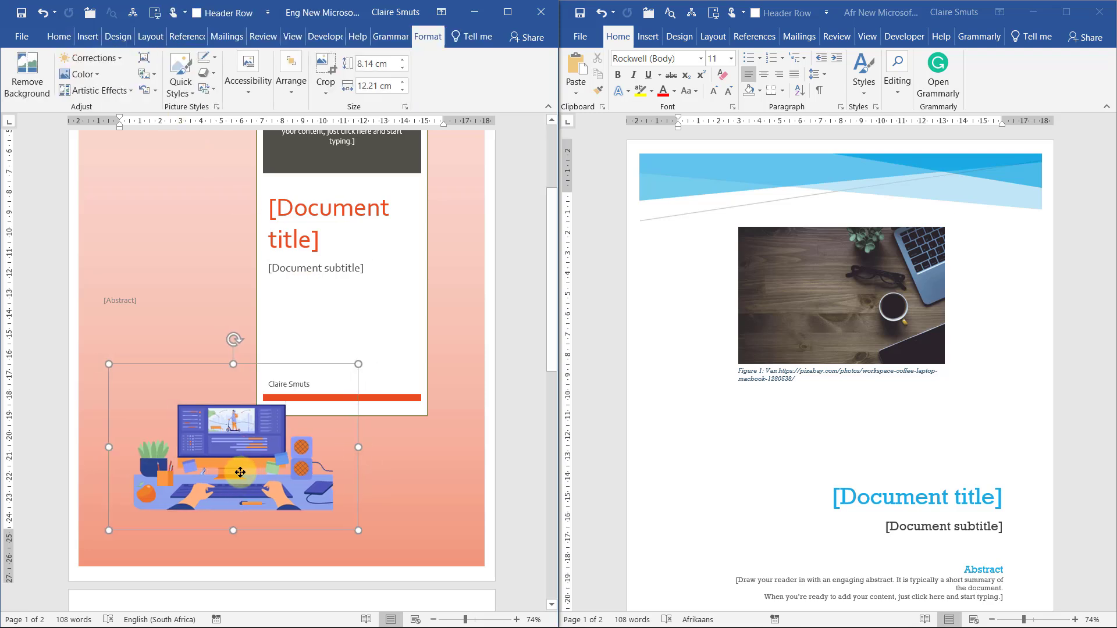
Step: Caption the illustration as Figure 1 with the pch.vector Freepik credit, stripping the HTML link markup
{"action": "right_click", "coordinate": [240, 472]}
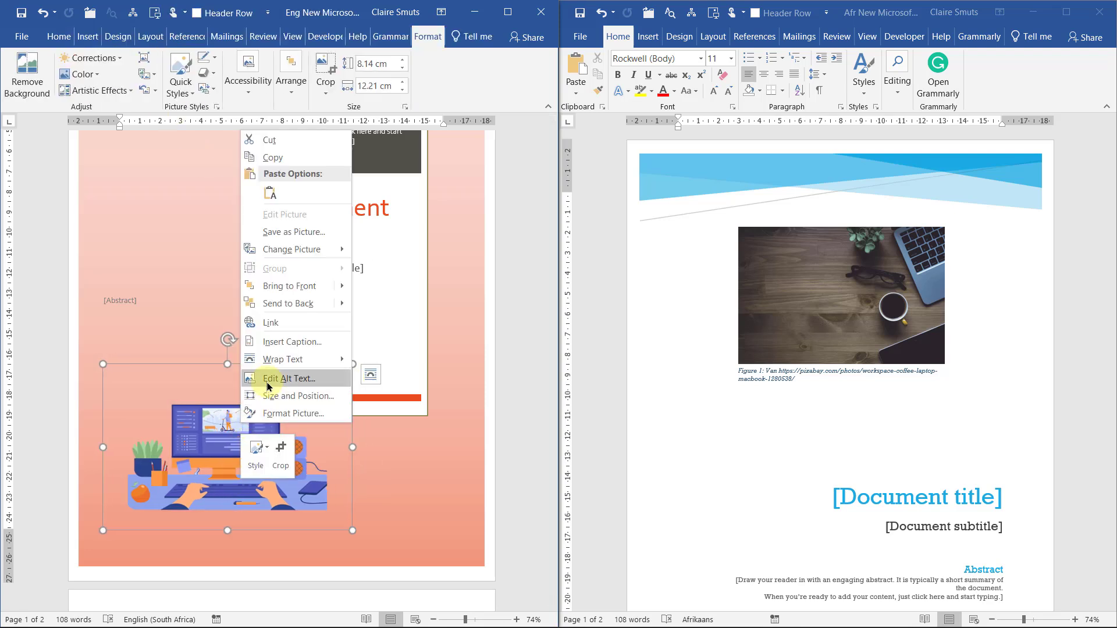
{"action": "left_click", "coordinate": [292, 341]}
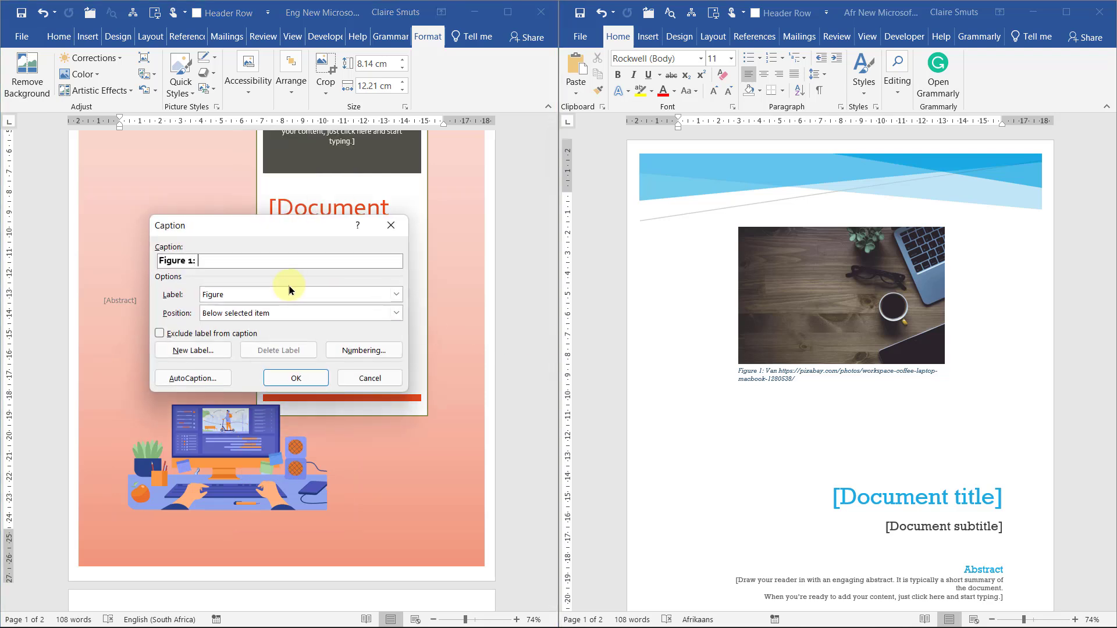
{"action": "type", "text": "by pch.vector - www.freepik.com</a>"}
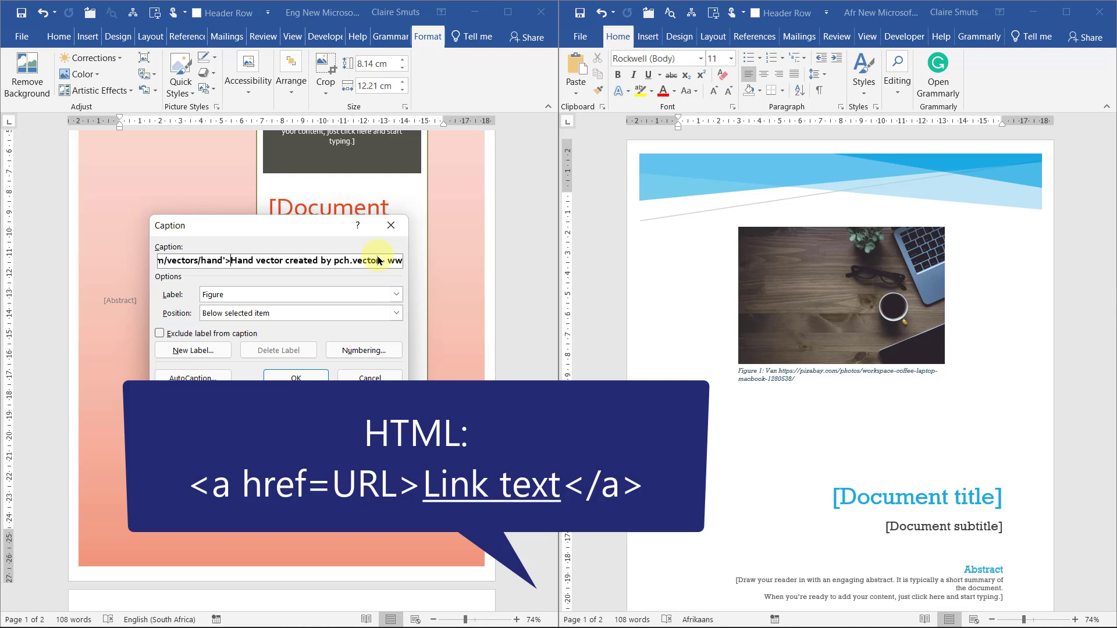
{"action": "double_click", "coordinate": [256, 260]}
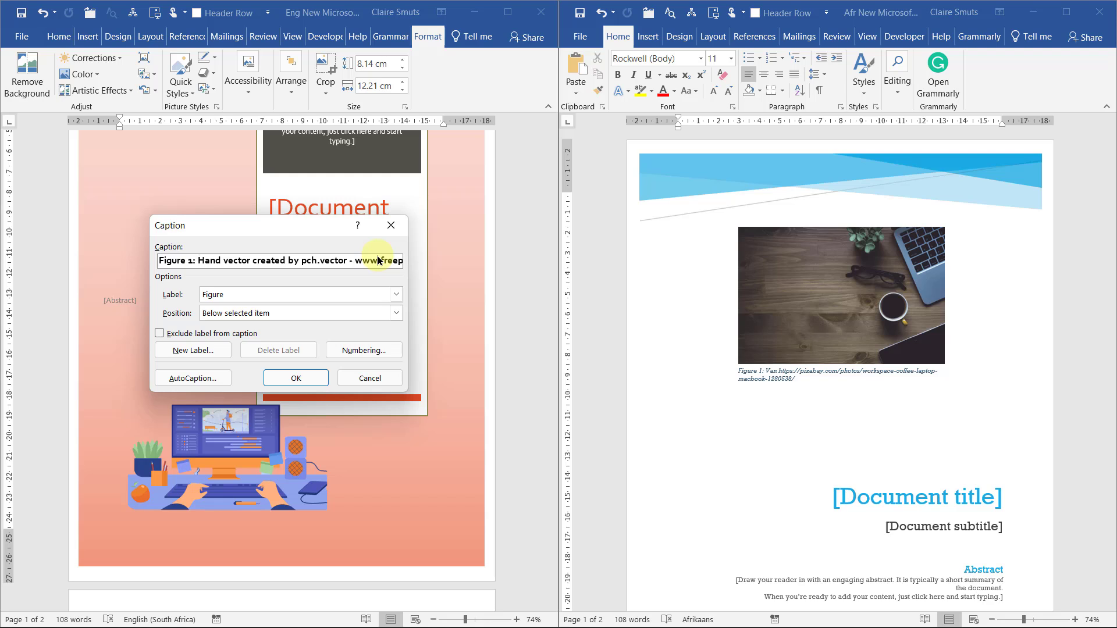
{"action": "left_click", "coordinate": [295, 378]}
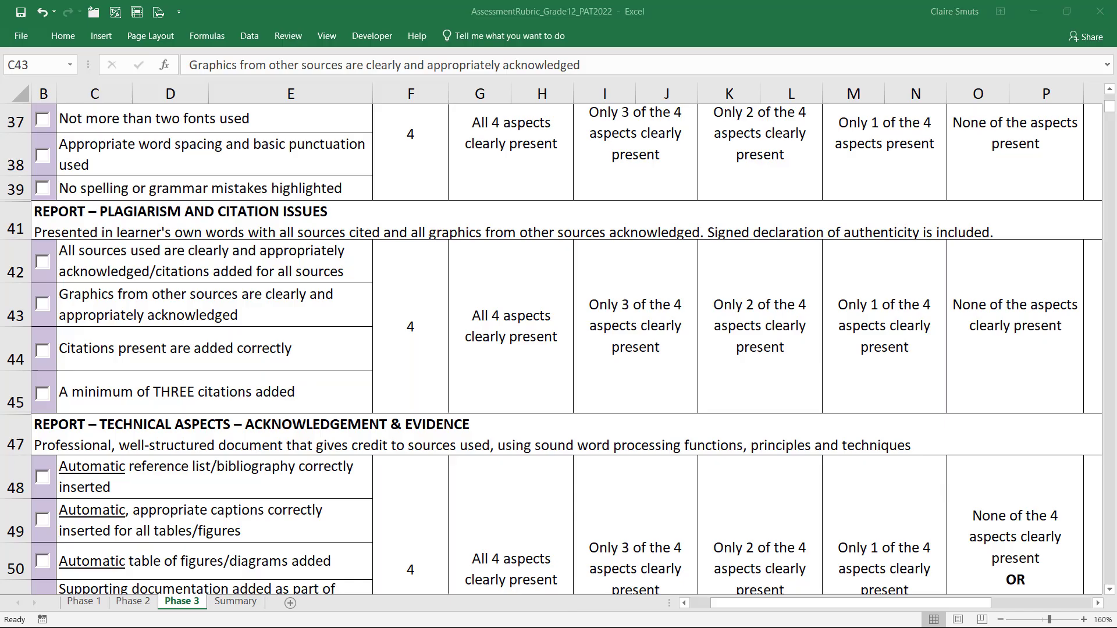
Step: Tick the graphics-acknowledged, cover-page-added and name/school/topic criteria
{"action": "left_click", "coordinate": [213, 304]}
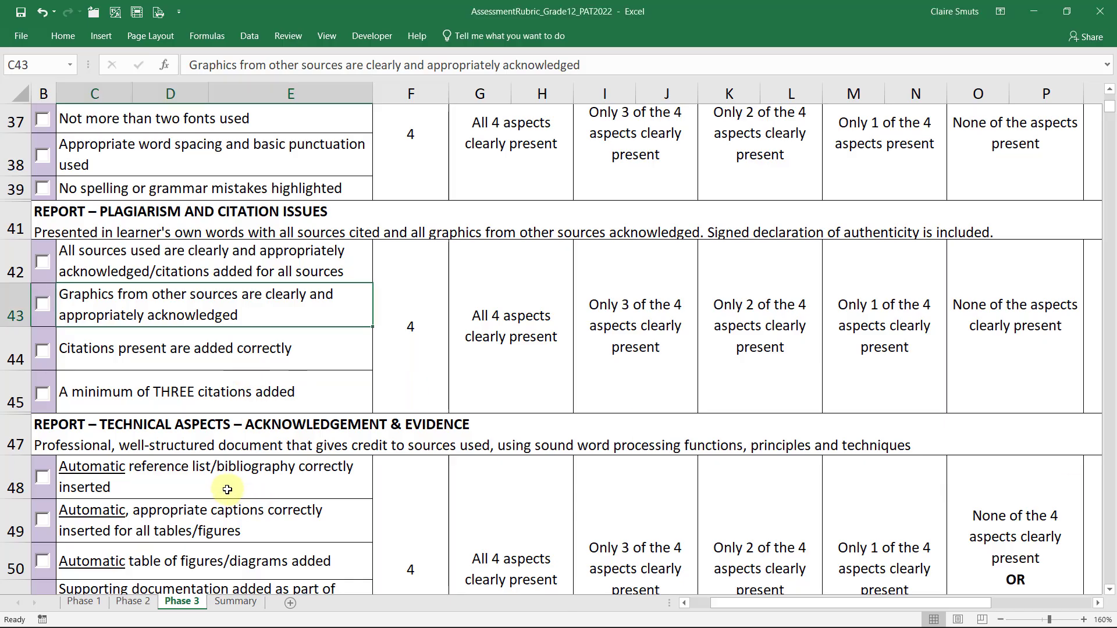
{"action": "left_click", "coordinate": [42, 304]}
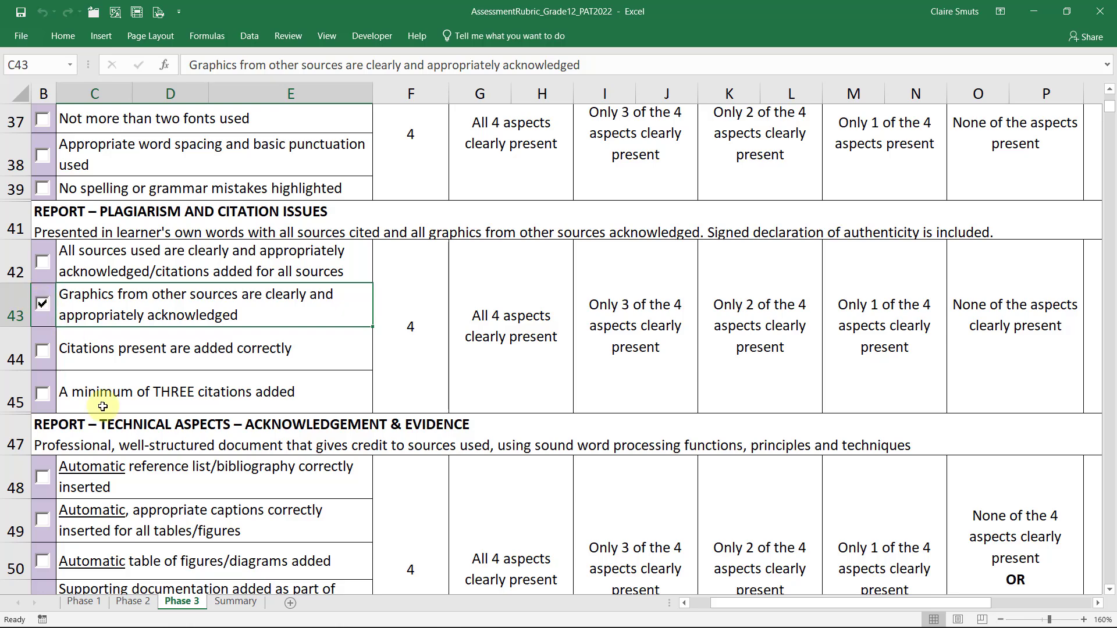
{"action": "mouse_move", "coordinate": [311, 424]}
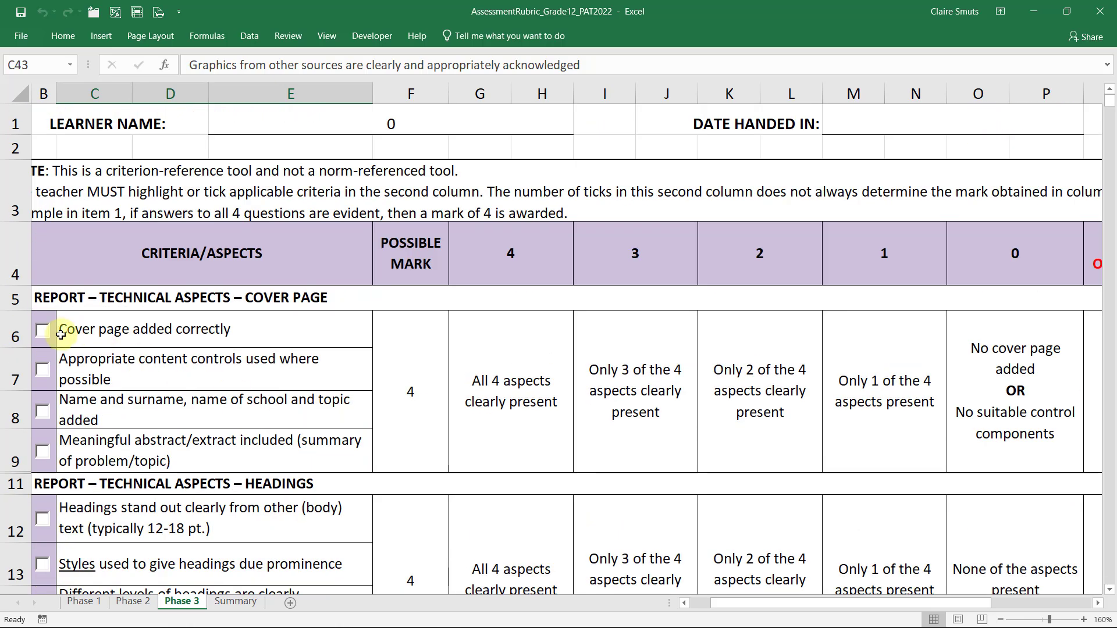
{"action": "left_click", "coordinate": [42, 330]}
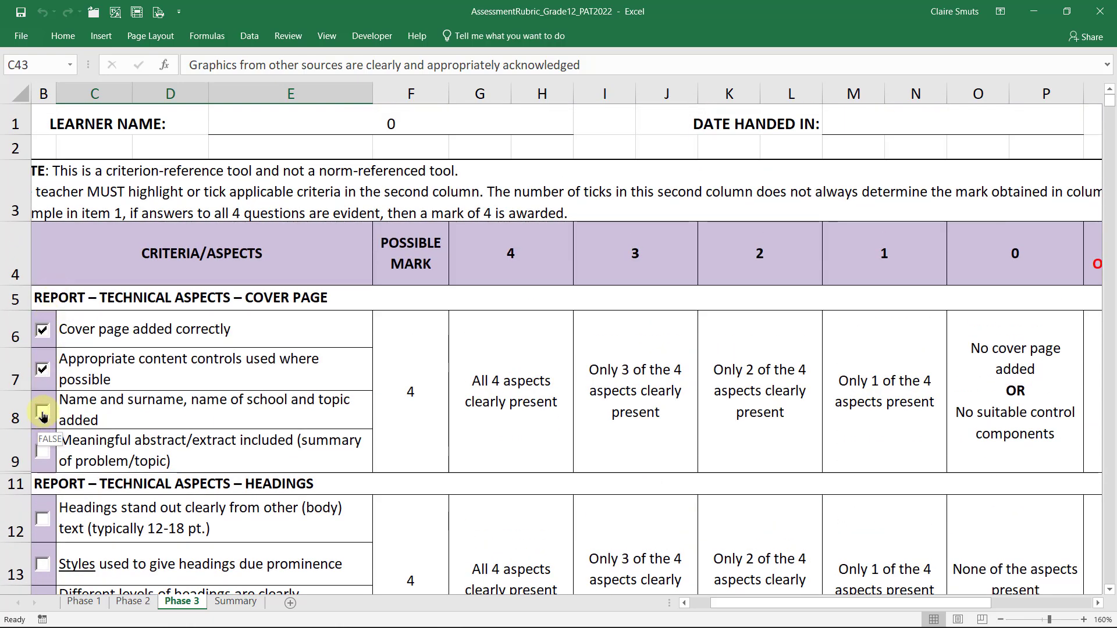
{"action": "left_click", "coordinate": [42, 410]}
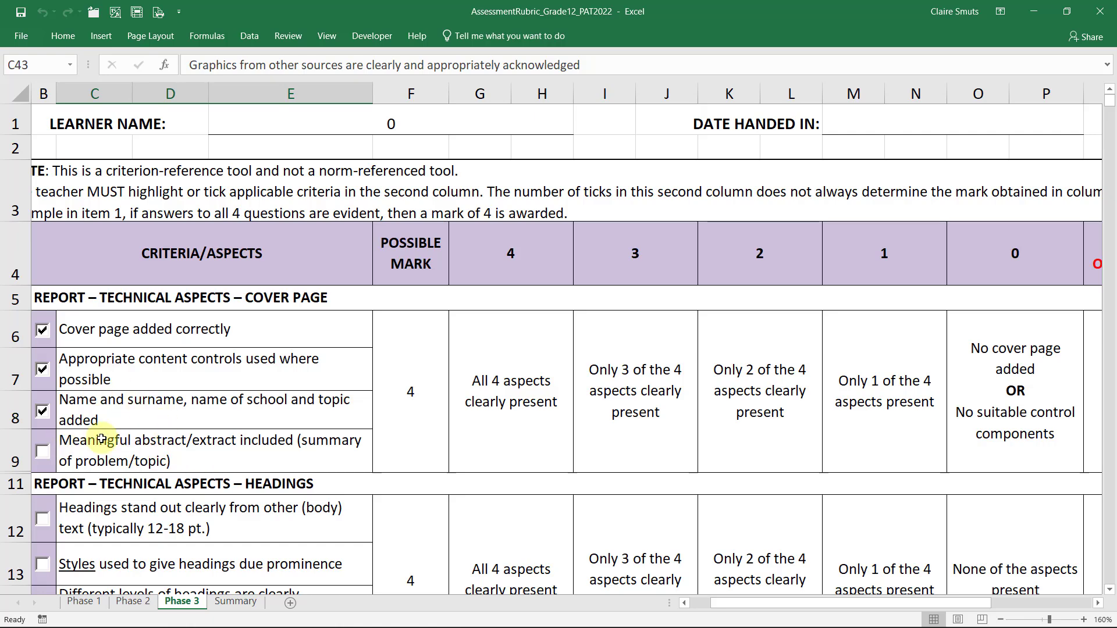
Step: Tick the headings-stand-out, Styles-prominence and consistent-heading-styles criteria
{"action": "scroll", "scroll_direction": "down", "scroll_amount": 3}
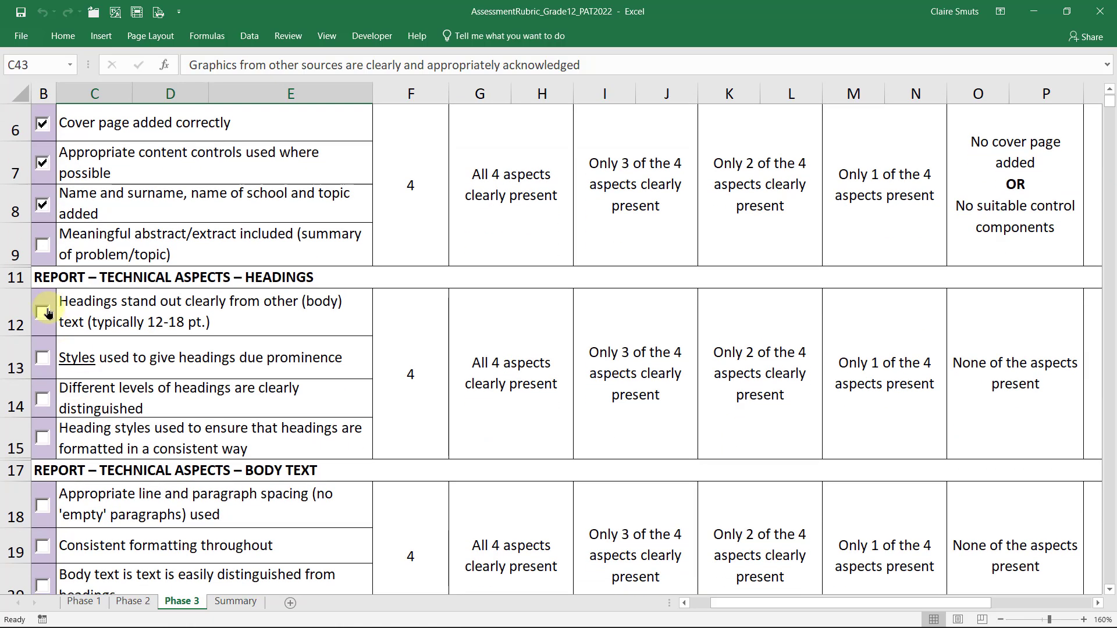
{"action": "left_click", "coordinate": [42, 311]}
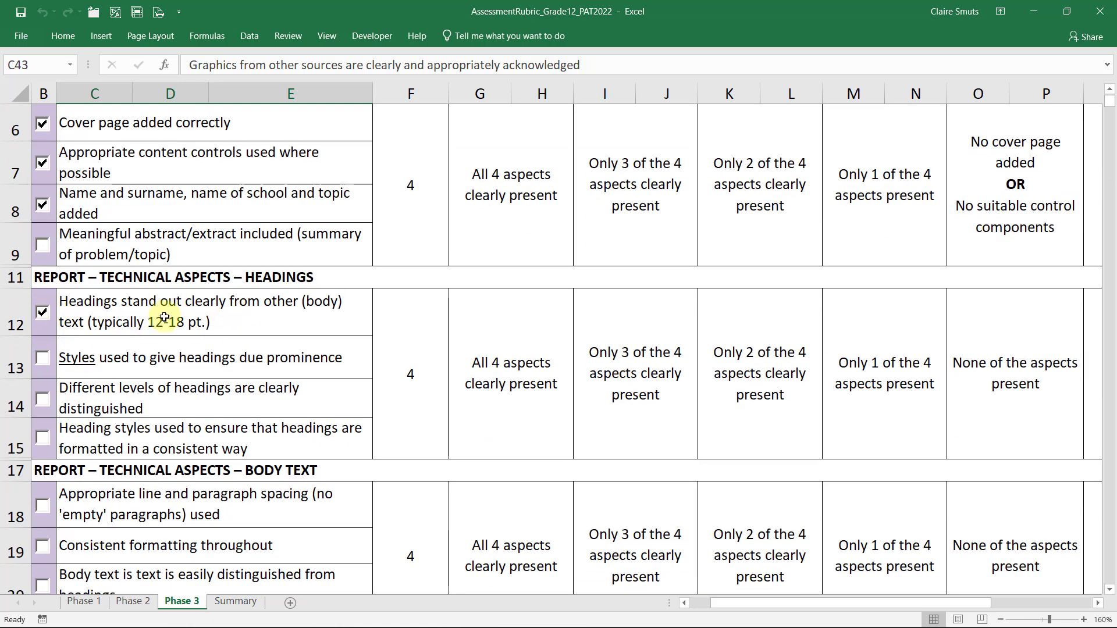
{"action": "left_click", "coordinate": [41, 363]}
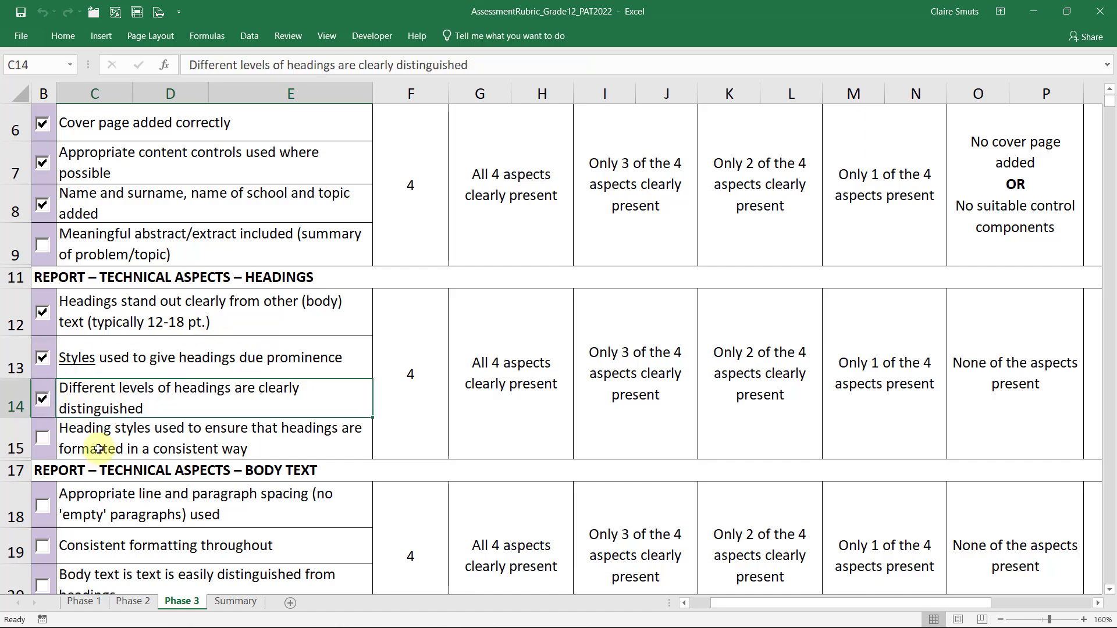
{"action": "left_click", "coordinate": [42, 446]}
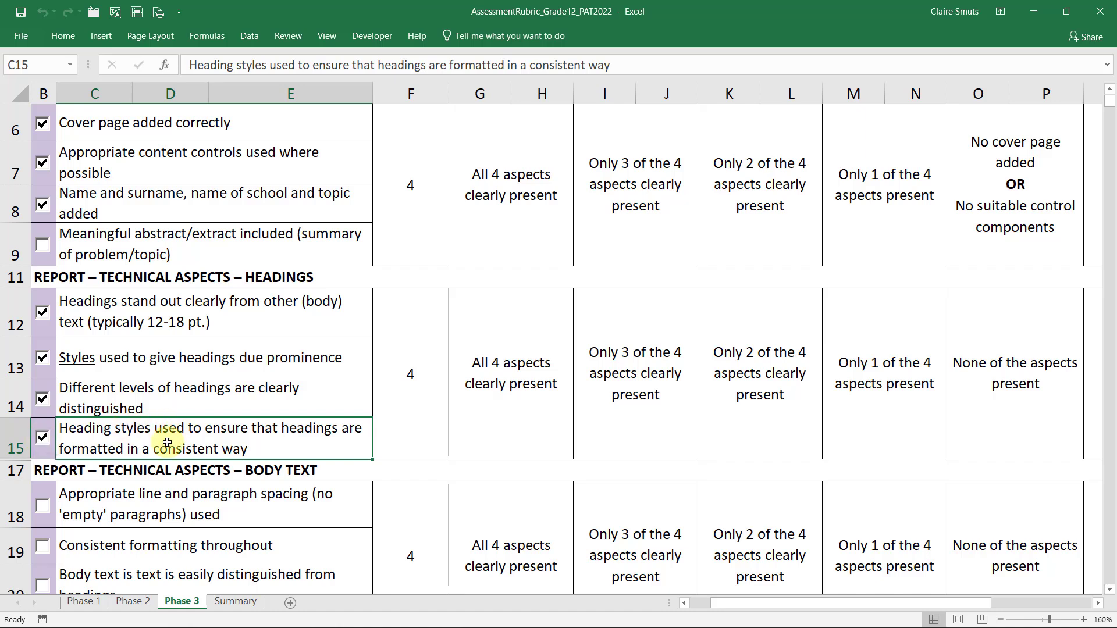
{"action": "mouse_move", "coordinate": [269, 269]}
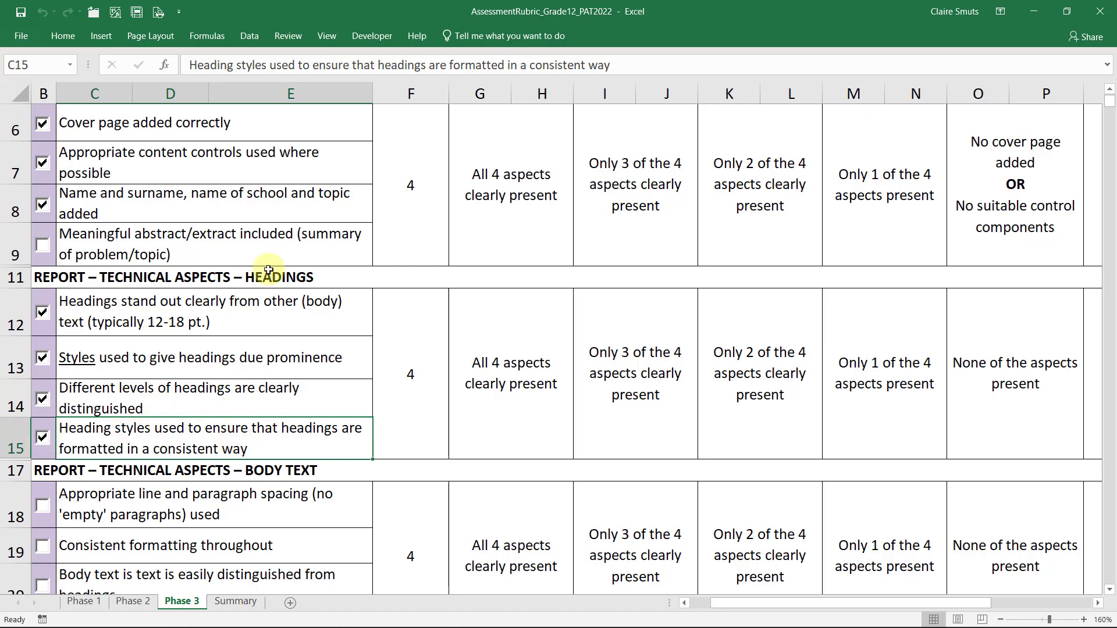
{"action": "mouse_move", "coordinate": [234, 216]}
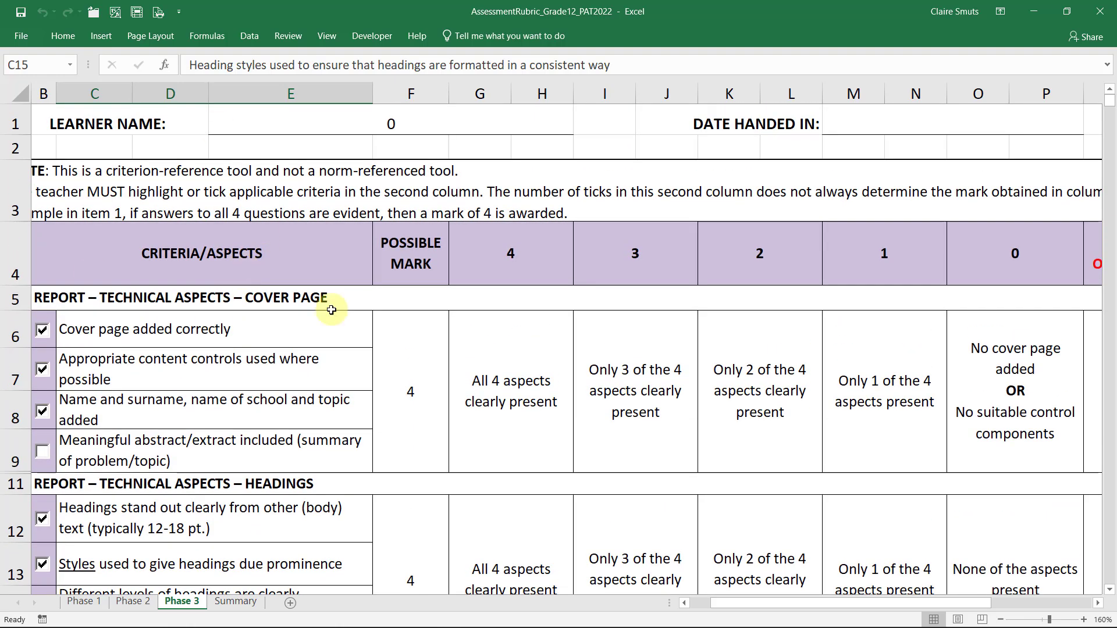
{"action": "mouse_move", "coordinate": [371, 212]}
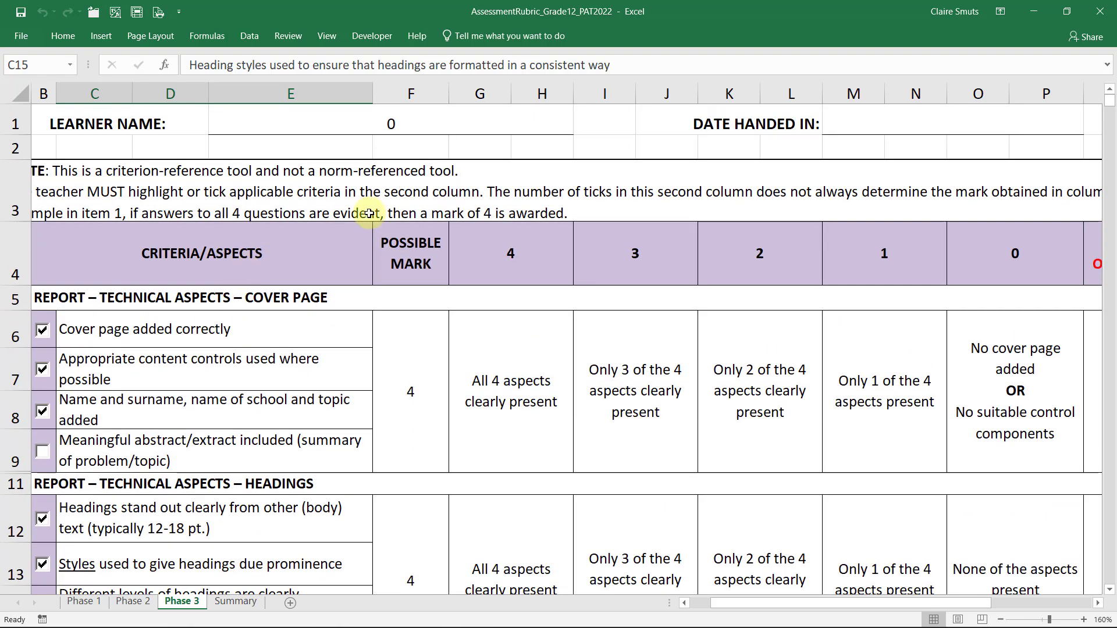